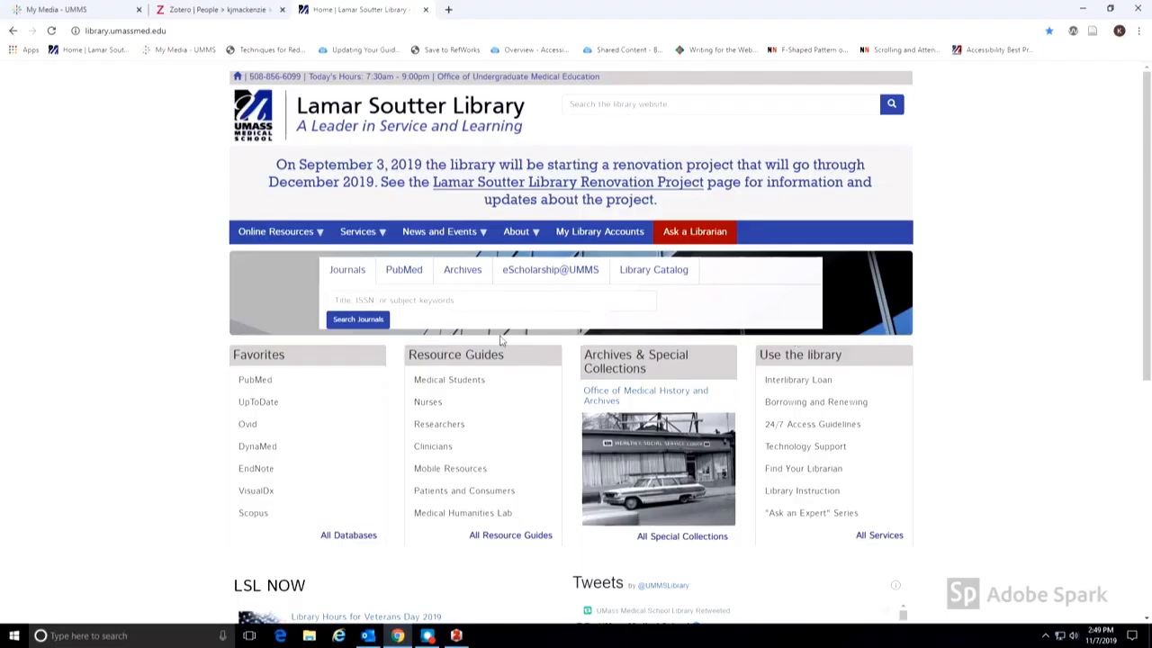
# From the library's favourites, search PubMed for 'choosing a scientific problem'.
pyautogui.click(256, 378)
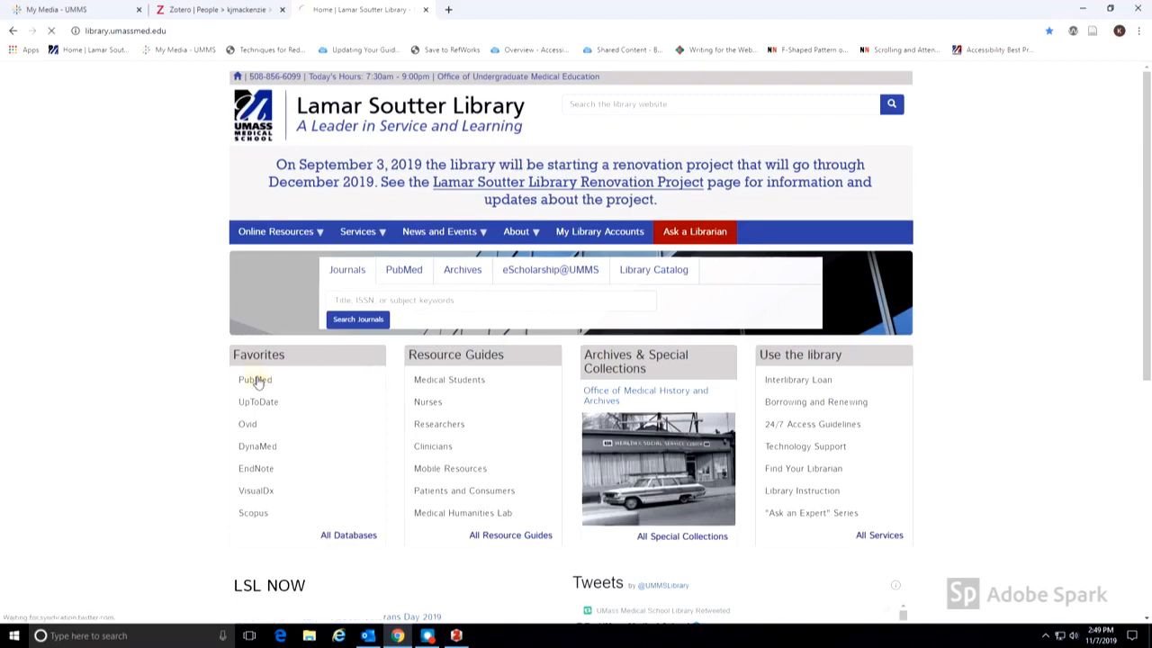
pyautogui.click(254, 378)
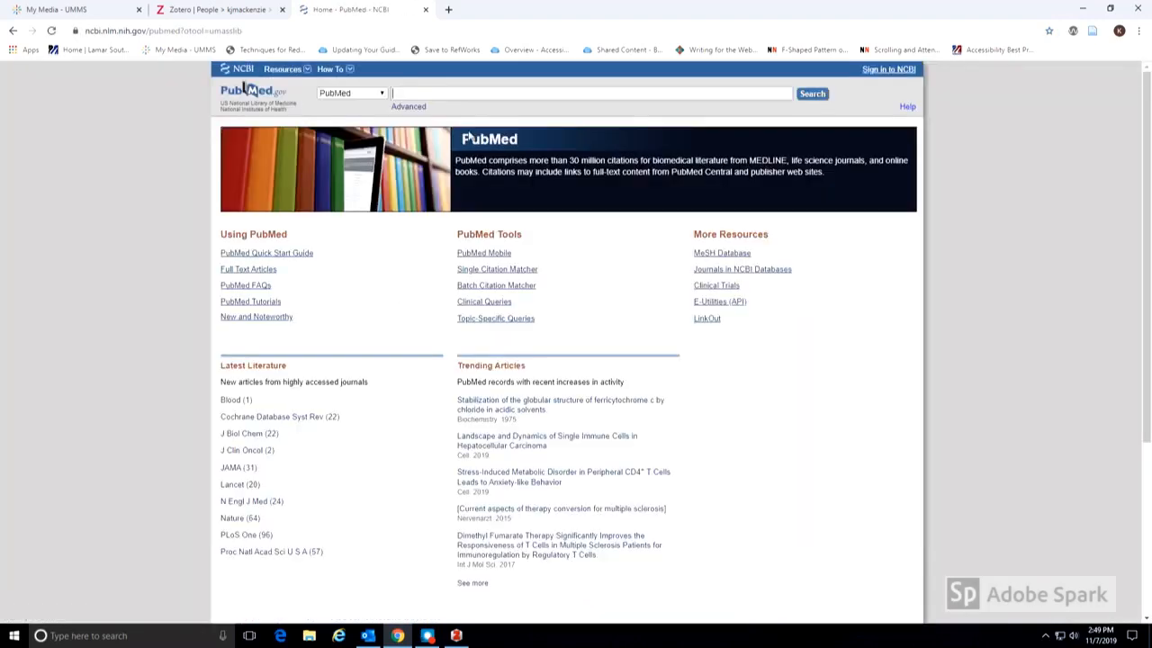
pyautogui.write('choosing a scientific problem')
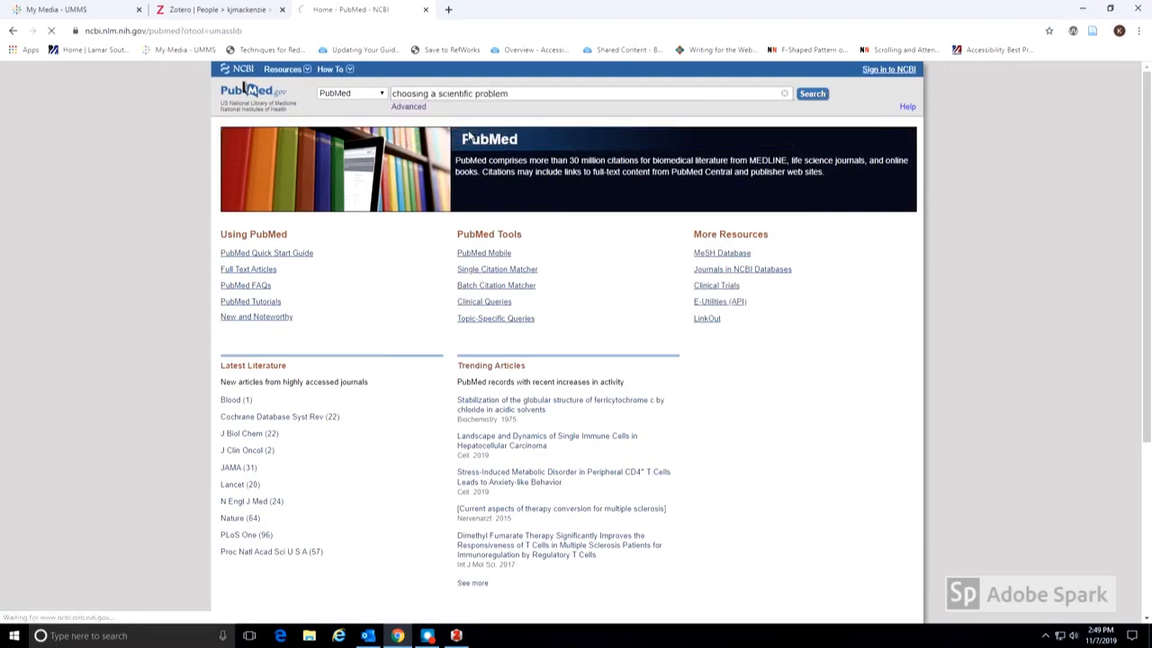
pyautogui.click(810, 94)
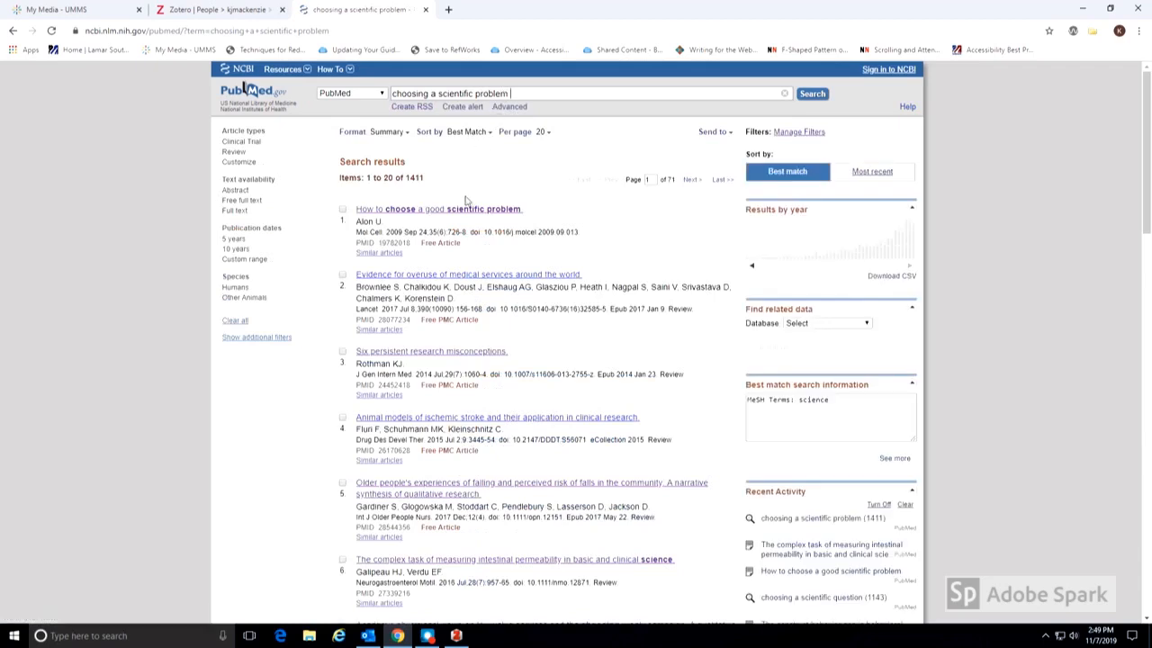
# Save 'How to choose a good scientific problem' to Zotero with the connector icon.
pyautogui.click(439, 208)
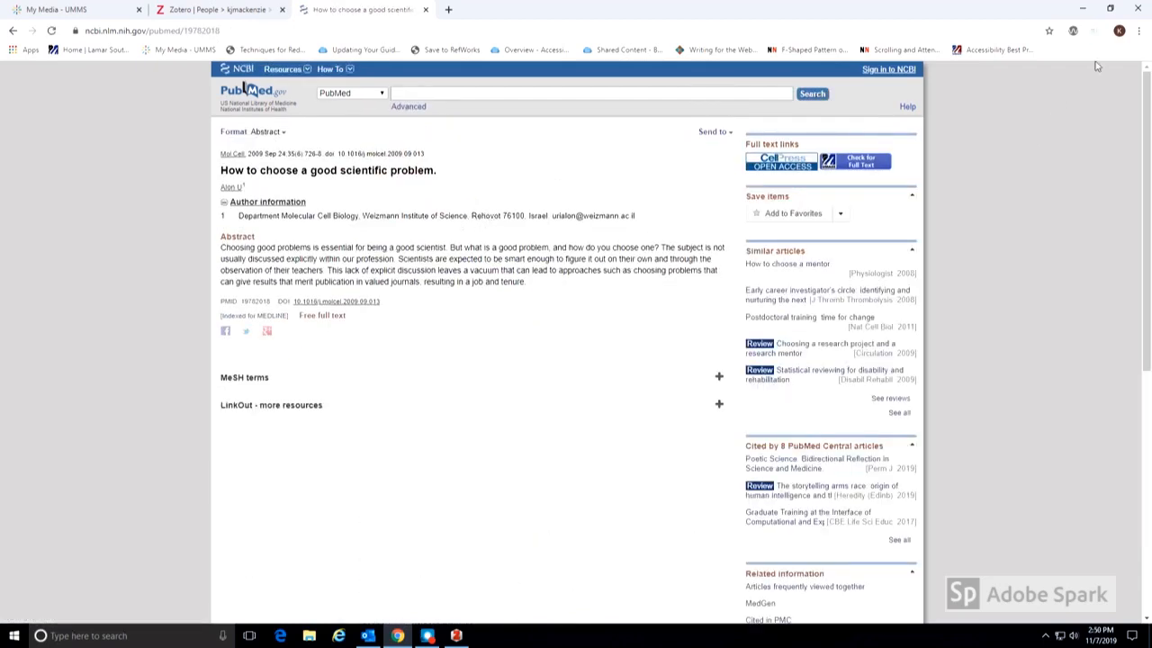
pyautogui.moveTo(1092, 31)
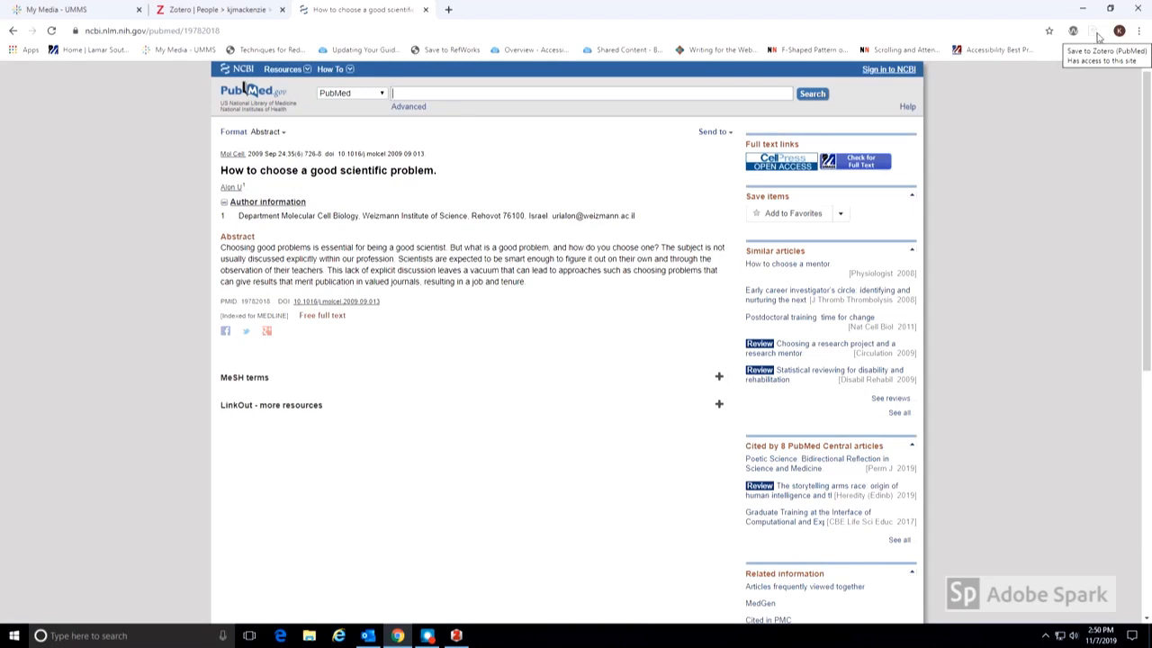
pyautogui.click(1094, 29)
pyautogui.write('research writing')
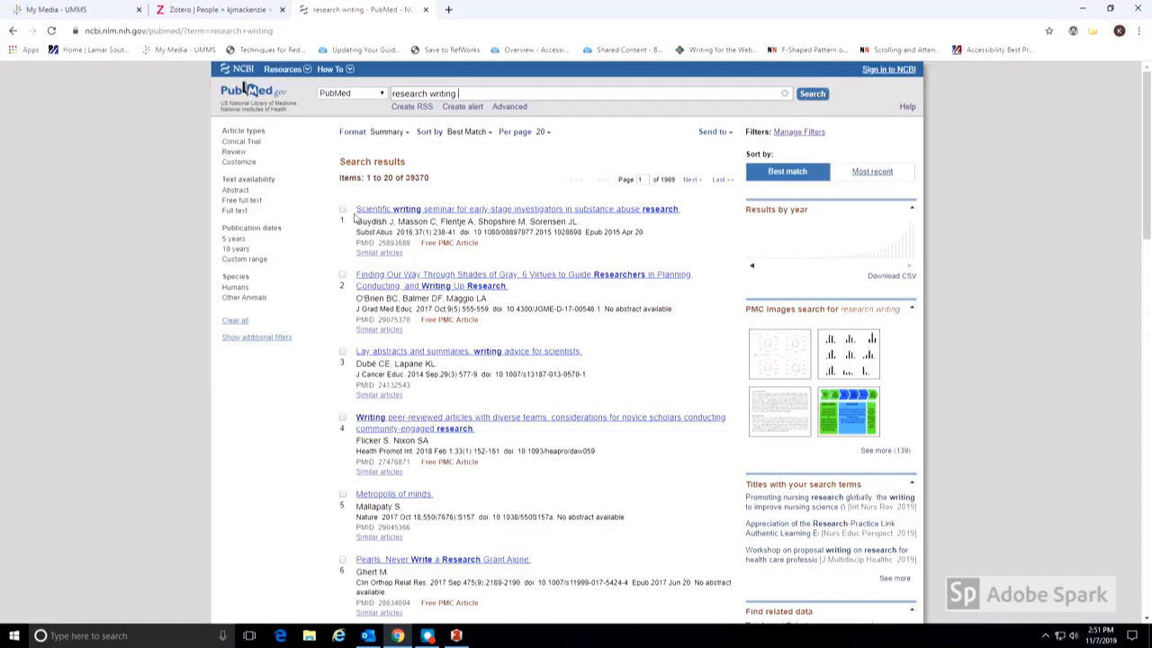
# Select the first four results and send them to Collections via Add to Collections.
pyautogui.click(342, 208)
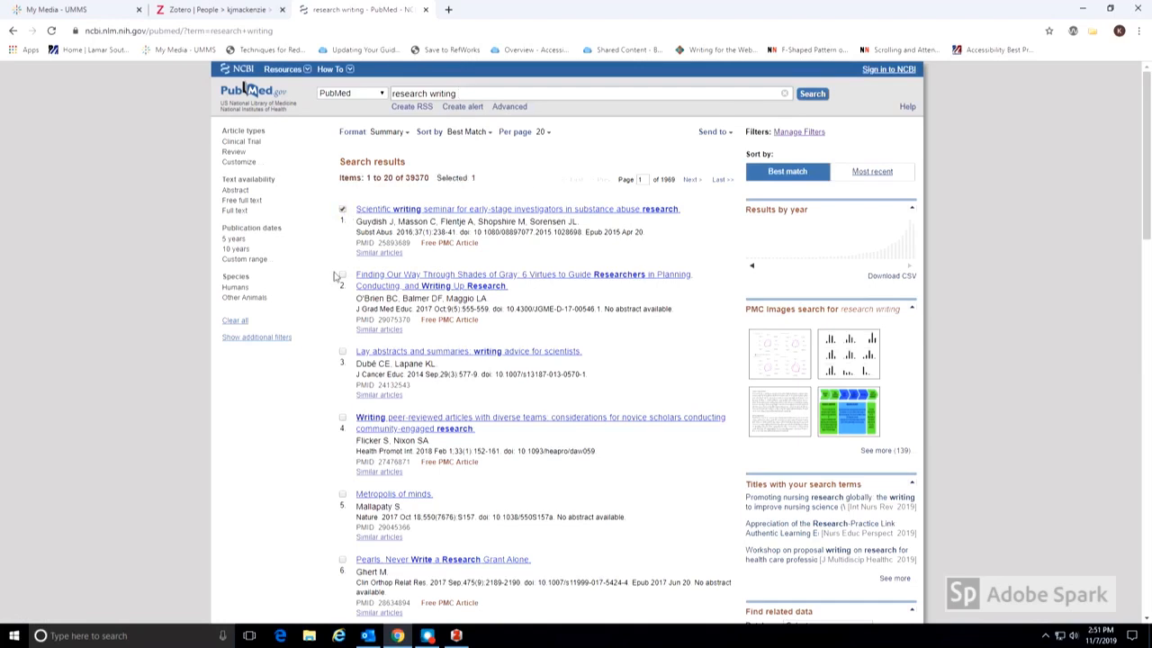
pyautogui.click(342, 349)
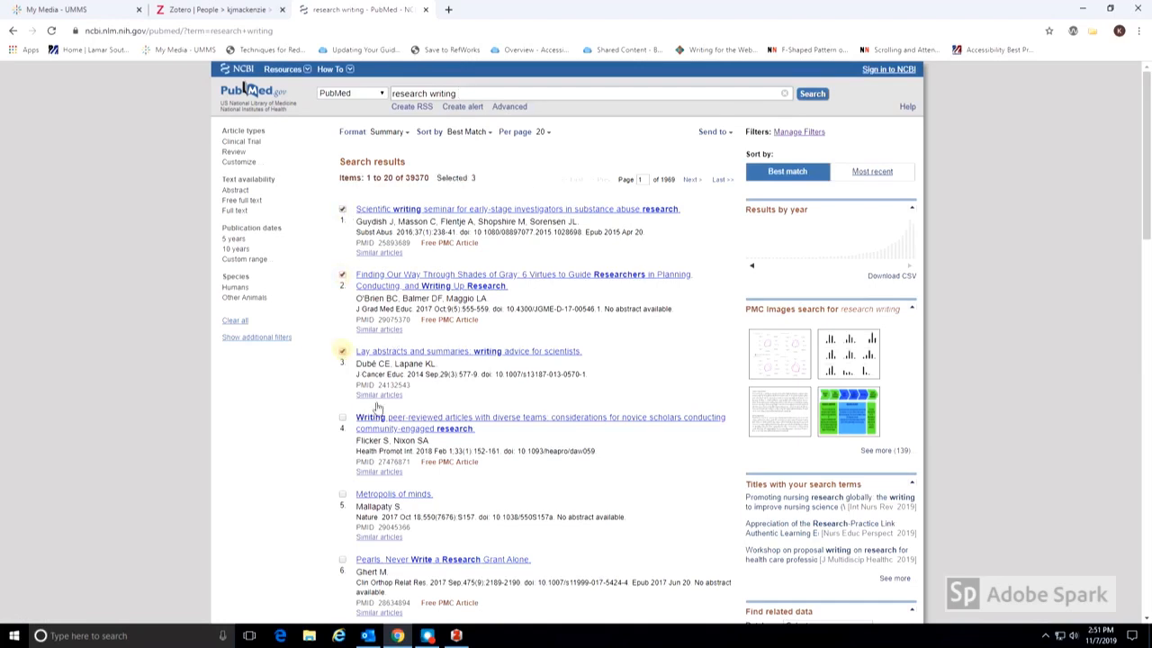
pyautogui.click(342, 418)
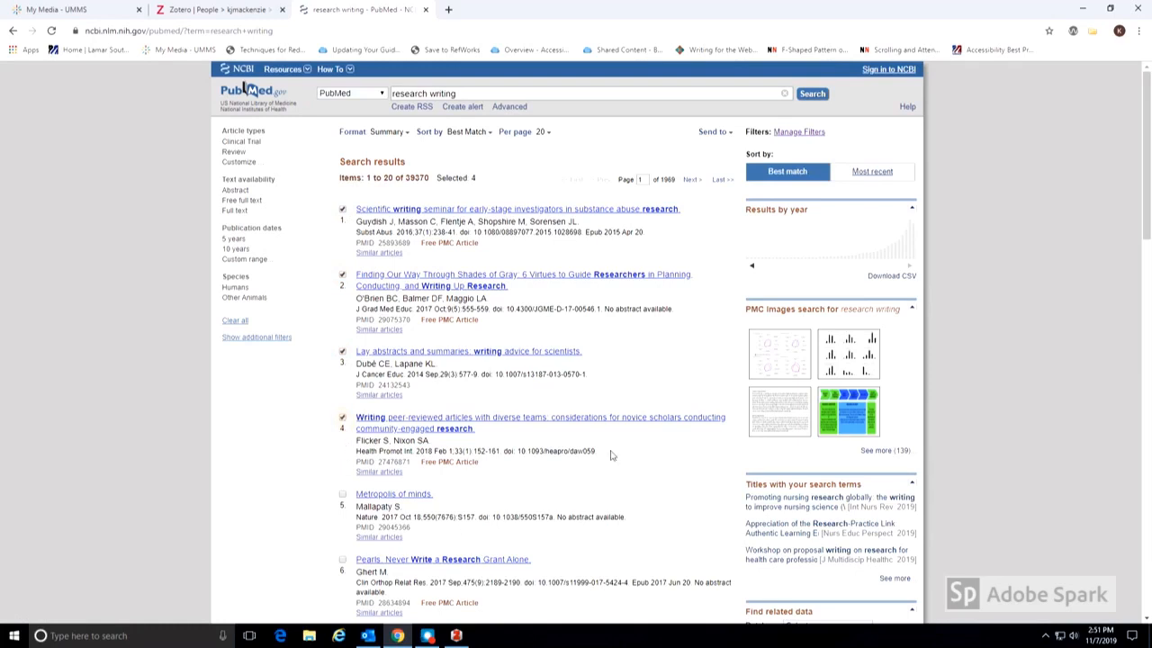
pyautogui.click(712, 132)
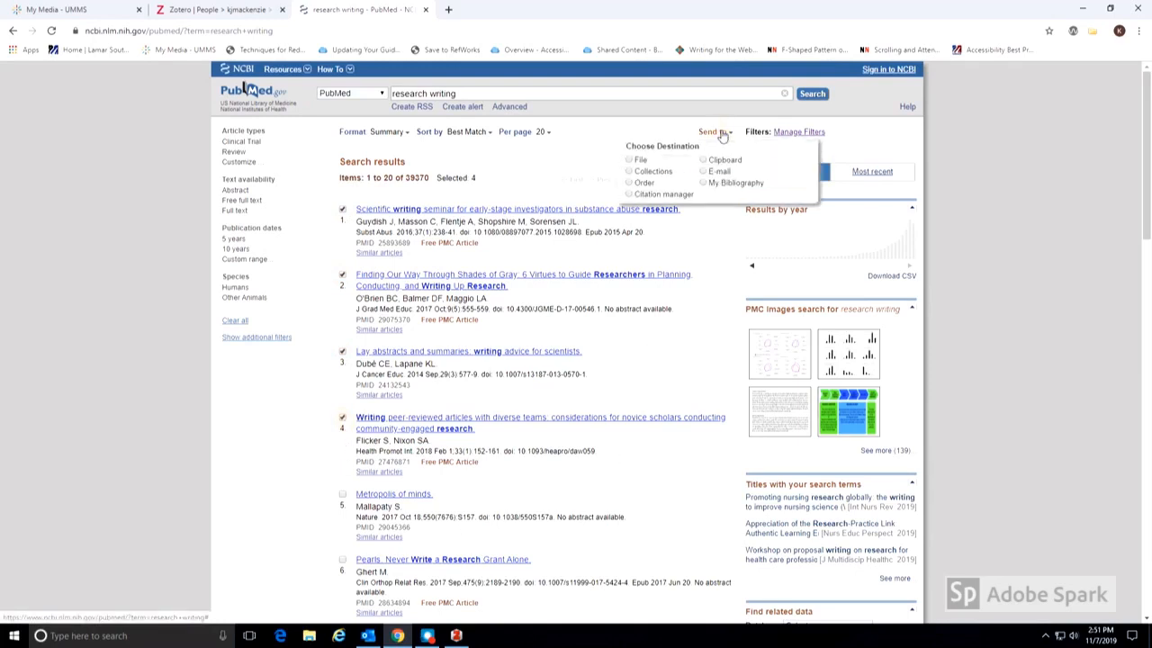
pyautogui.click(630, 171)
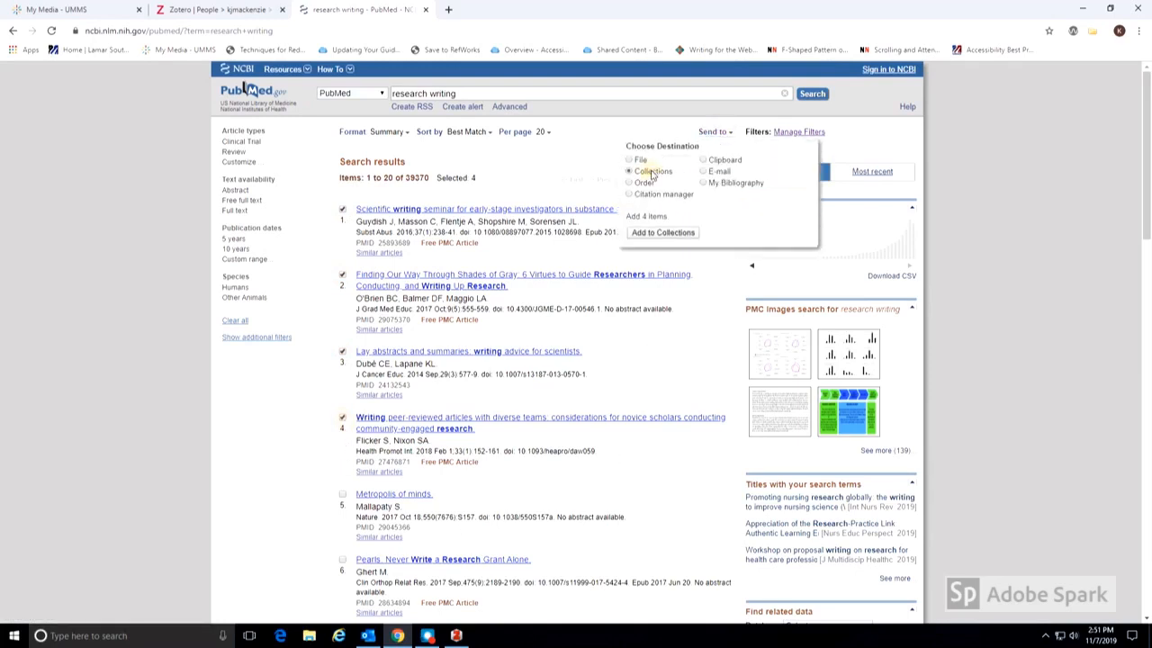
pyautogui.click(662, 232)
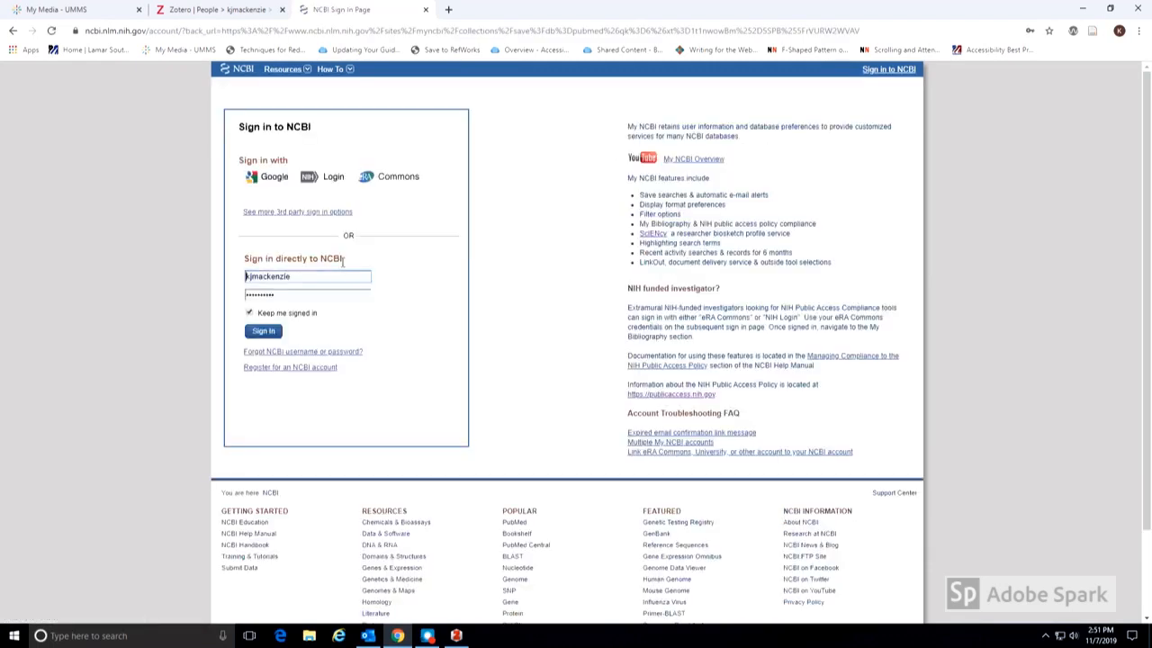
# Sign in to NCBI and append the four items to the existing Research Writing collection.
pyautogui.click(263, 332)
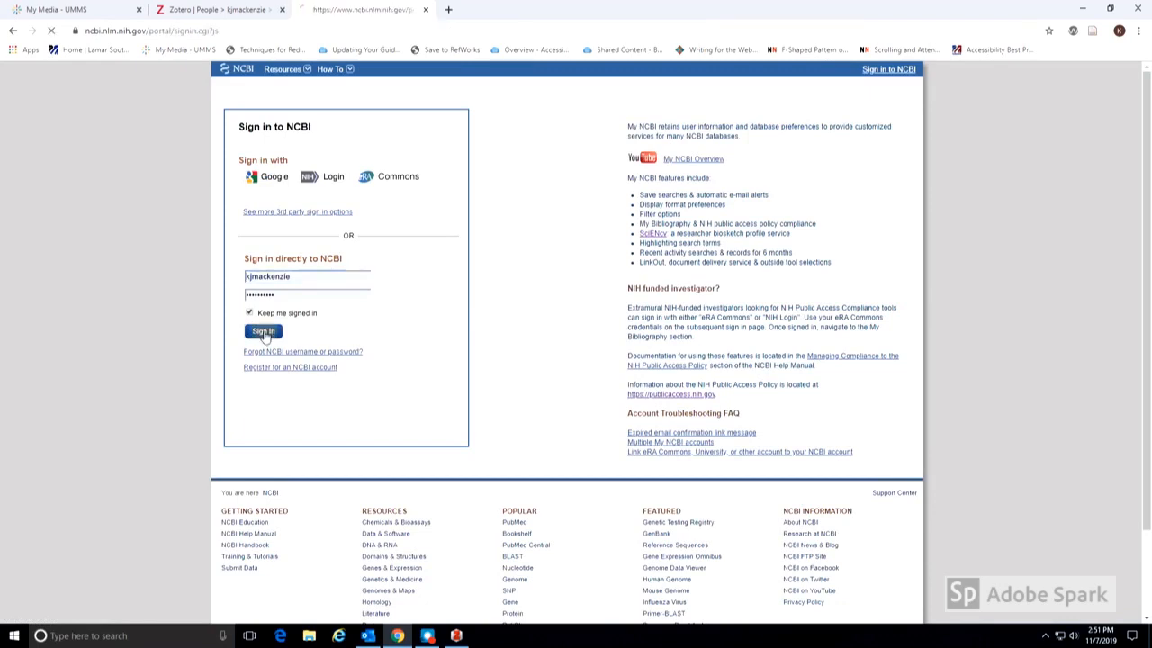
pyautogui.click(263, 331)
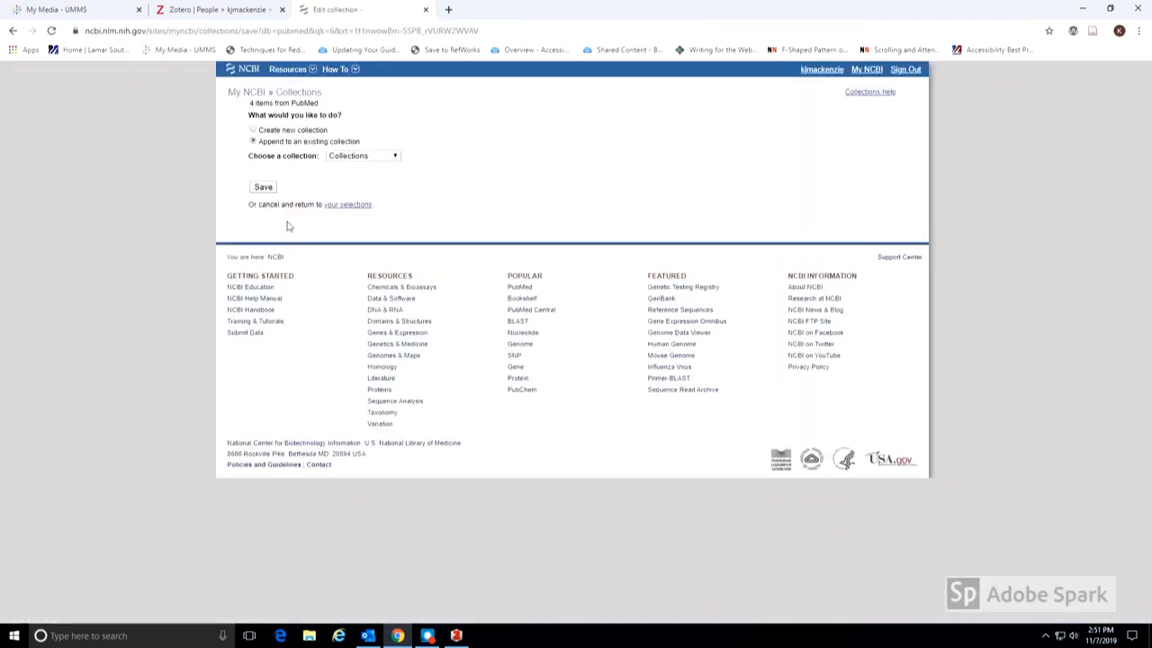
pyautogui.click(363, 155)
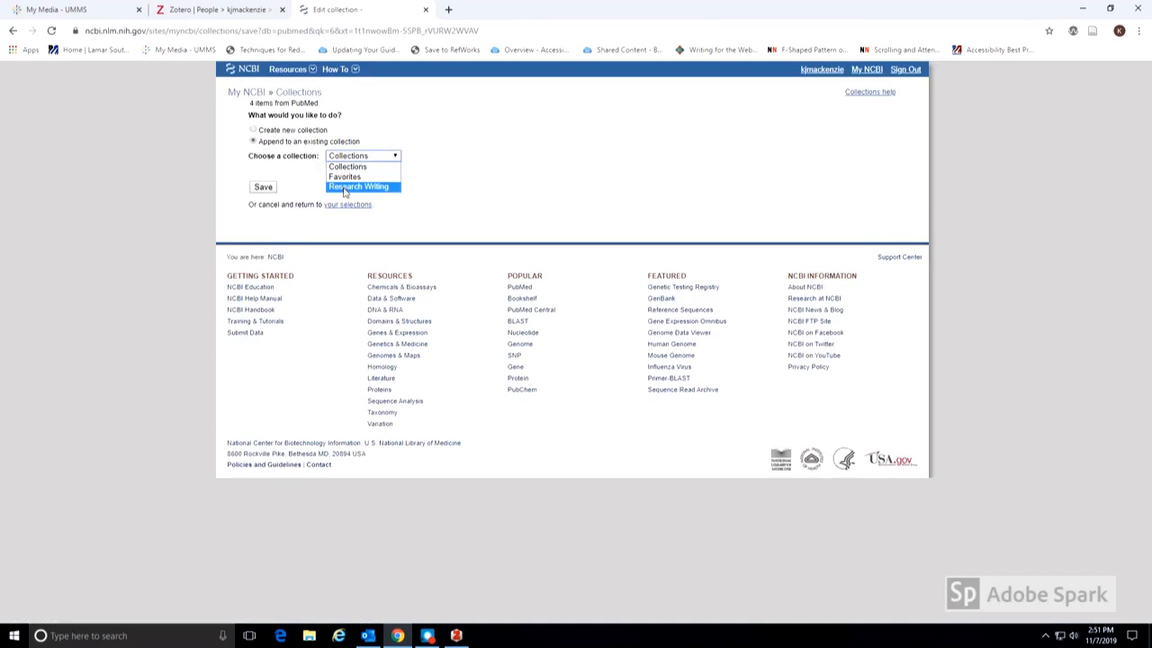
pyautogui.click(359, 185)
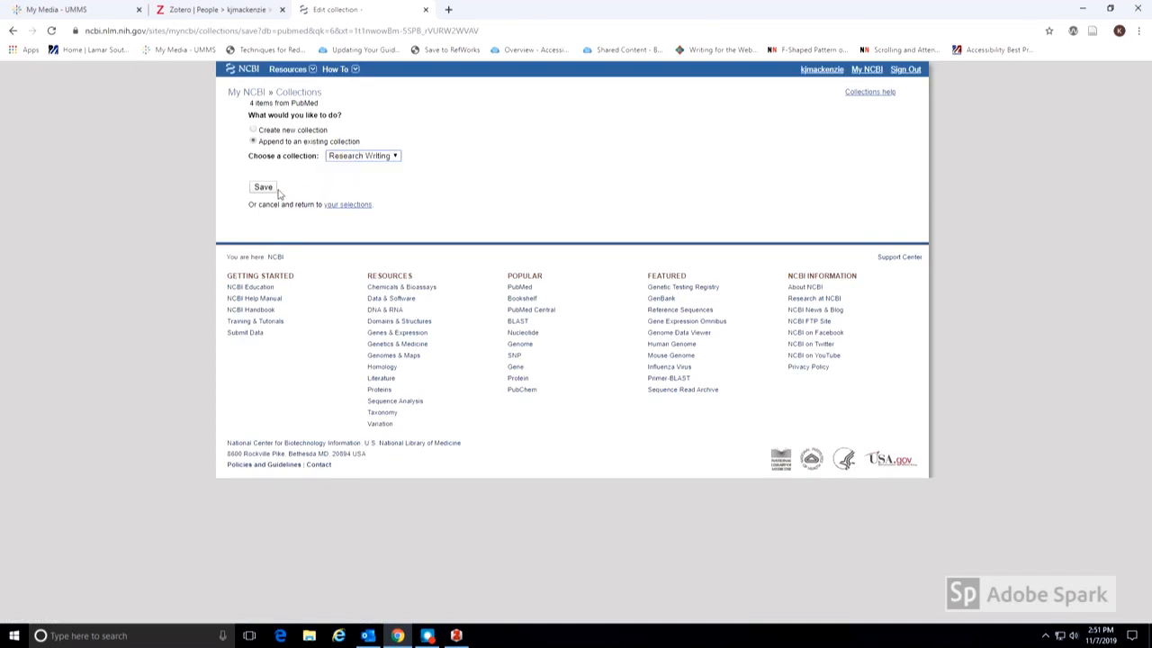
pyautogui.click(263, 185)
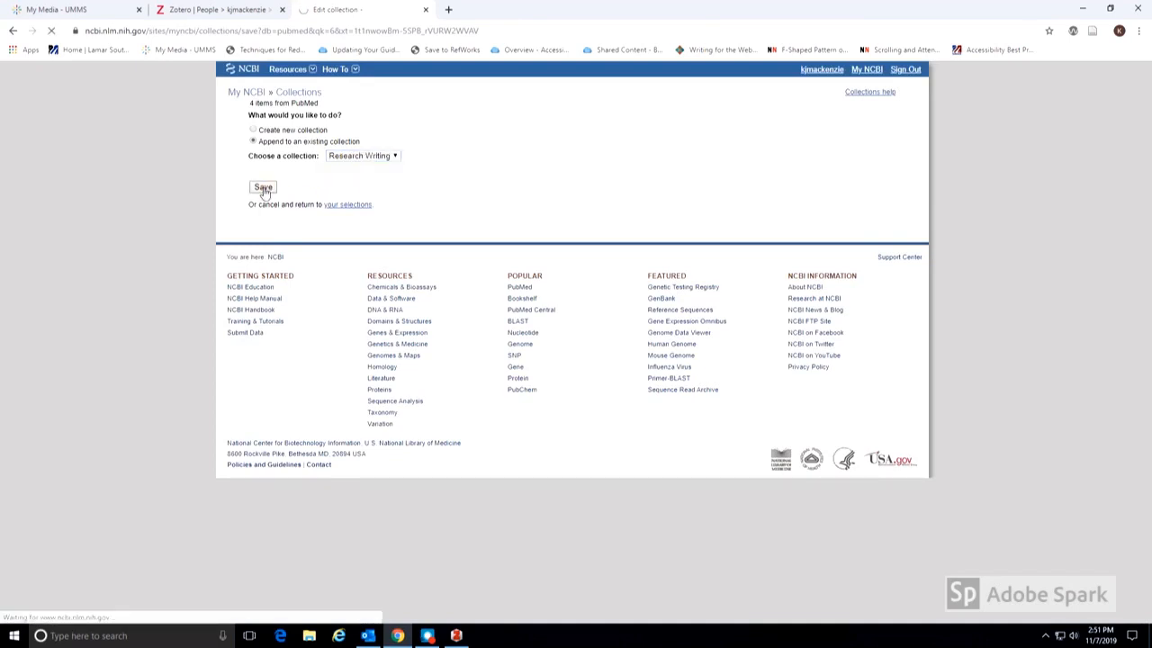
pyautogui.click(262, 187)
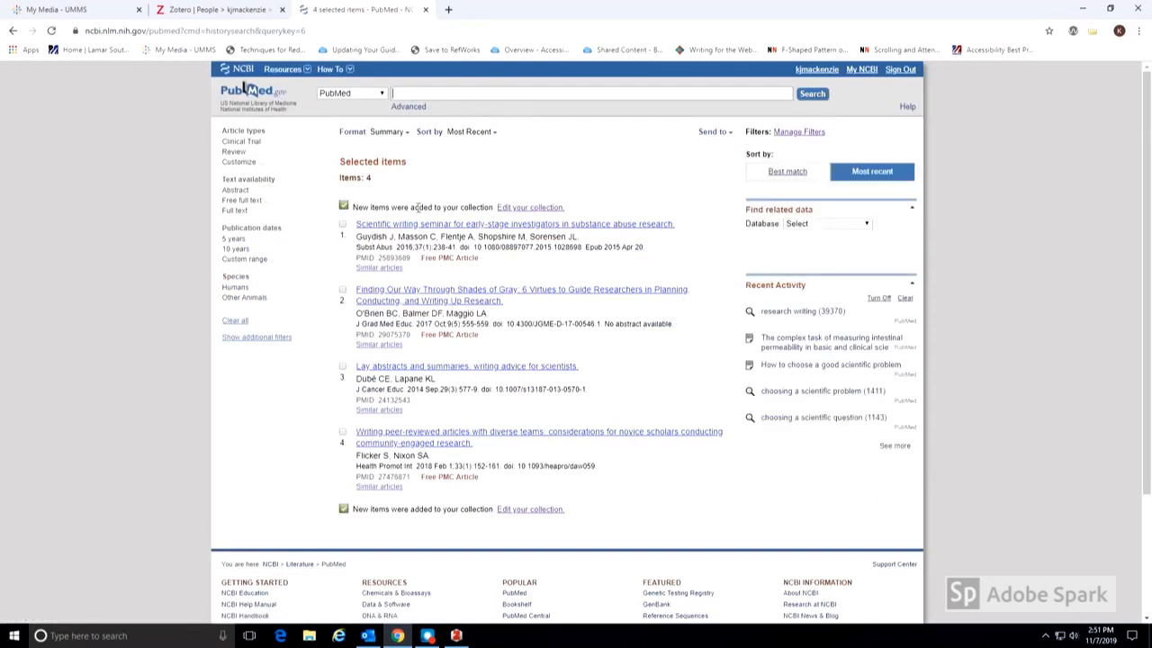
pyautogui.moveTo(861, 75)
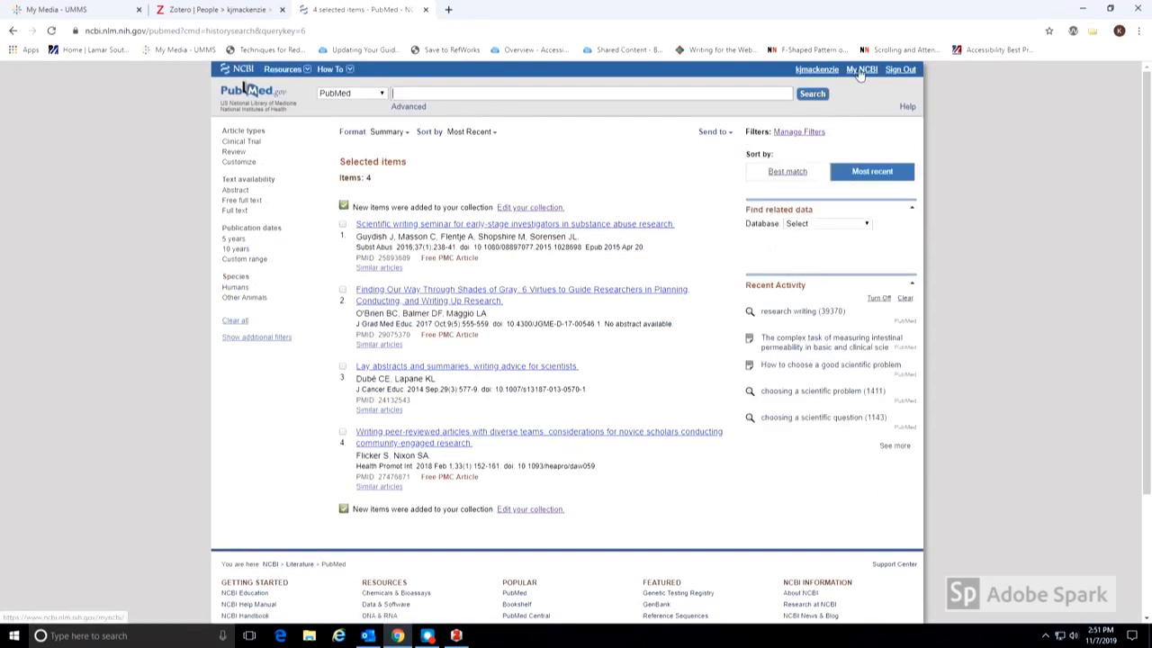
# From My NCBI, open the Research Writing collection with its four items.
pyautogui.click(860, 69)
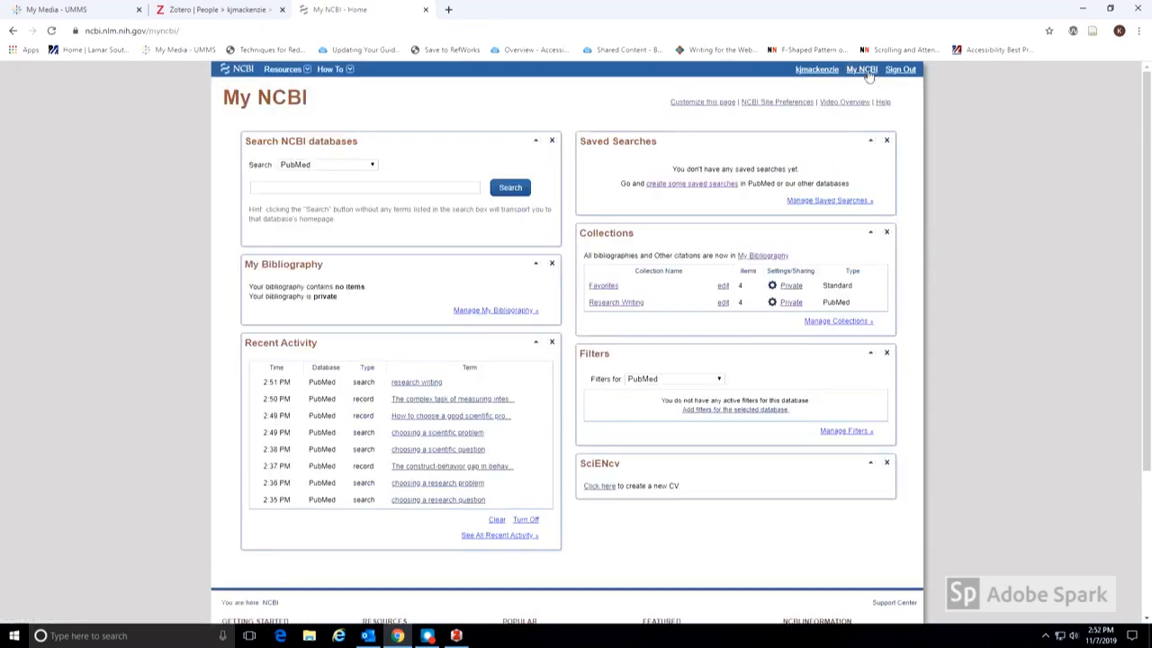
pyautogui.moveTo(597, 207)
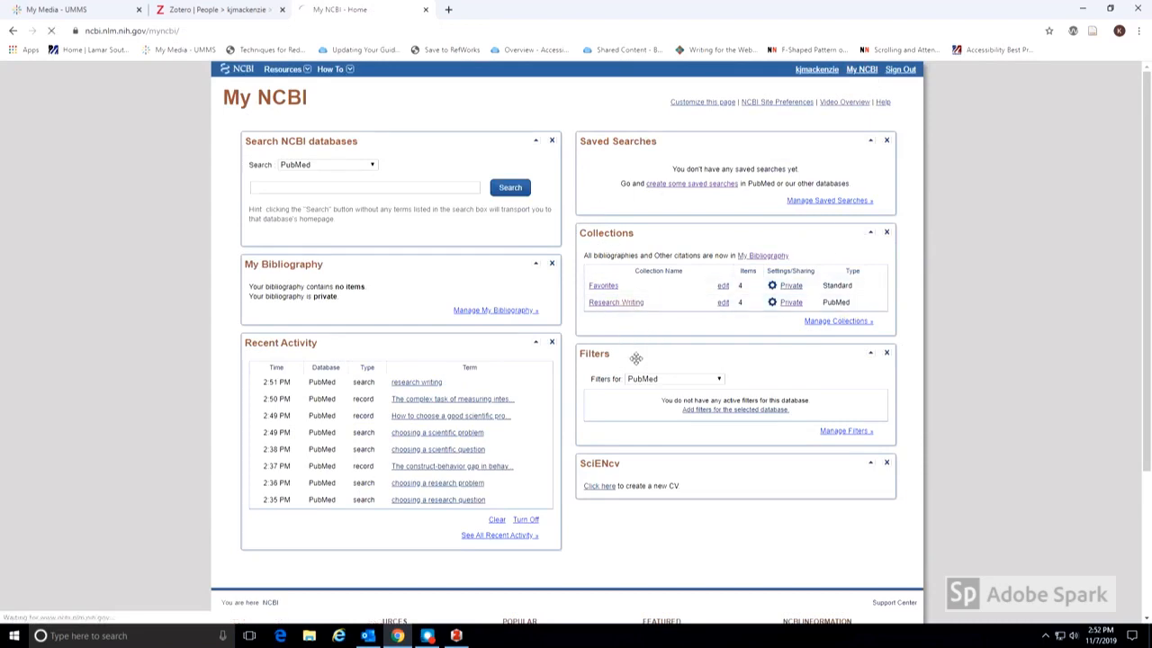
pyautogui.click(603, 284)
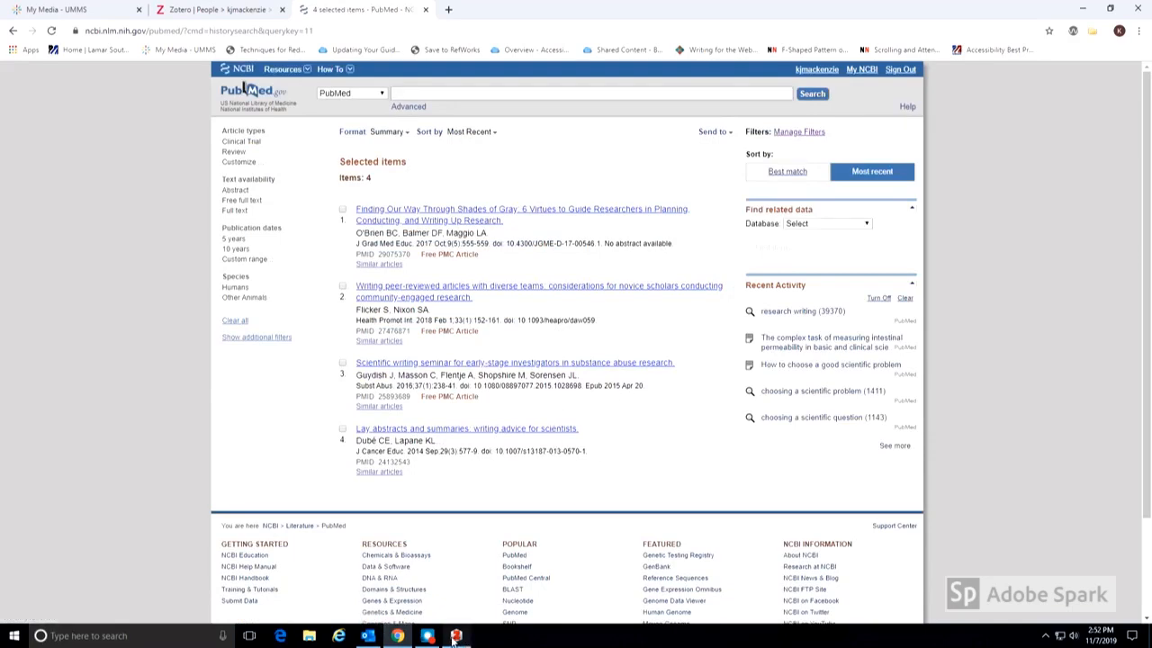
pyautogui.click(457, 637)
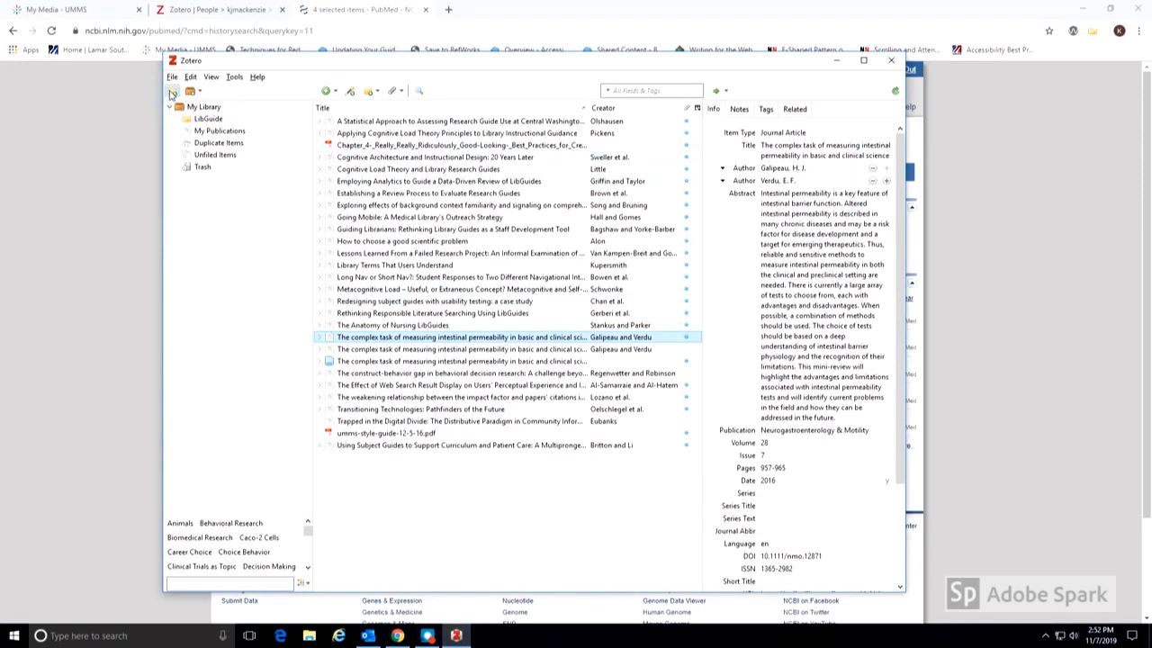
# Create a new Zotero collection named 'Research Writing'.
pyautogui.click(190, 90)
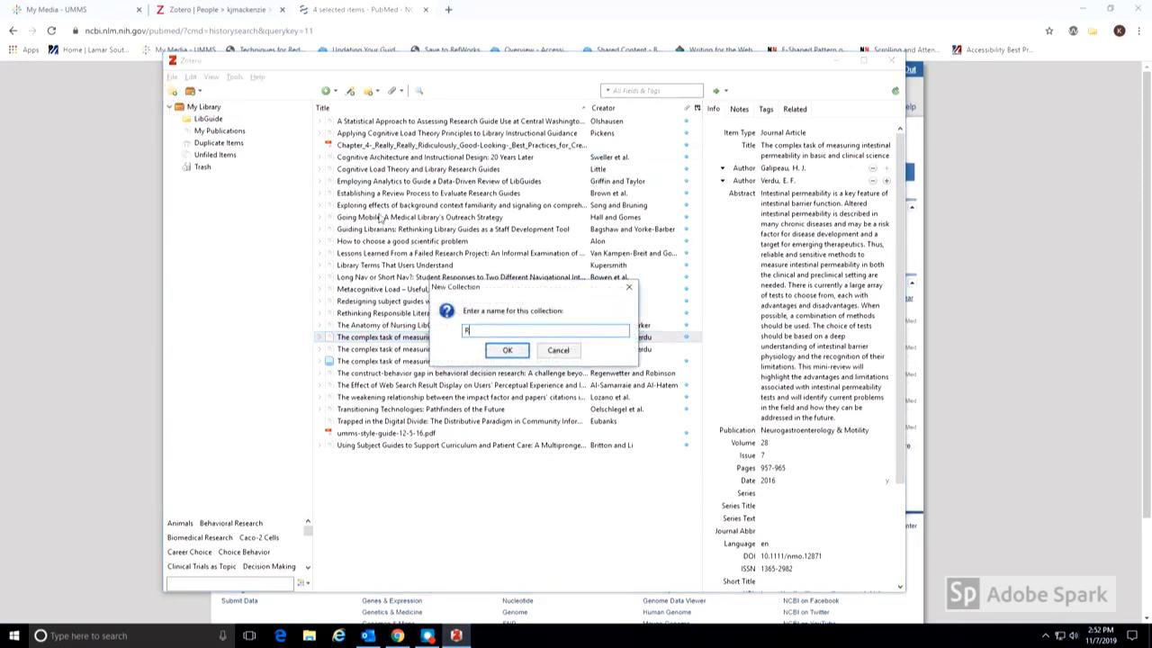
pyautogui.write('Research')
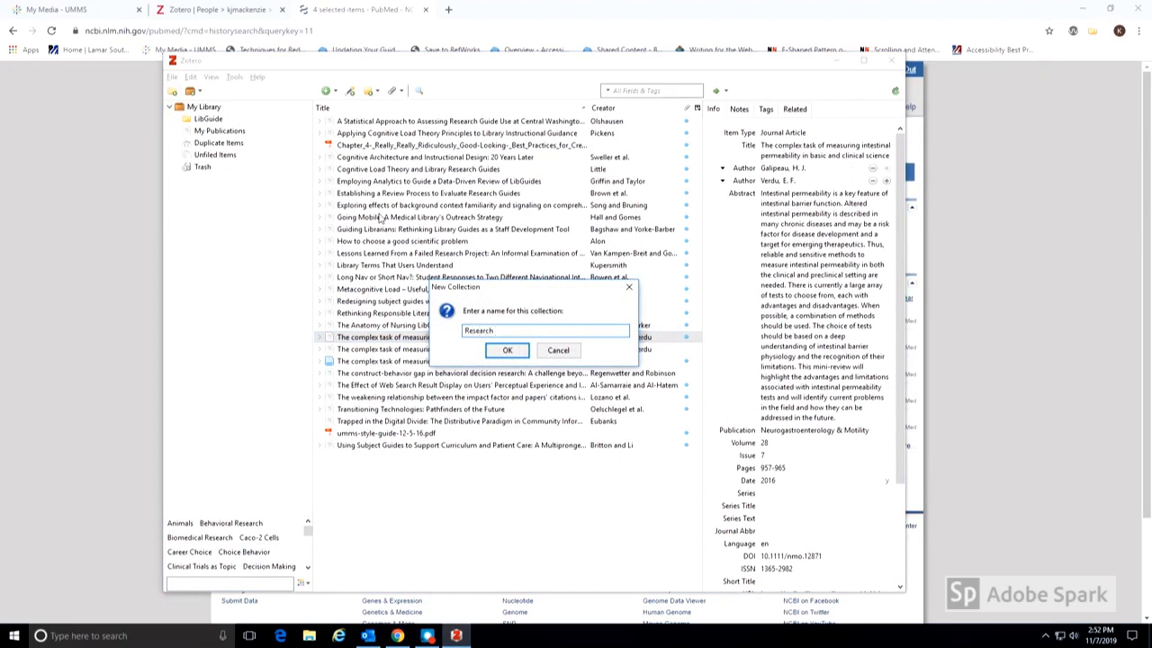
pyautogui.write('Writing')
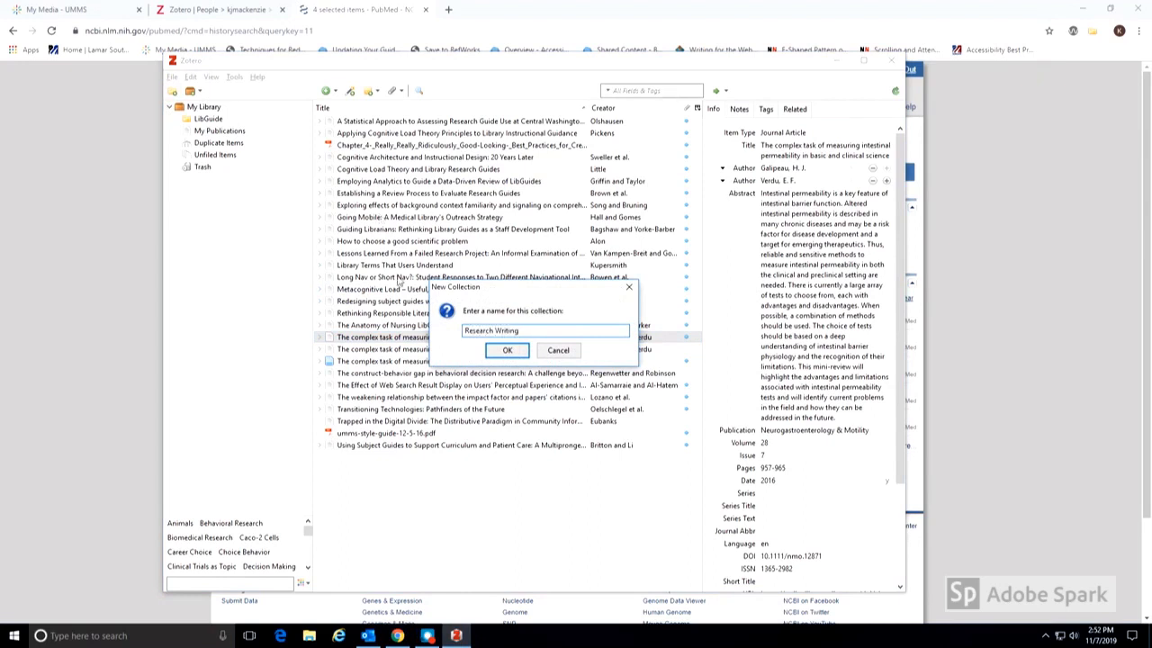
pyautogui.click(508, 349)
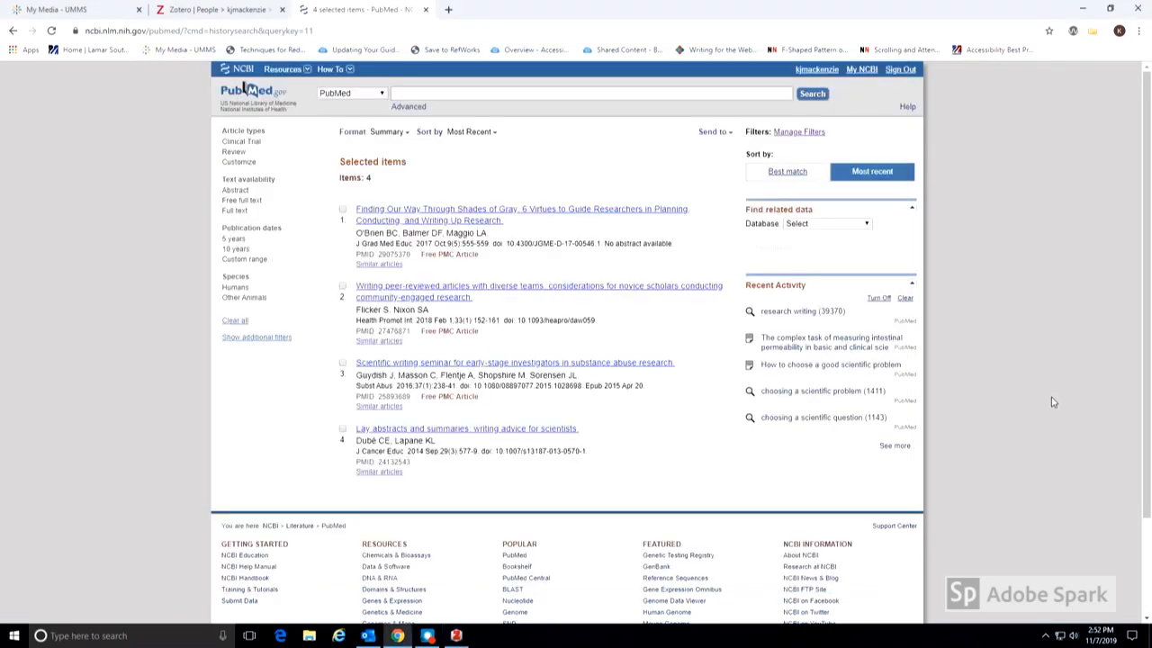
pyautogui.moveTo(1123, 28)
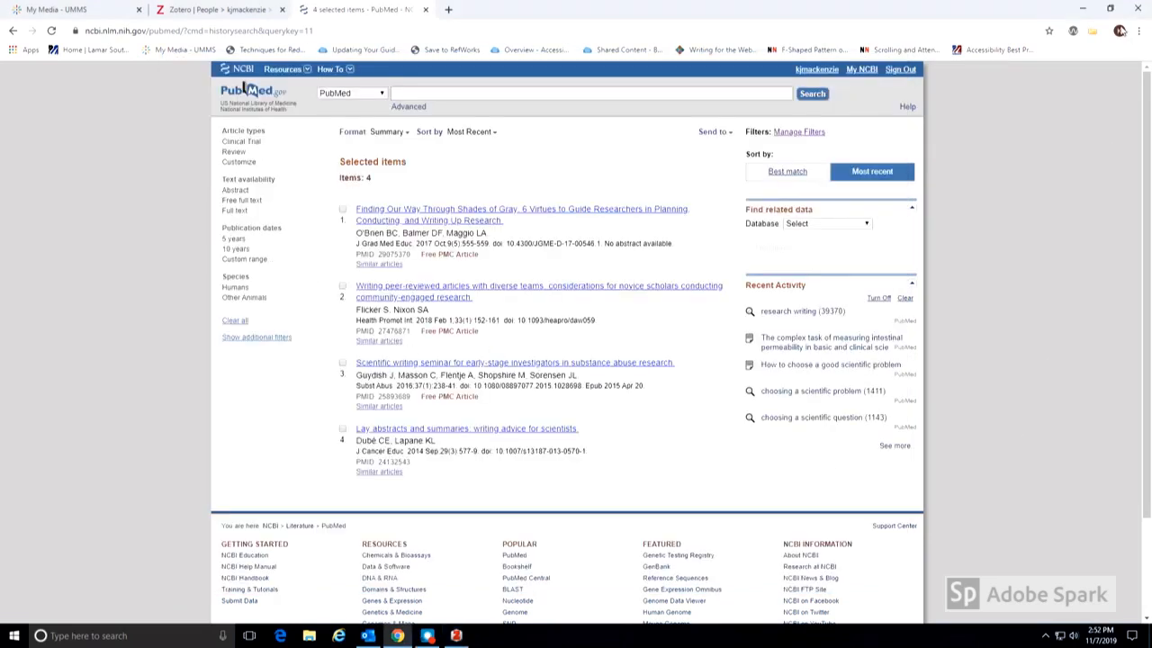
pyautogui.moveTo(1094, 32)
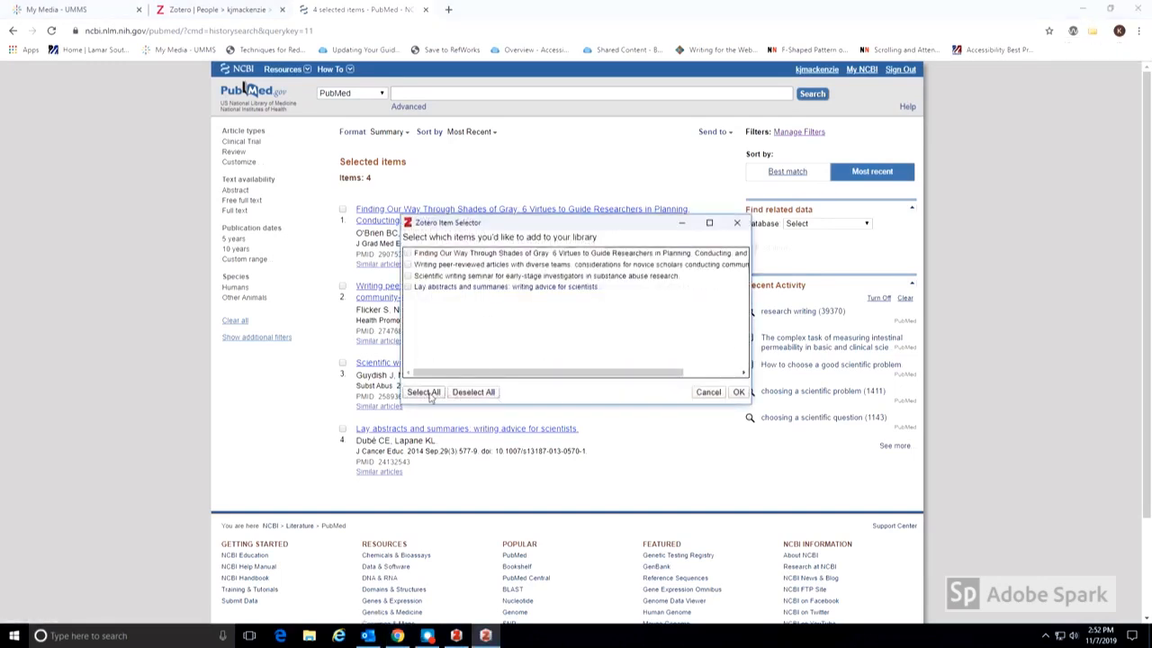
# Select all four articles in the Zotero Item Selector and confirm saving them.
pyautogui.click(423, 393)
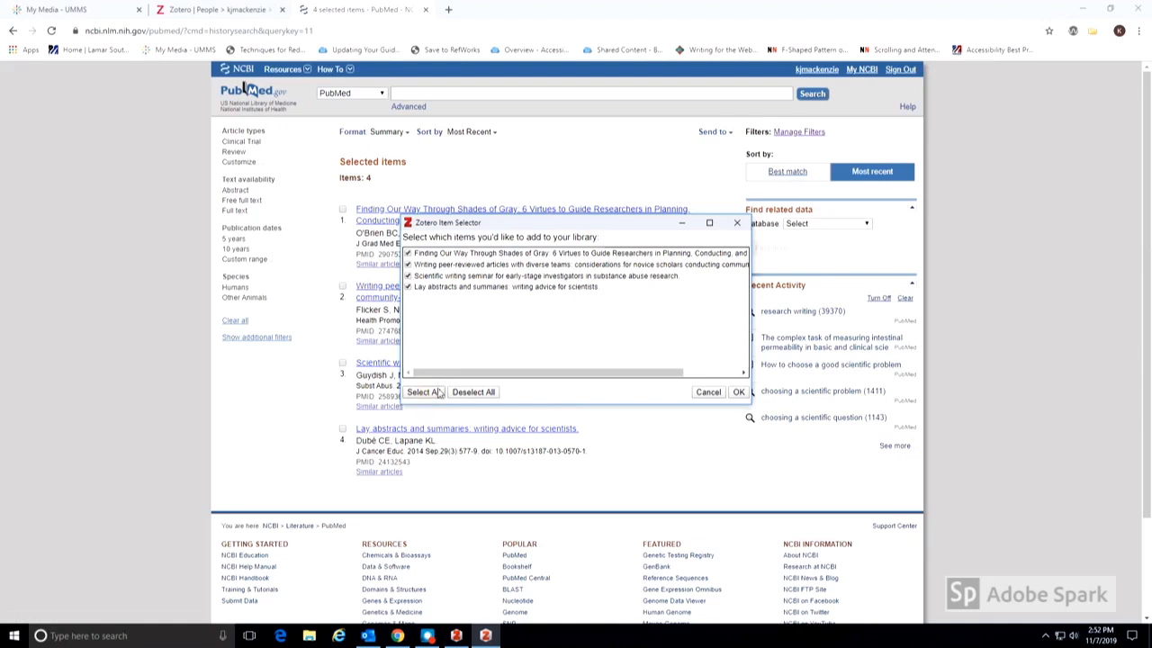
pyautogui.click(737, 392)
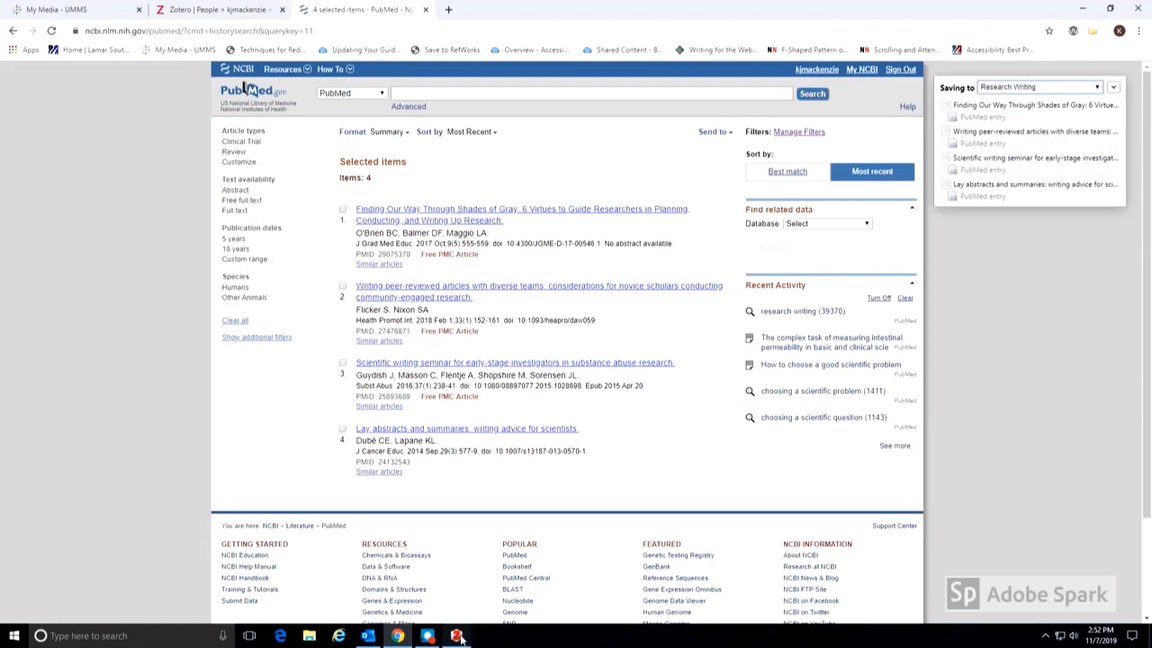
# Bring up the Zotero desktop library showing the four articles in Research Writing.
pyautogui.click(457, 637)
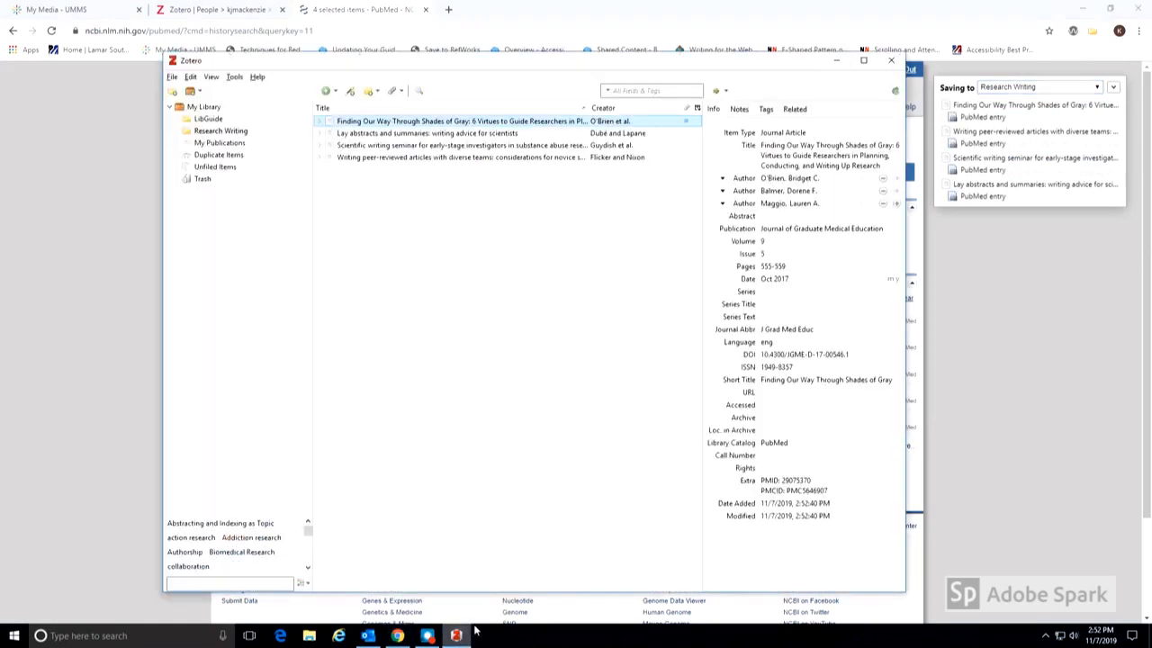
pyautogui.moveTo(396, 122)
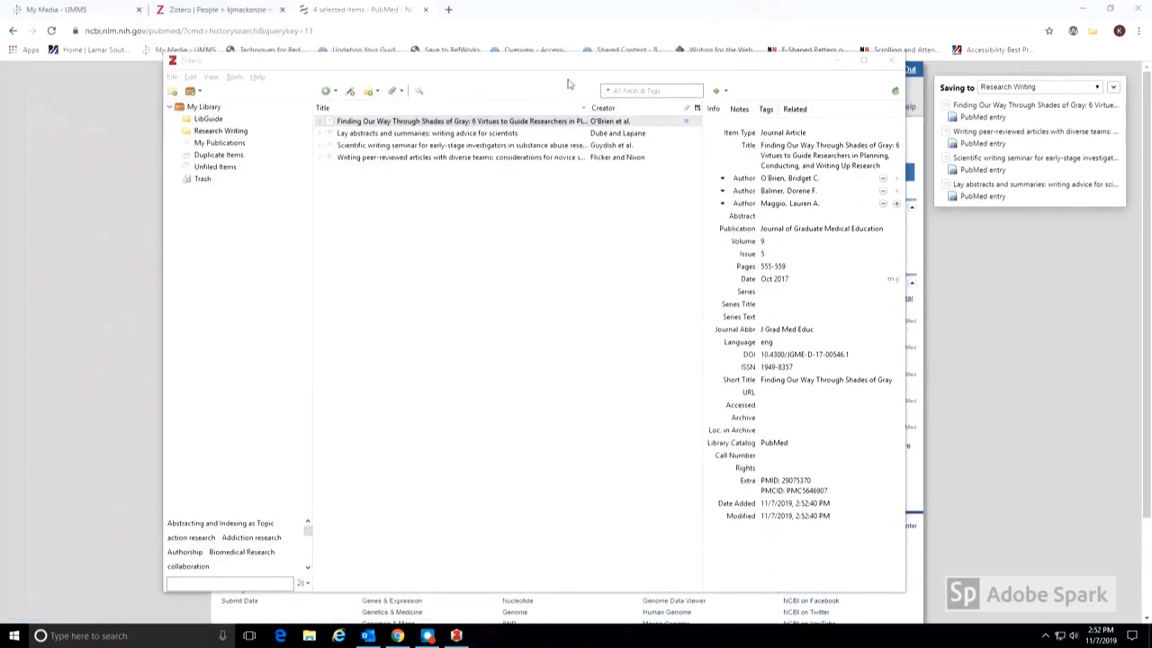
pyautogui.moveTo(500, 85)
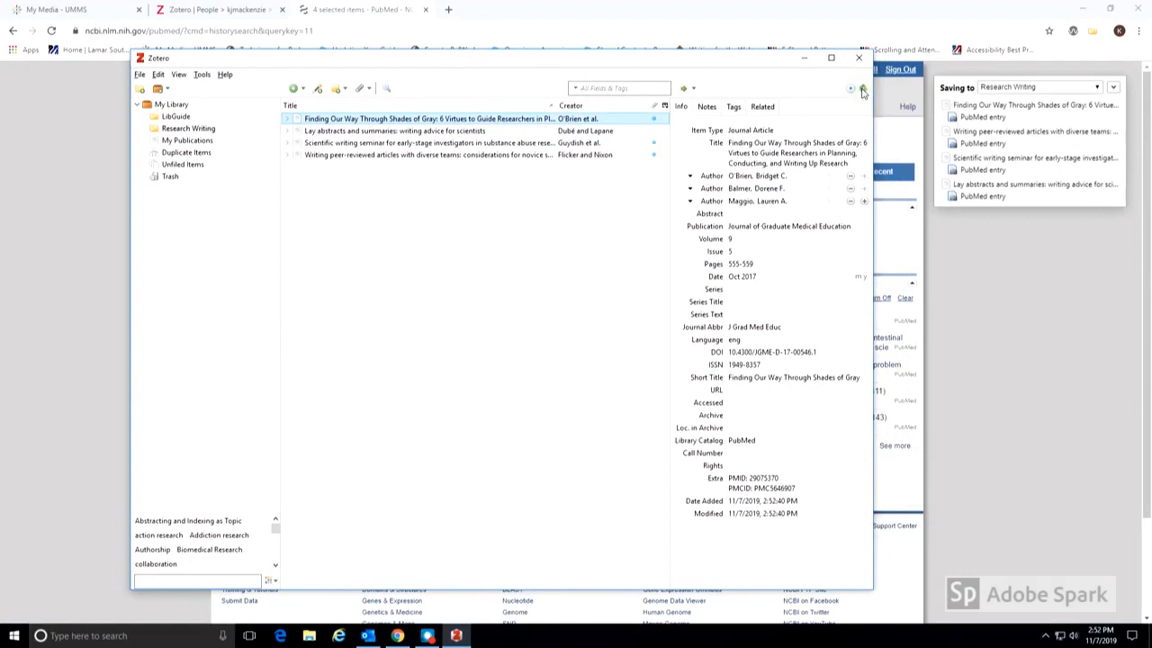
pyautogui.moveTo(342, 66)
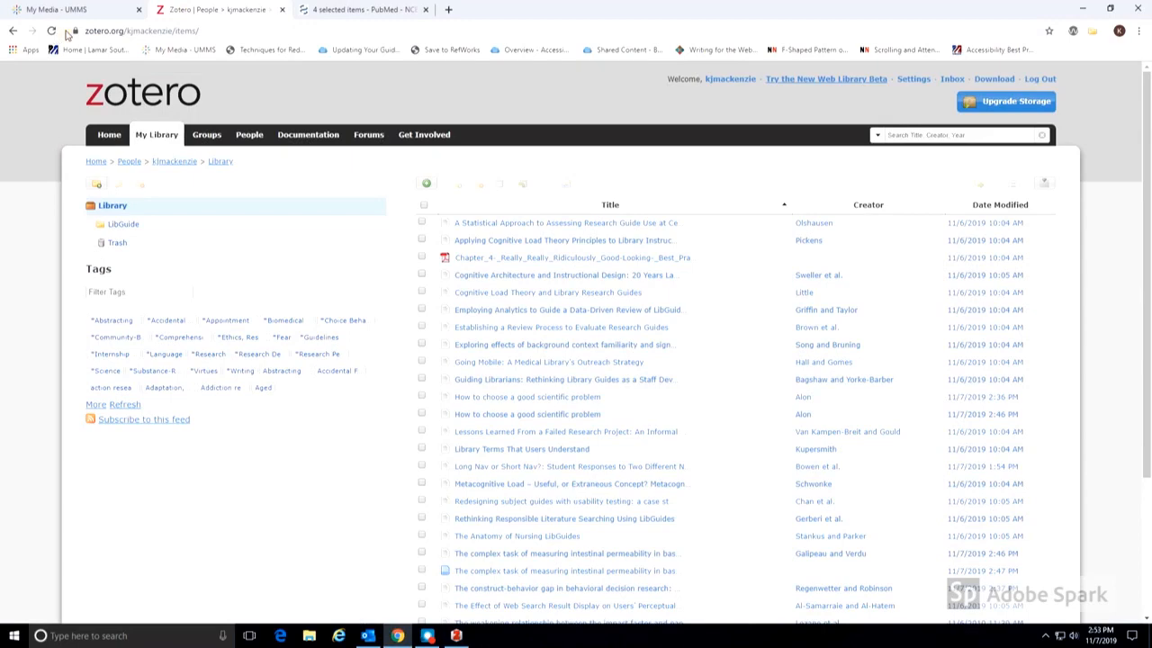
# Reload the zotero.org library and open the synced Research Writing collection.
pyautogui.click(51, 28)
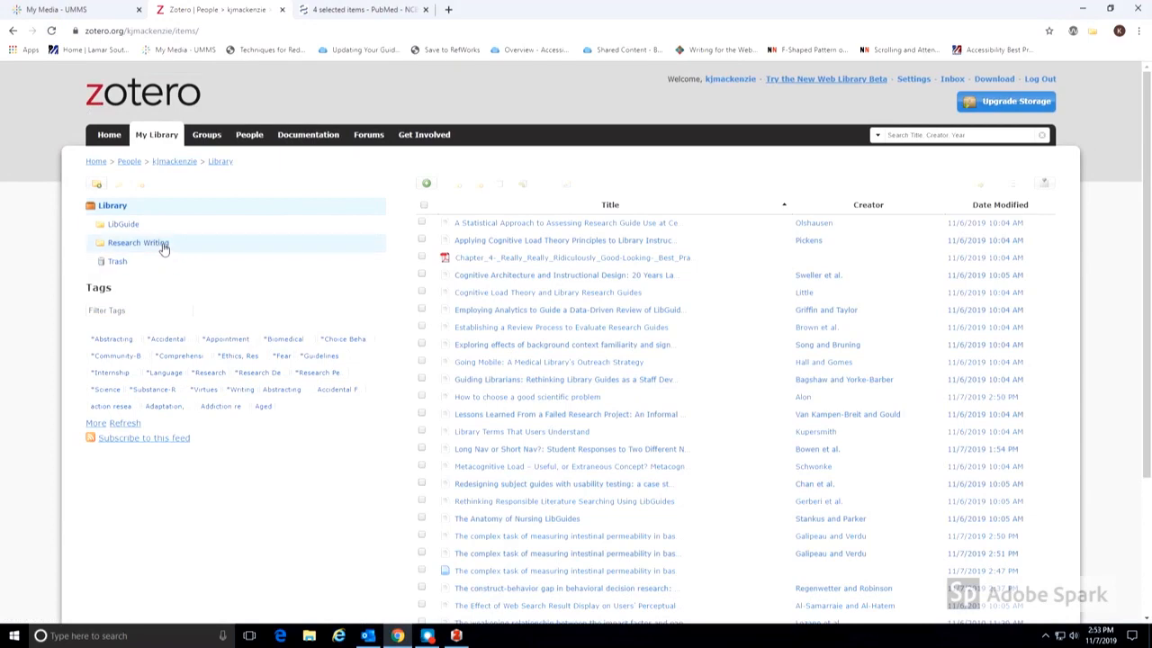
pyautogui.click(136, 241)
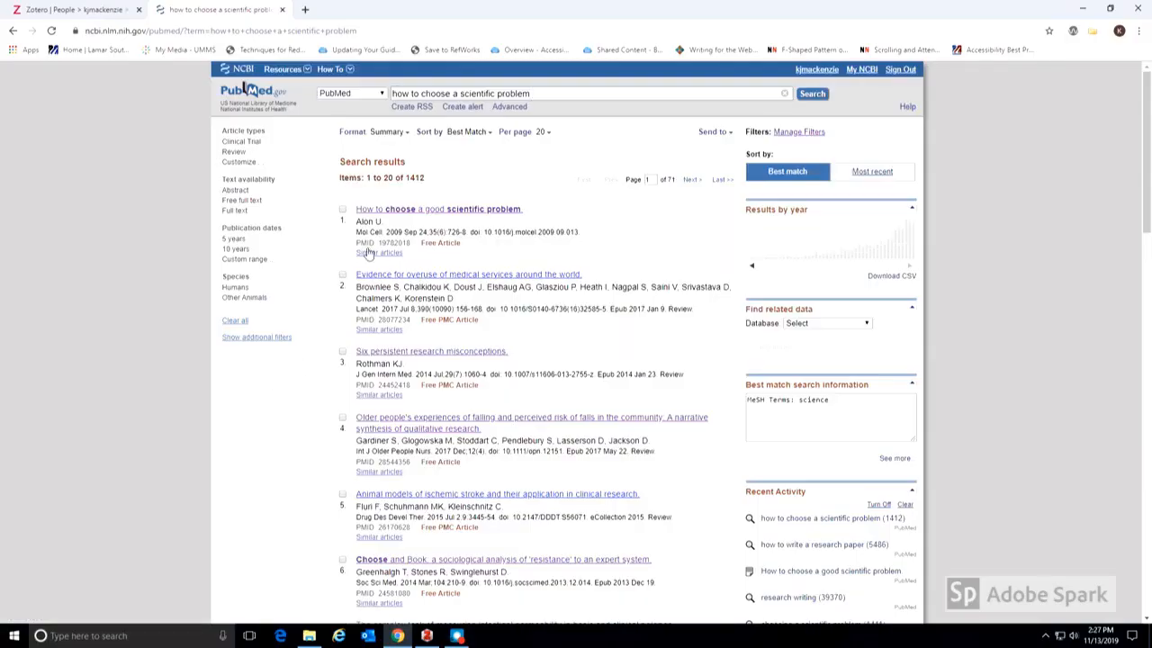
# Export the article's citation via Send to > Citation manager > Create File, then return to Zotero.
pyautogui.click(439, 208)
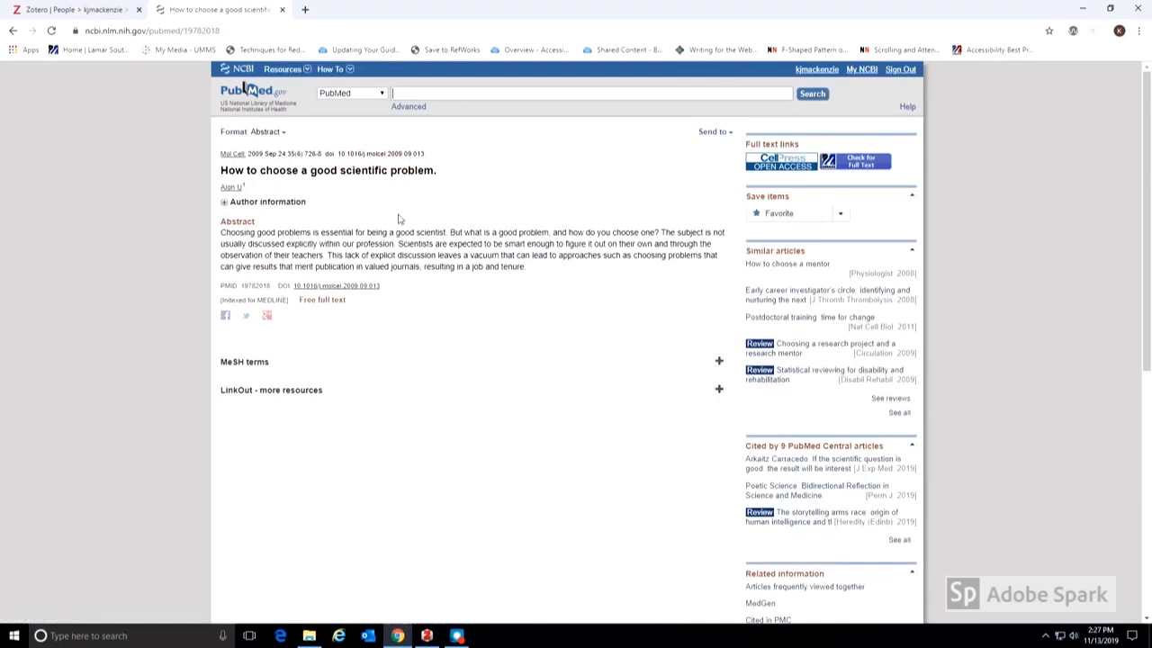
pyautogui.click(710, 131)
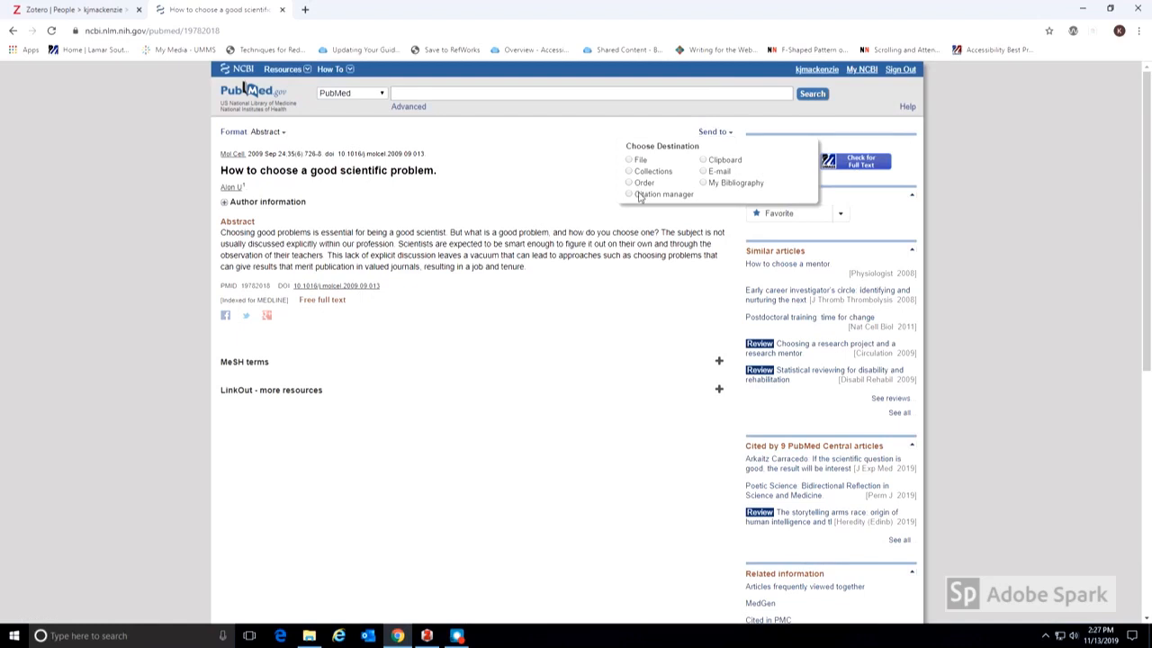
pyautogui.click(629, 194)
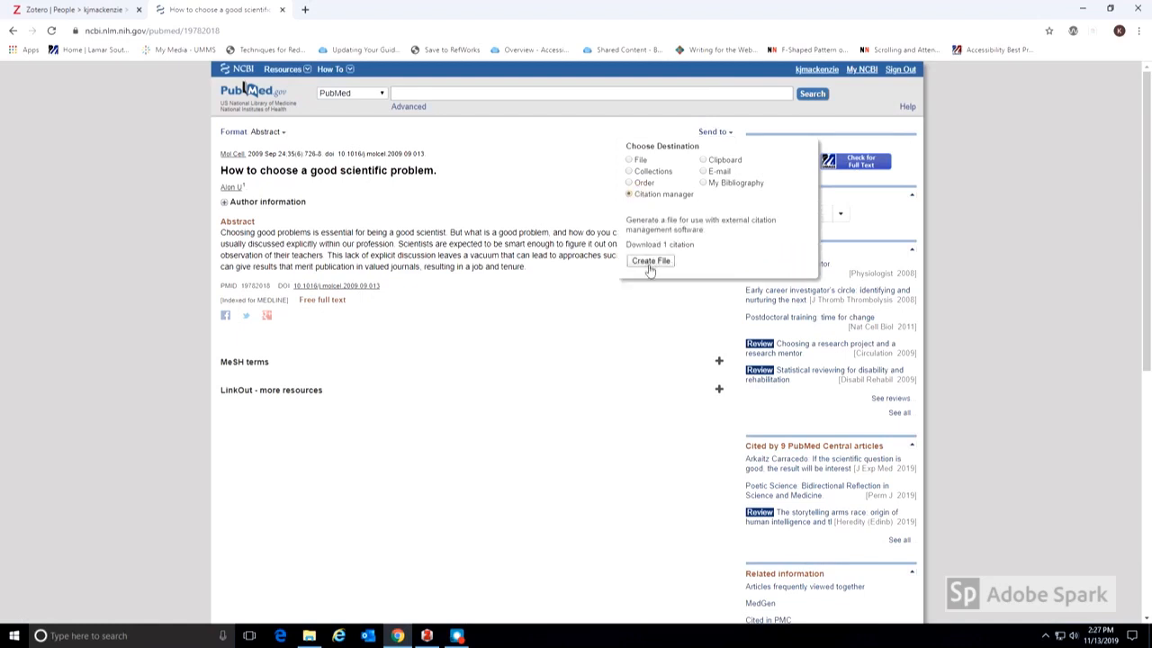
pyautogui.click(649, 261)
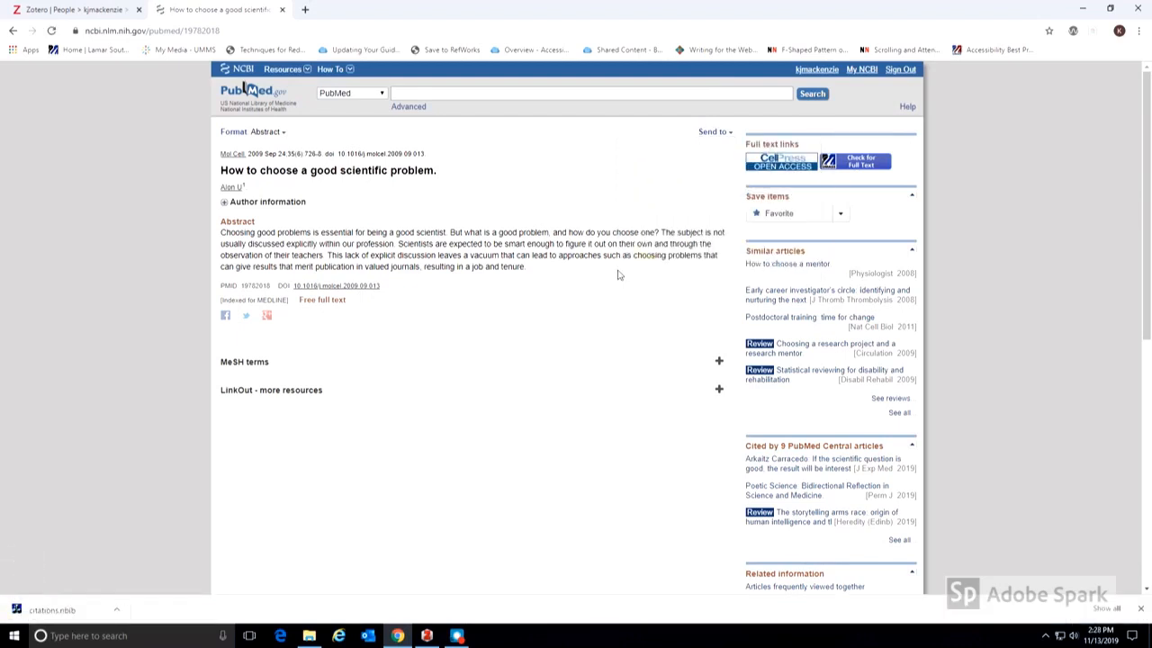
pyautogui.moveTo(293, 583)
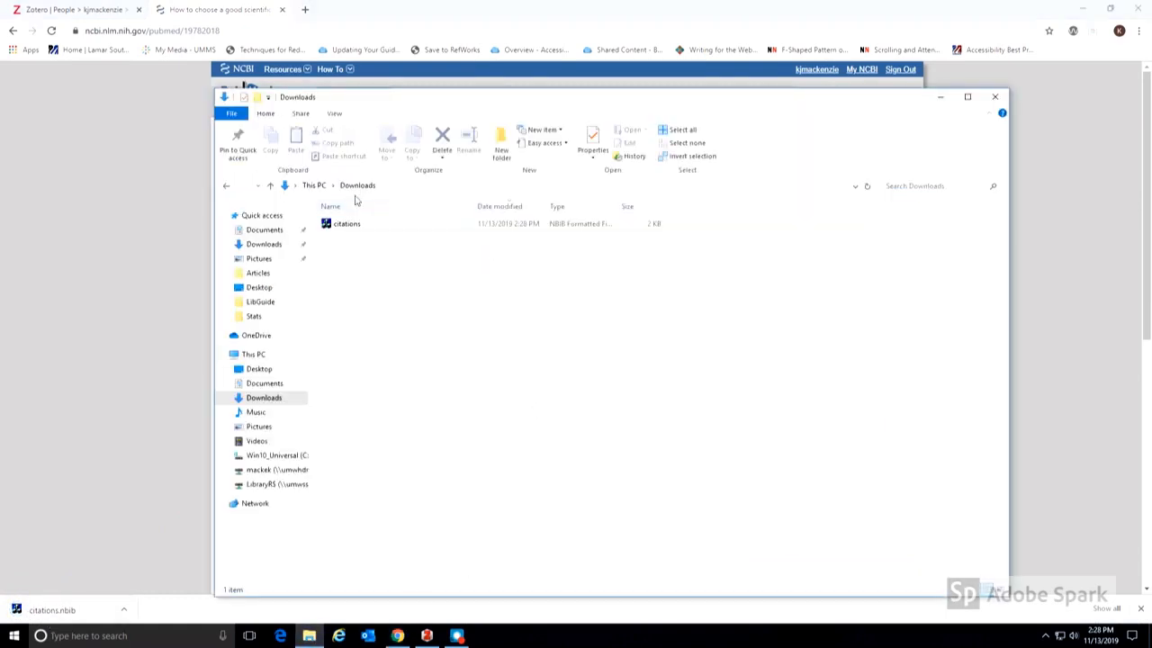
pyautogui.click(345, 223)
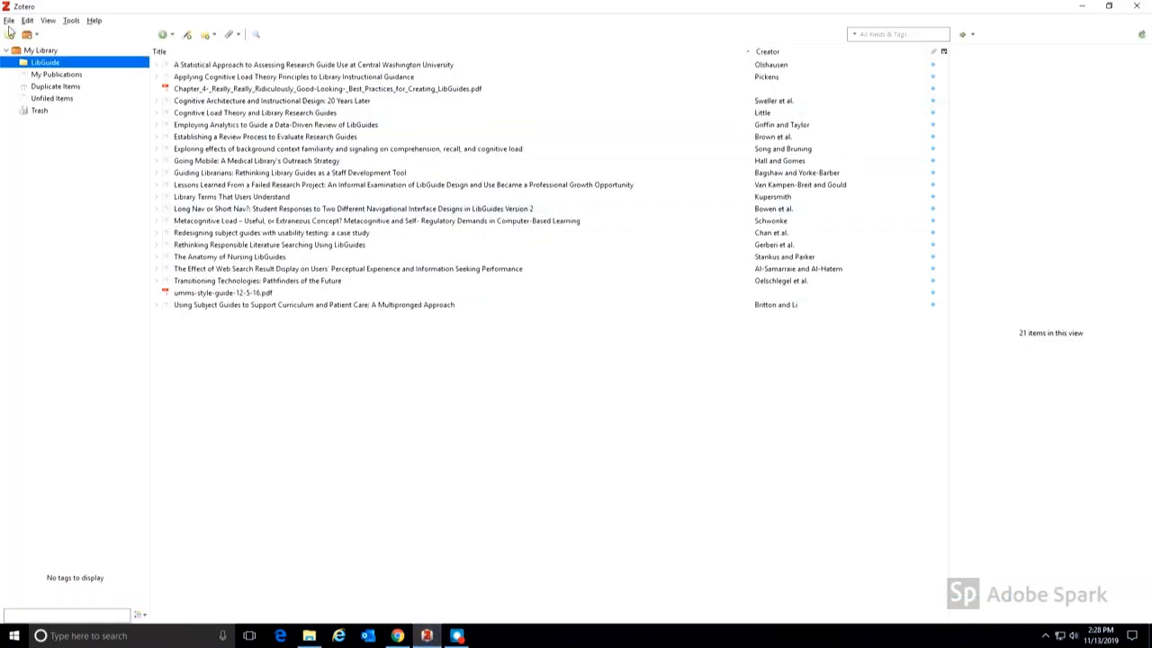
# Import the downloaded citations file into a new 'citations' collection, copying files, and dismiss the summary.
pyautogui.click(9, 20)
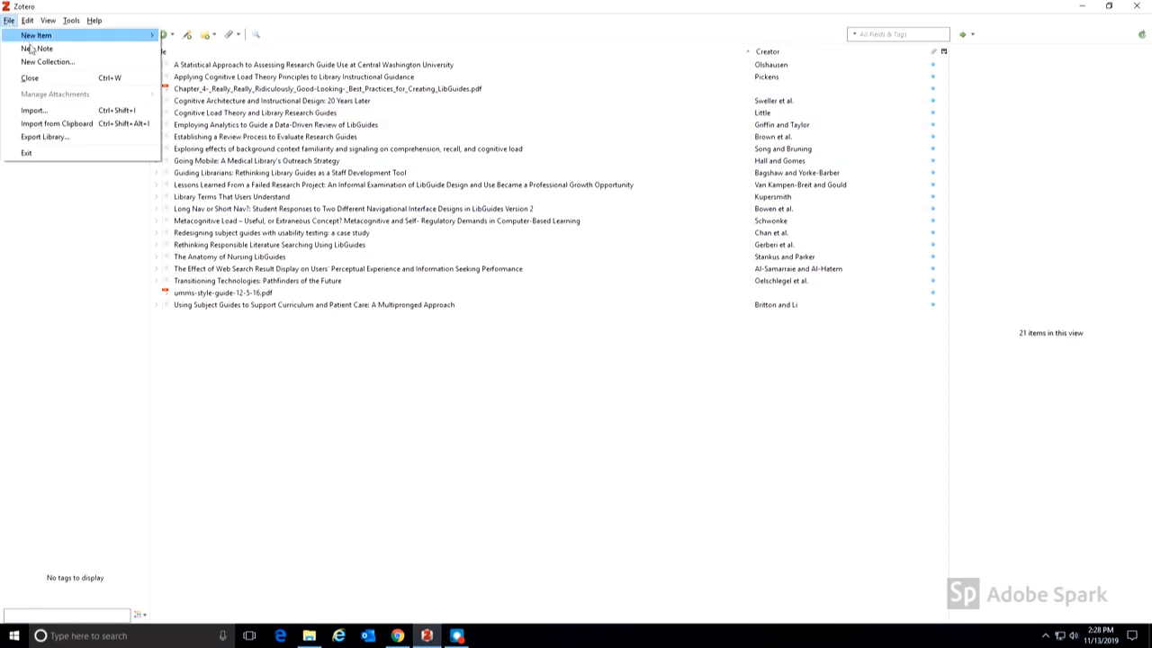
pyautogui.click(34, 109)
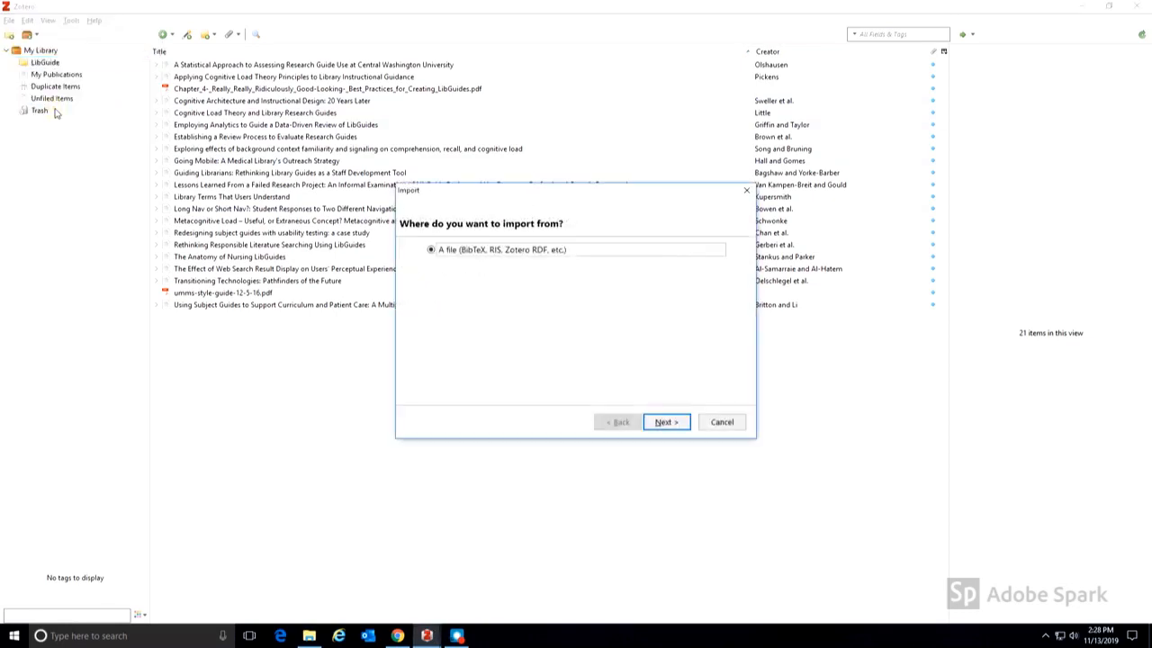
pyautogui.moveTo(646, 390)
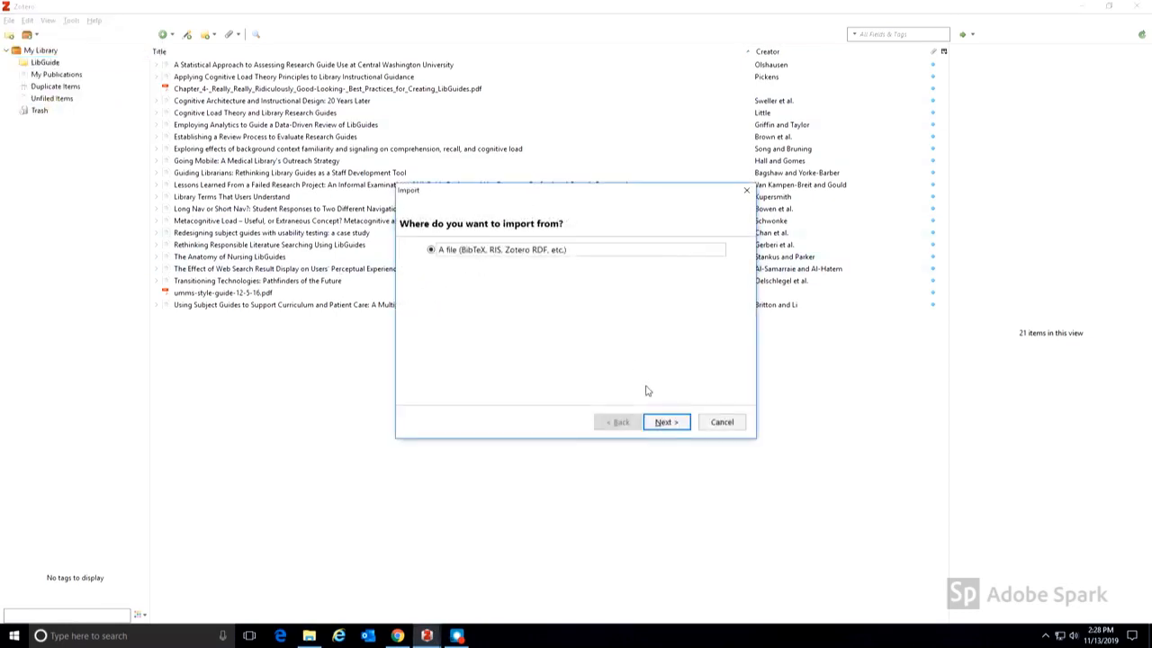
pyautogui.click(666, 421)
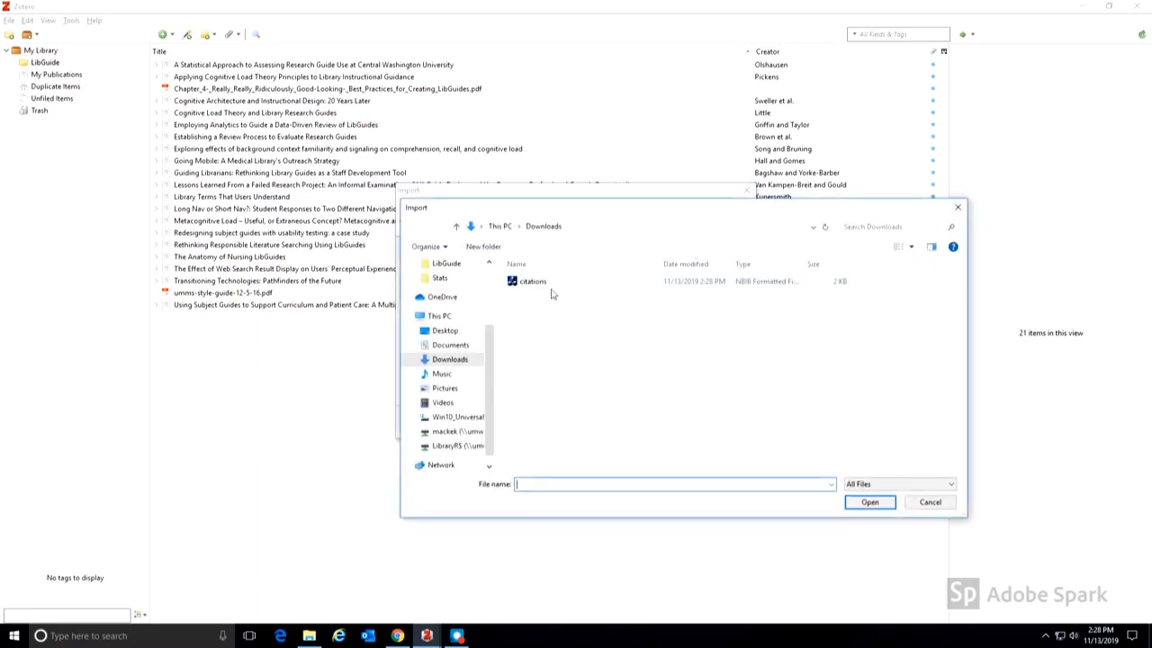
pyautogui.click(531, 281)
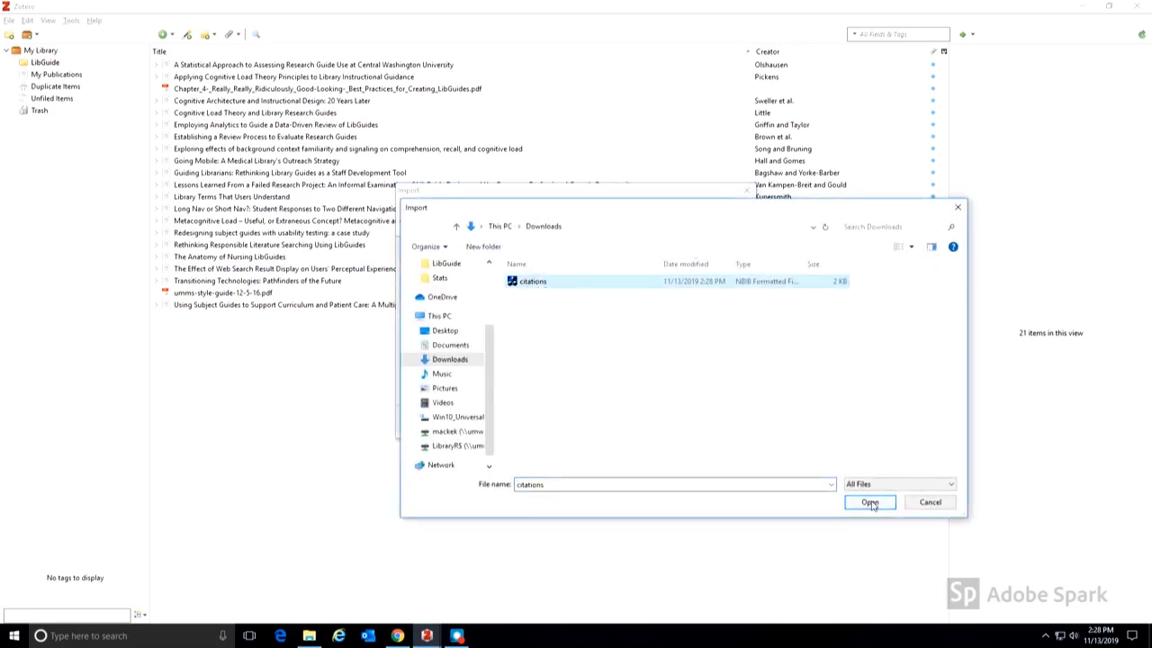
pyautogui.click(867, 502)
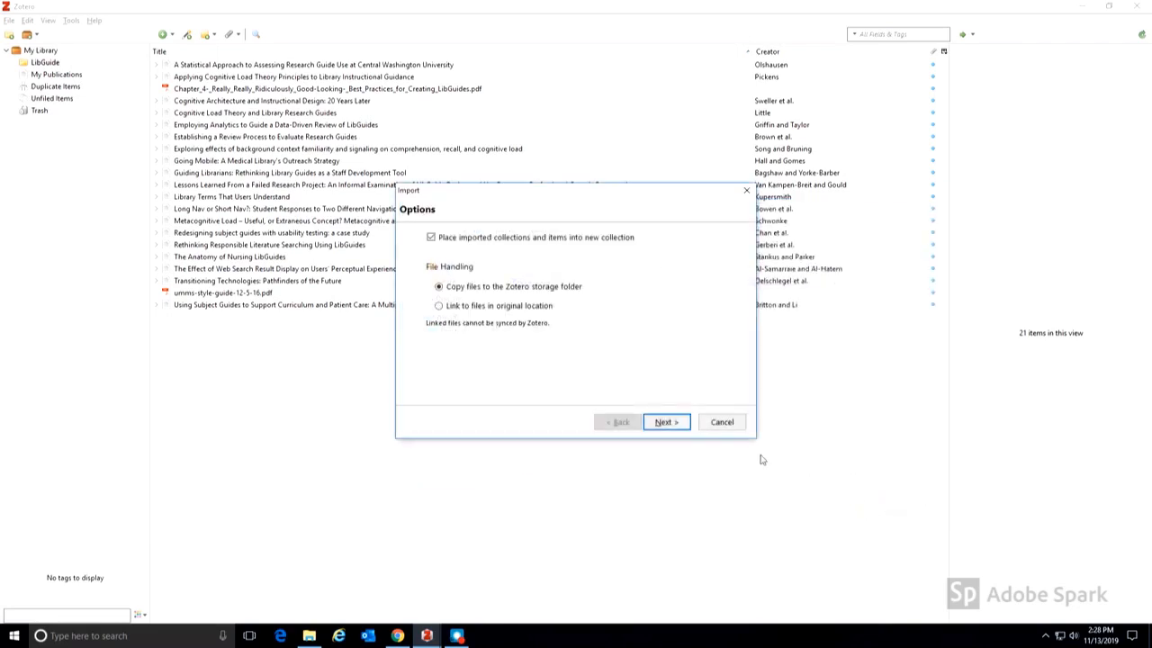
pyautogui.click(666, 421)
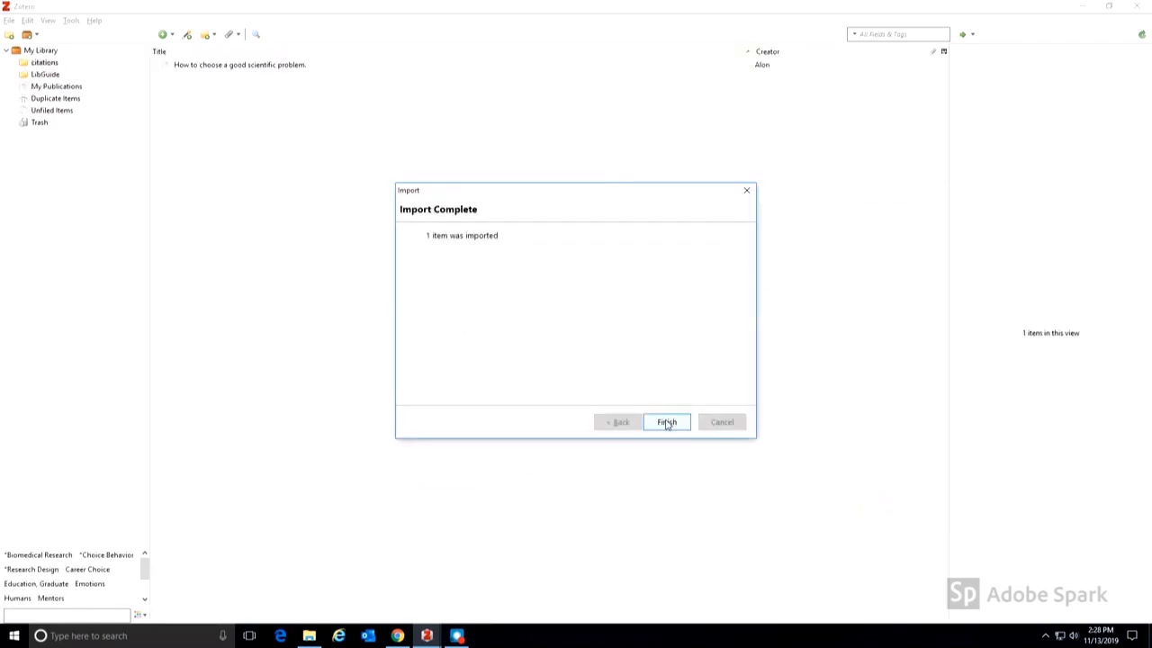
pyautogui.click(666, 421)
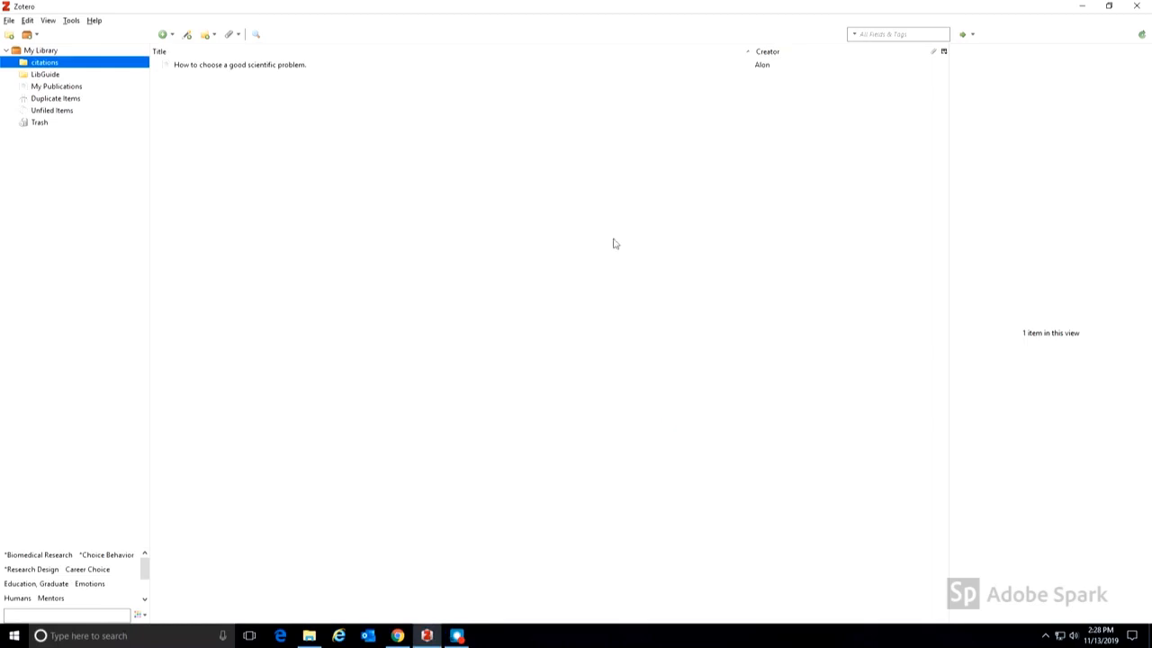
# Inspect the imported article's Info pane, visit its ScienceDirect page, then return to the PubMed results.
pyautogui.click(241, 65)
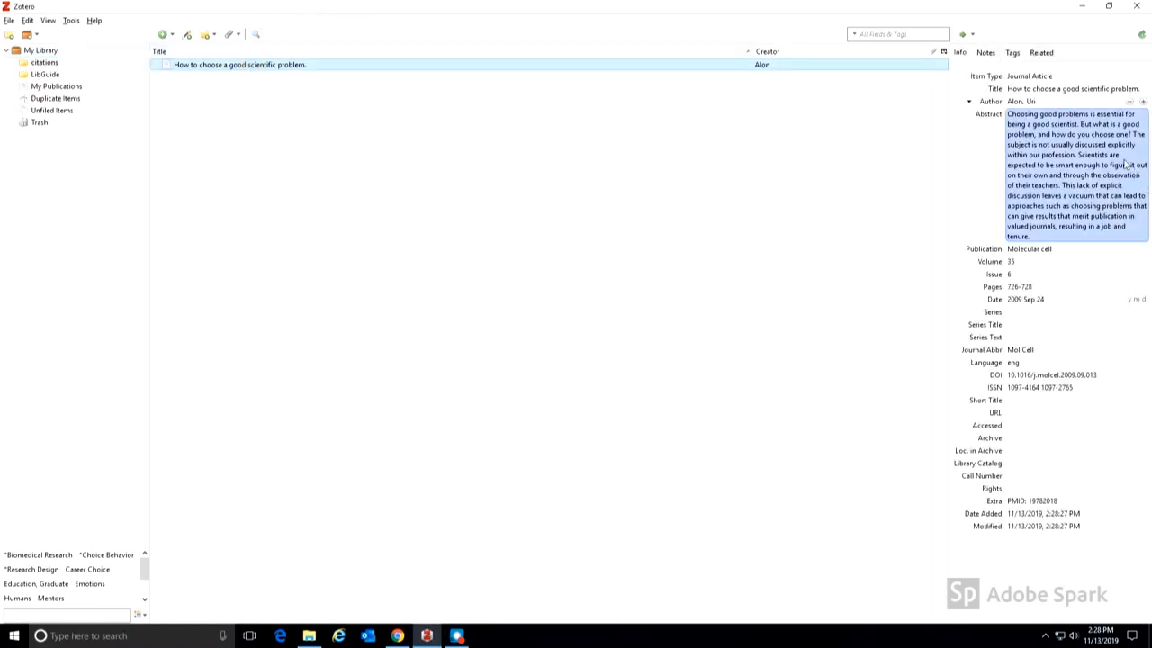
pyautogui.click(1070, 463)
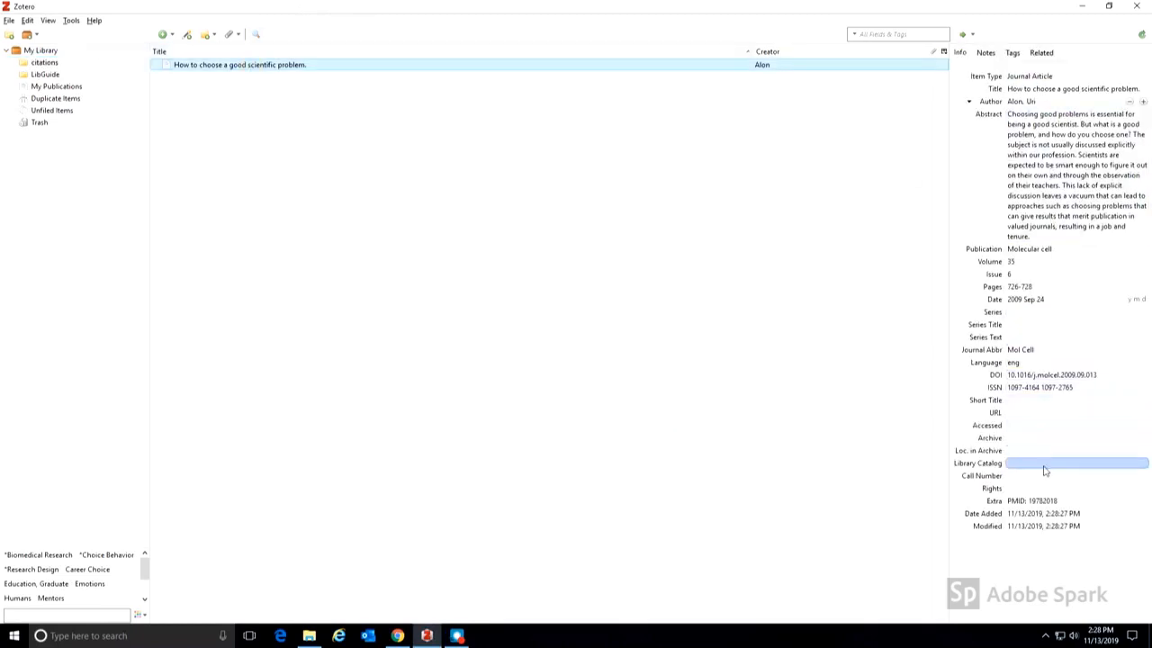
pyautogui.click(241, 65)
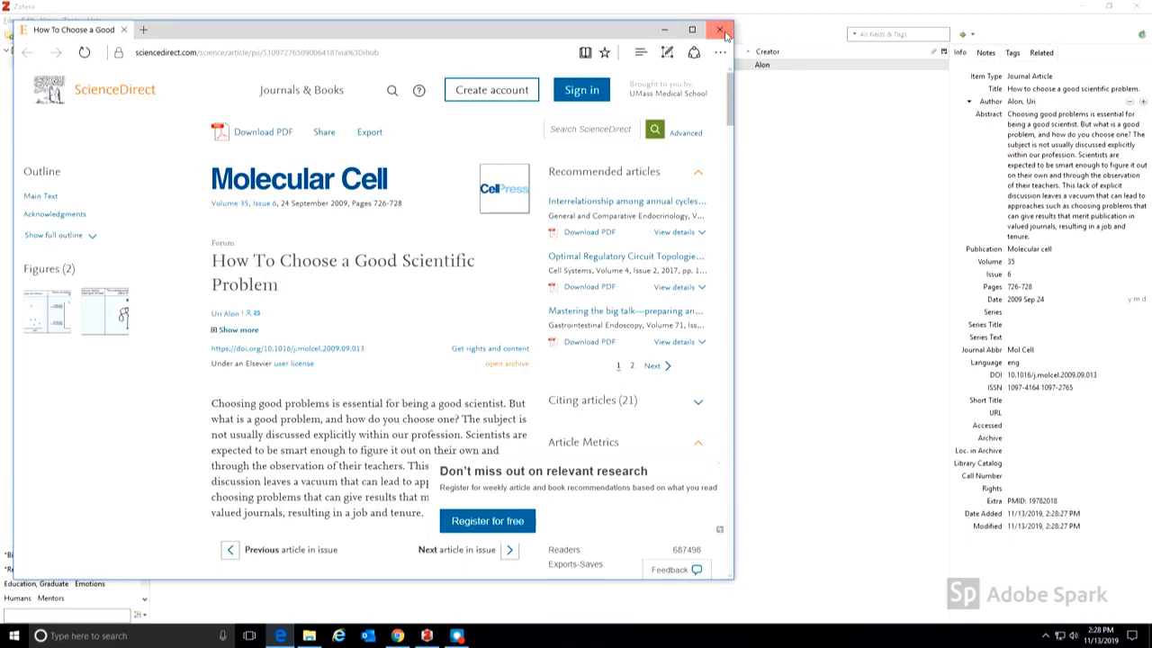
pyautogui.click(723, 28)
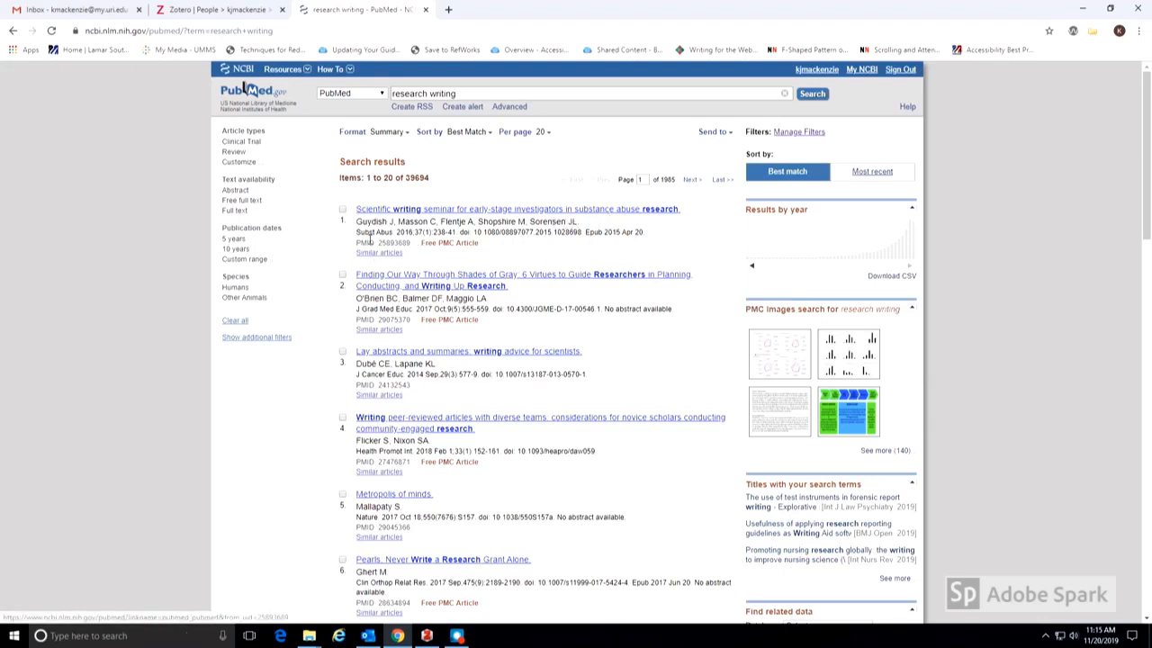
# Tick five 'research writing' results, including the grant-writing article.
pyautogui.click(342, 209)
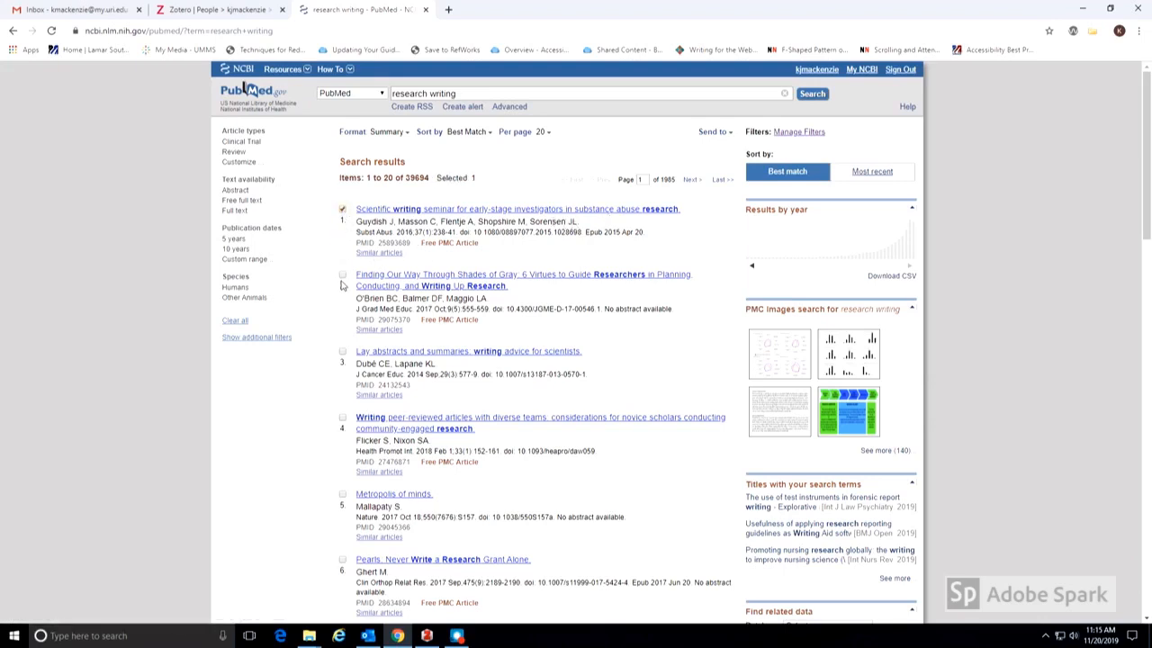
pyautogui.click(342, 351)
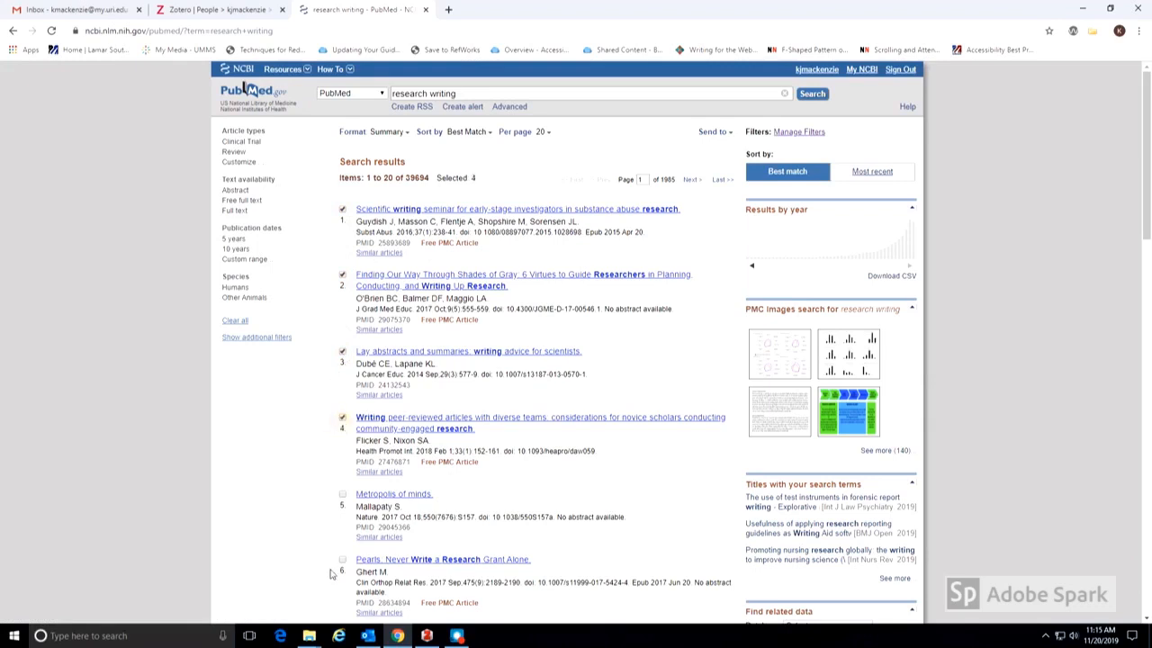
pyautogui.click(342, 560)
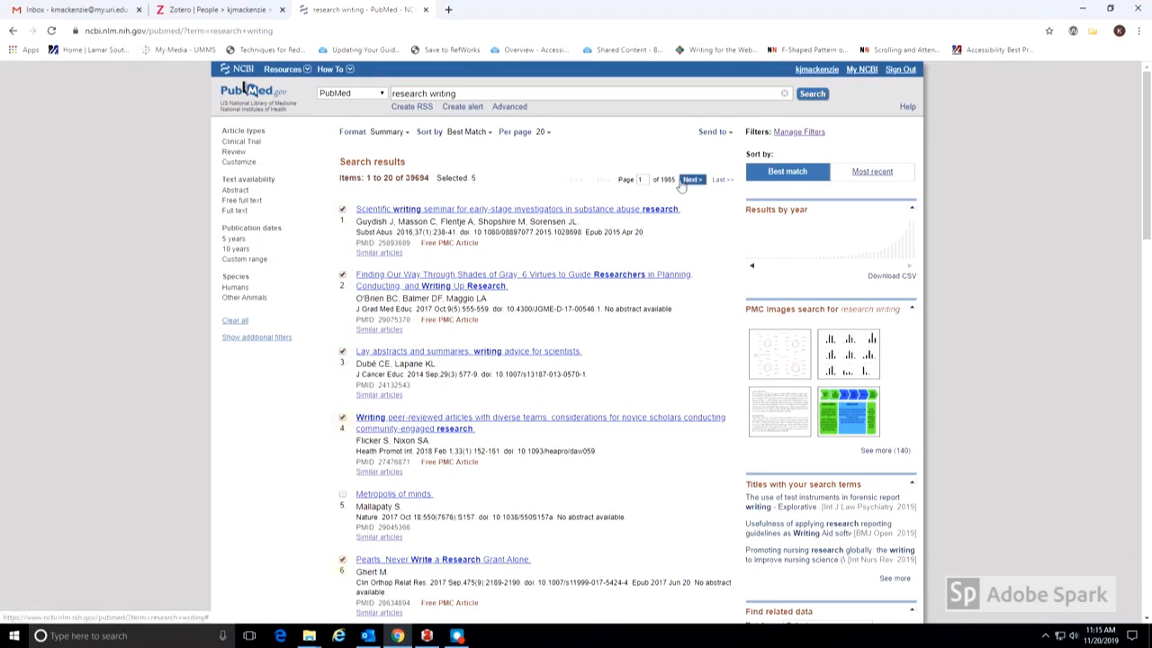
# Send the selected results to a citation manager and create the downloadable file.
pyautogui.click(713, 131)
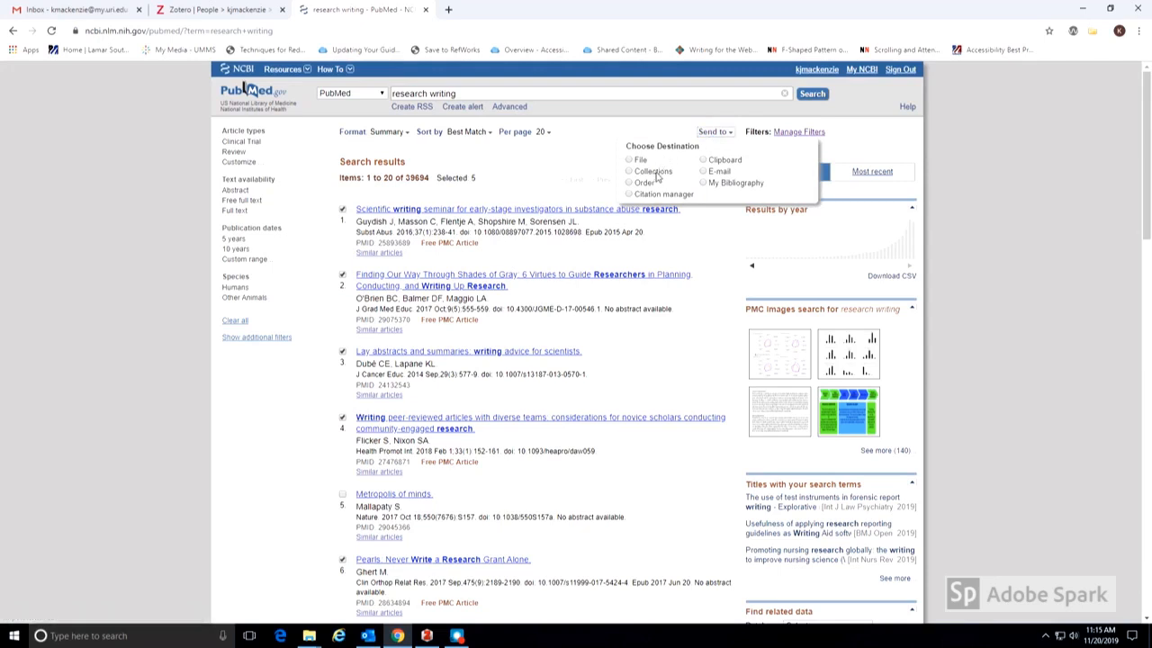
pyautogui.click(630, 194)
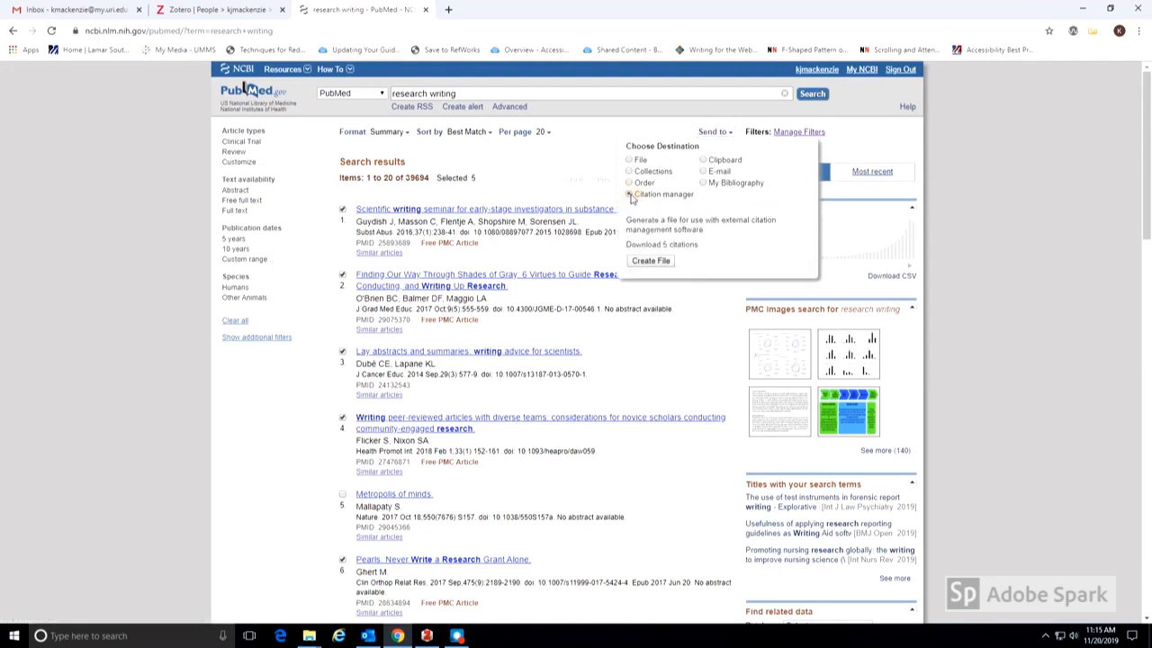
pyautogui.click(629, 194)
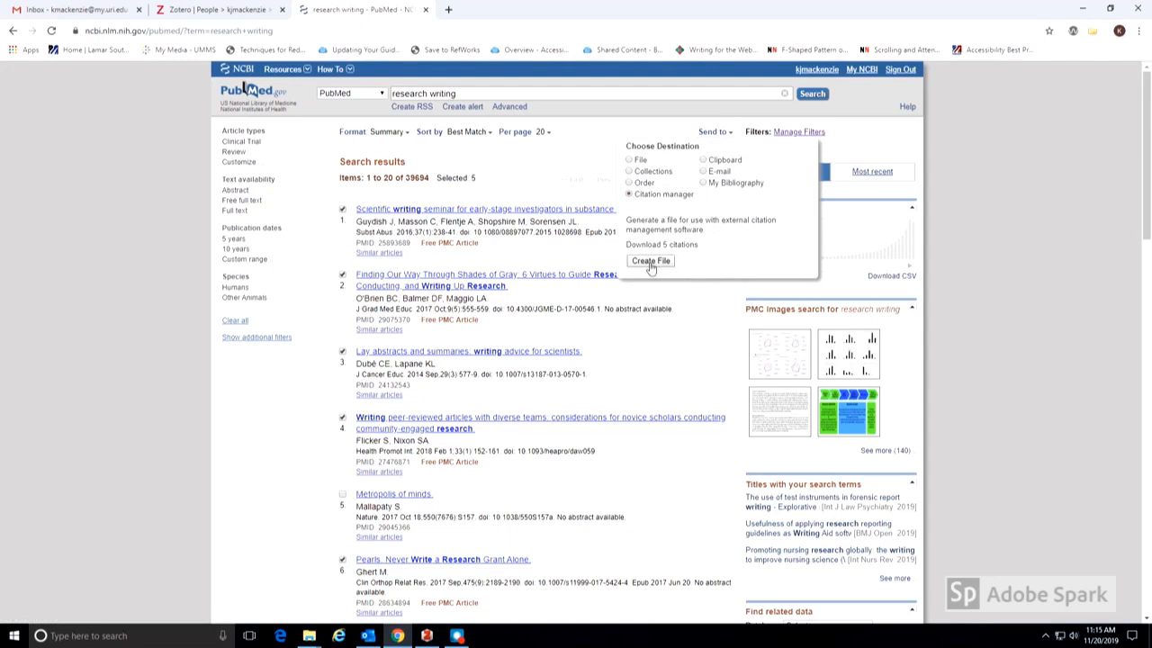
pyautogui.click(649, 261)
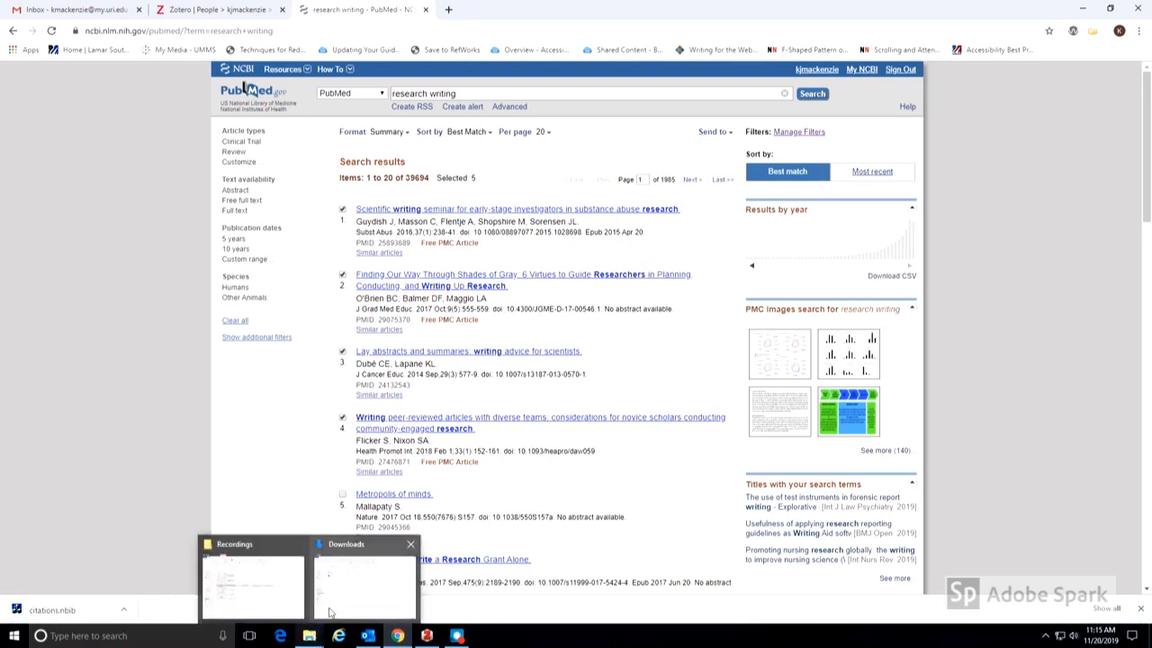
# Locate citations.nbib in the Downloads folder.
pyautogui.click(363, 584)
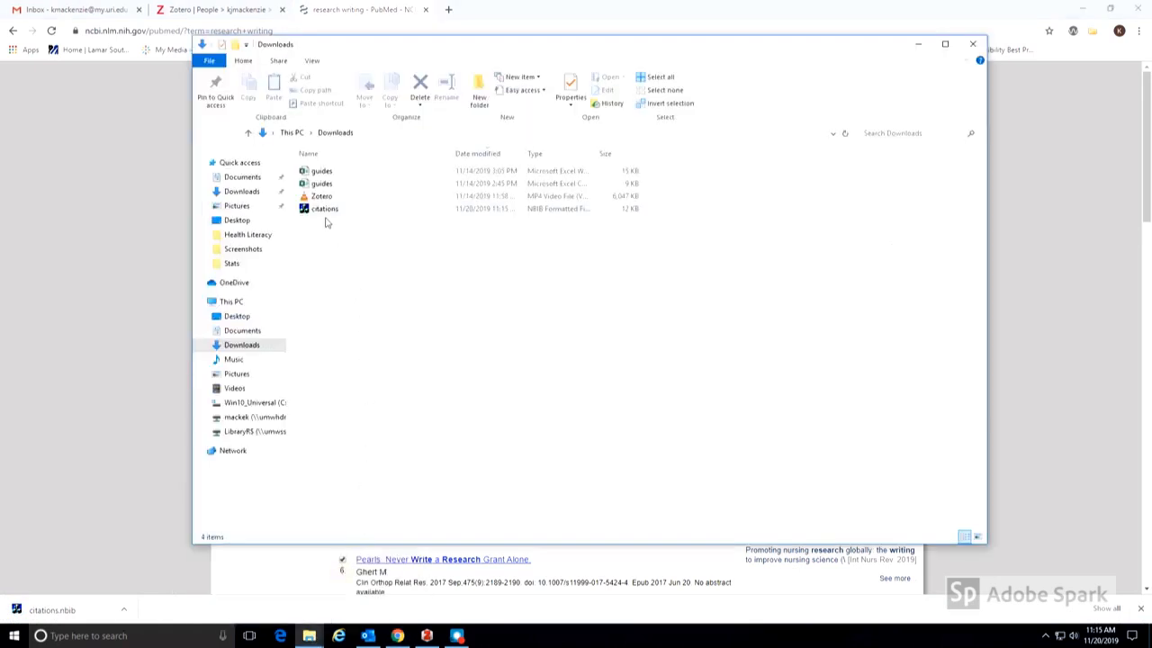
pyautogui.click(324, 209)
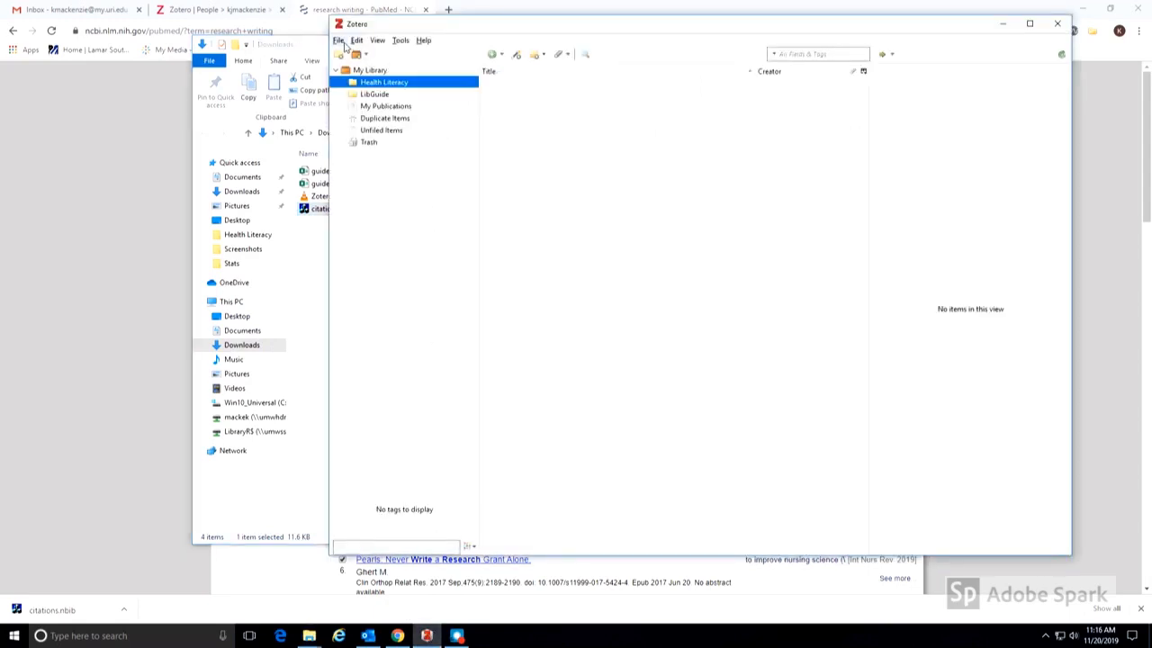
# Import citations.nbib into a new 'citations' collection holding the five research writing articles.
pyautogui.click(339, 39)
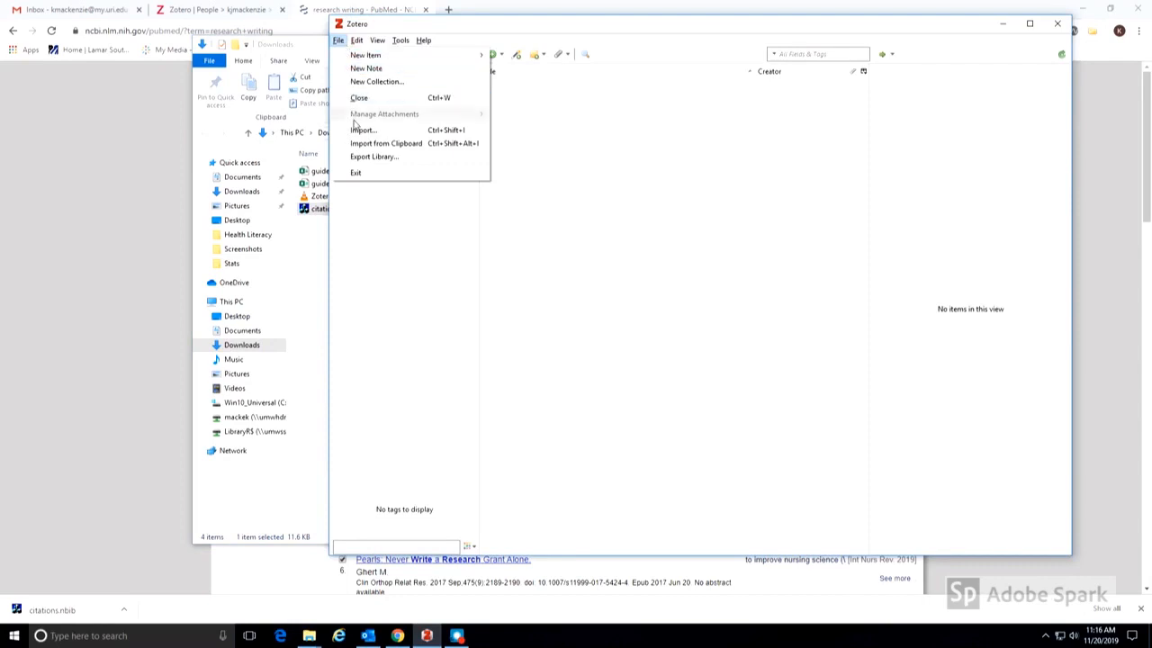
pyautogui.click(364, 129)
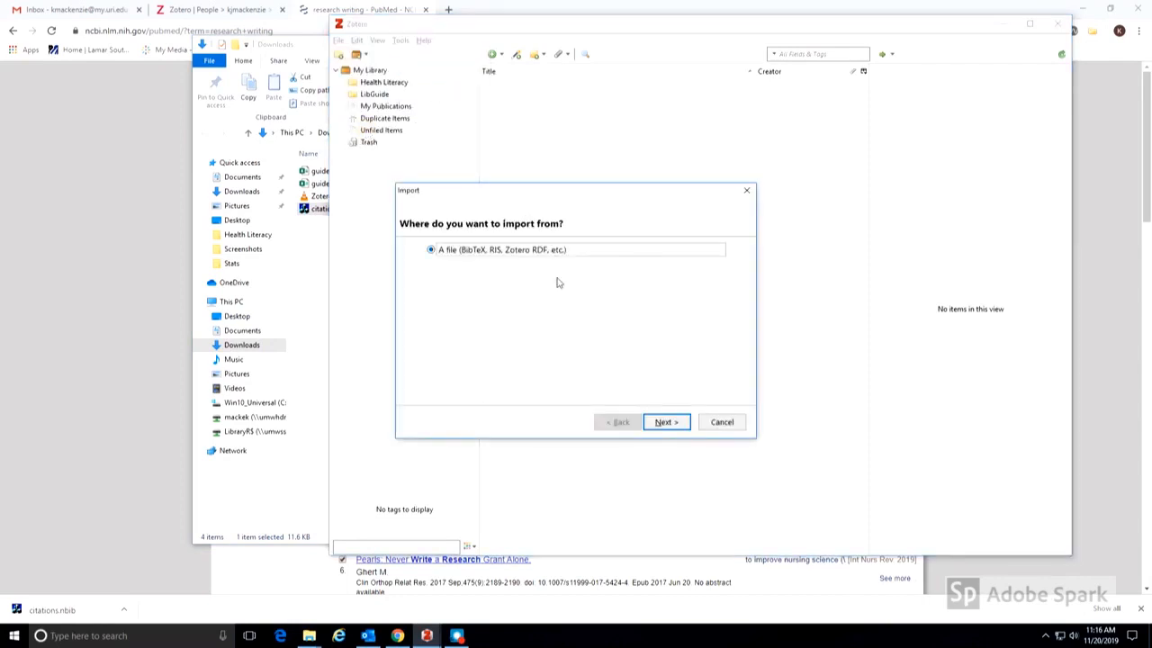
pyautogui.click(665, 421)
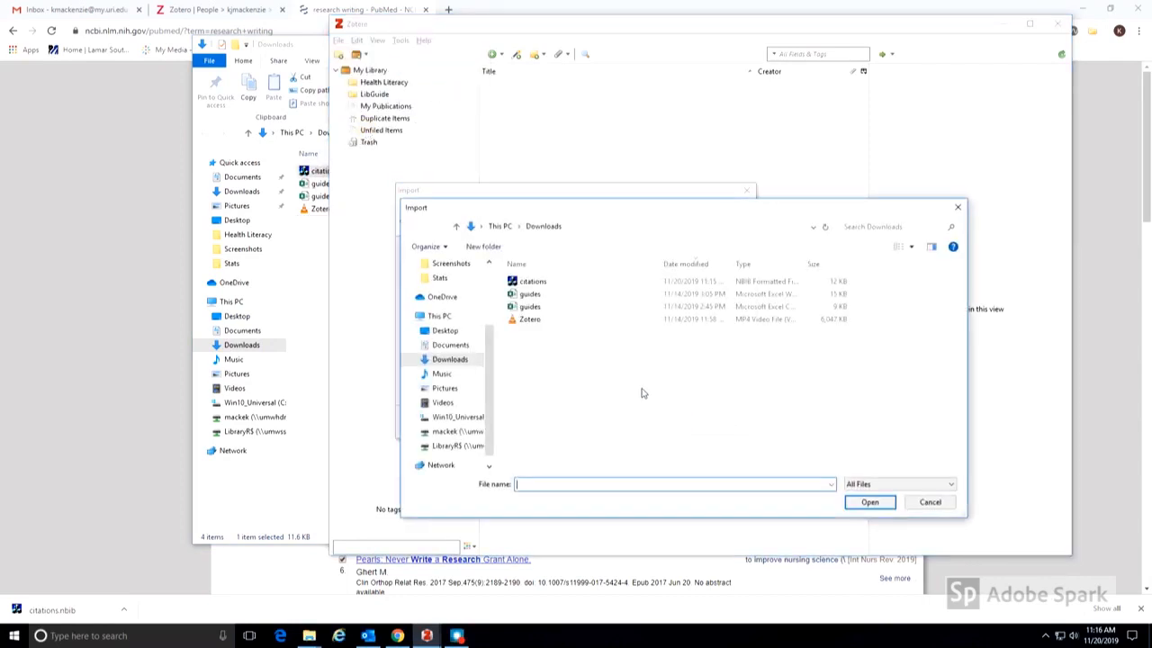
pyautogui.click(533, 280)
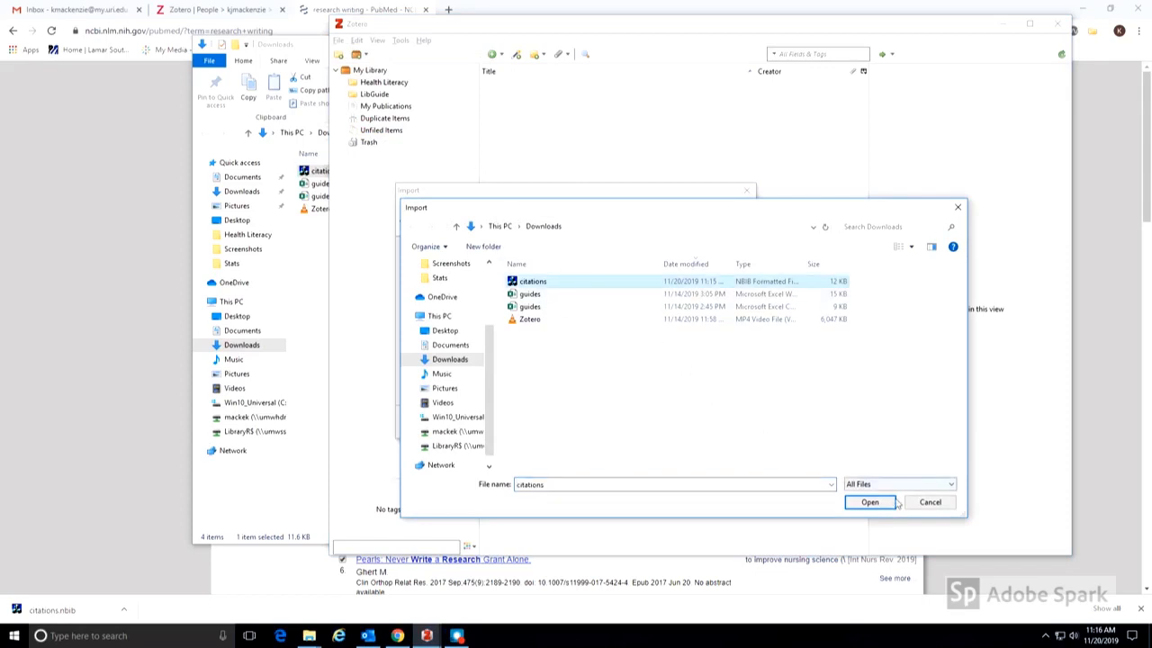
pyautogui.click(868, 501)
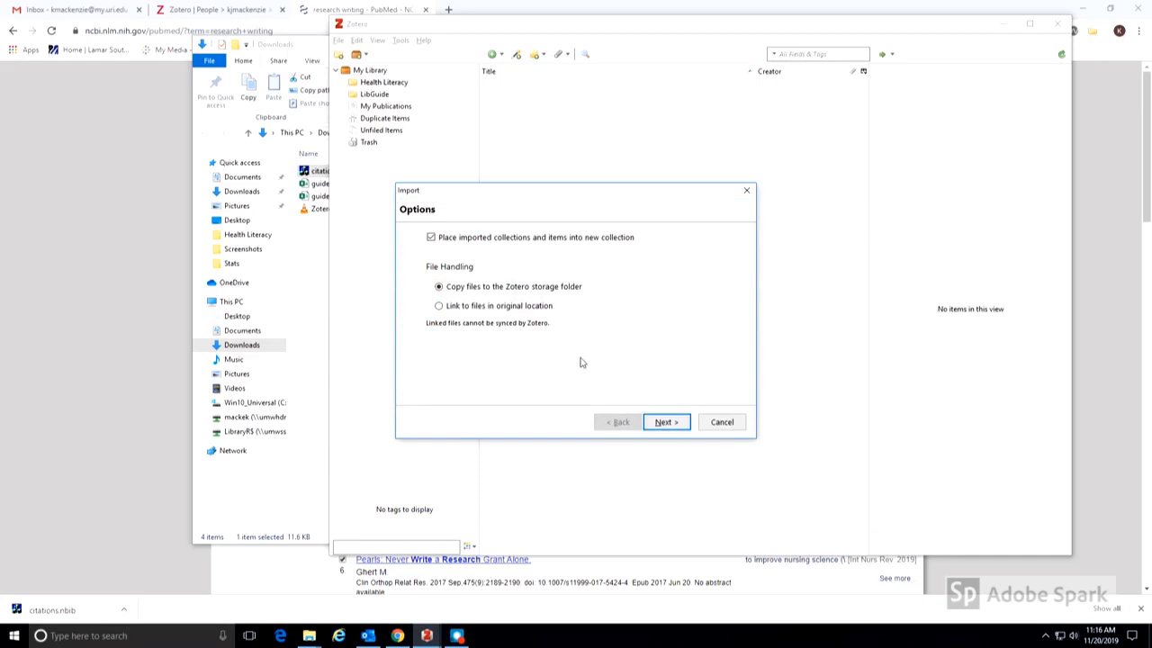
pyautogui.click(666, 421)
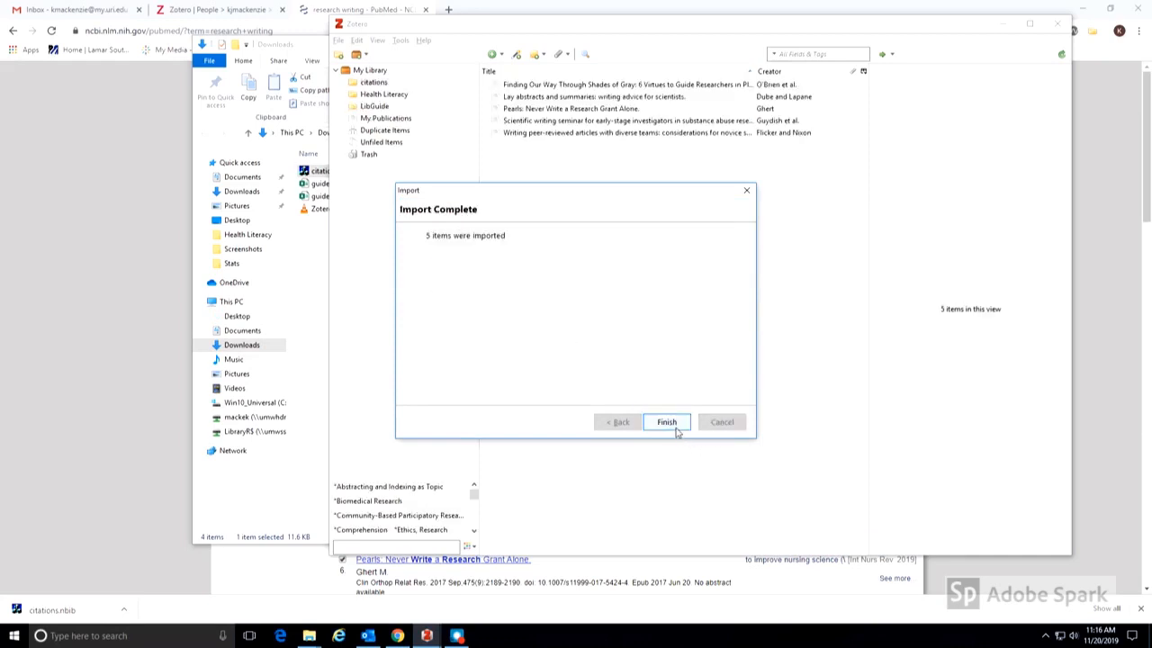
pyautogui.click(666, 421)
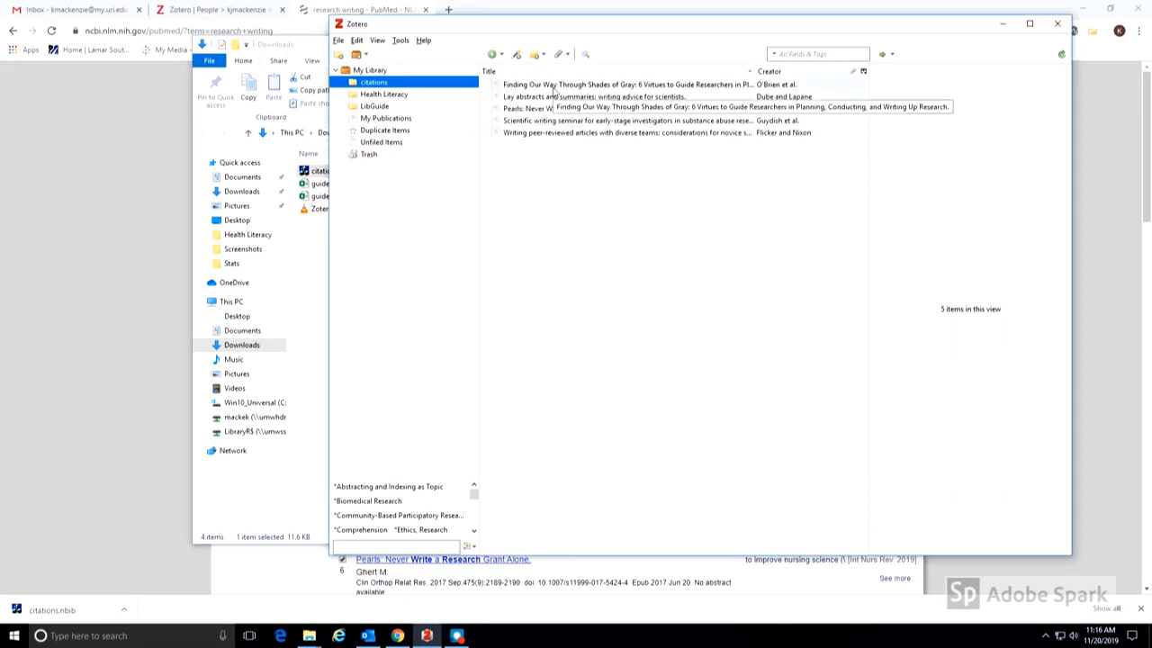
# Show My Library, then select the empty Health Literacy collection beside the folder of six PDFs.
pyautogui.click(594, 97)
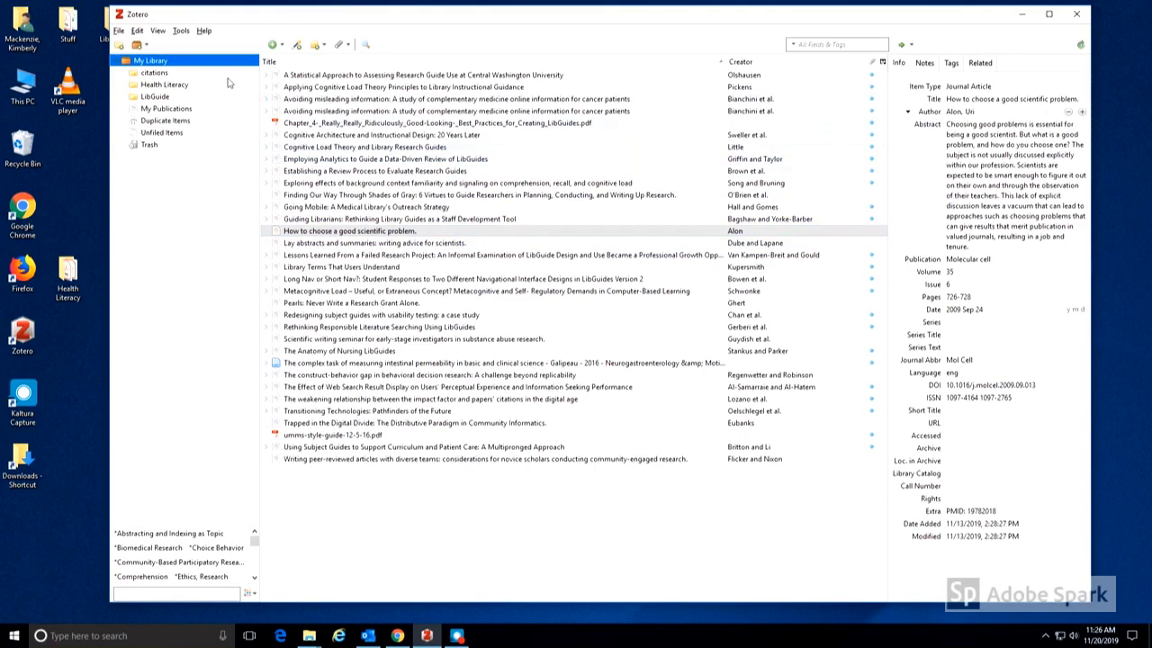
pyautogui.click(164, 85)
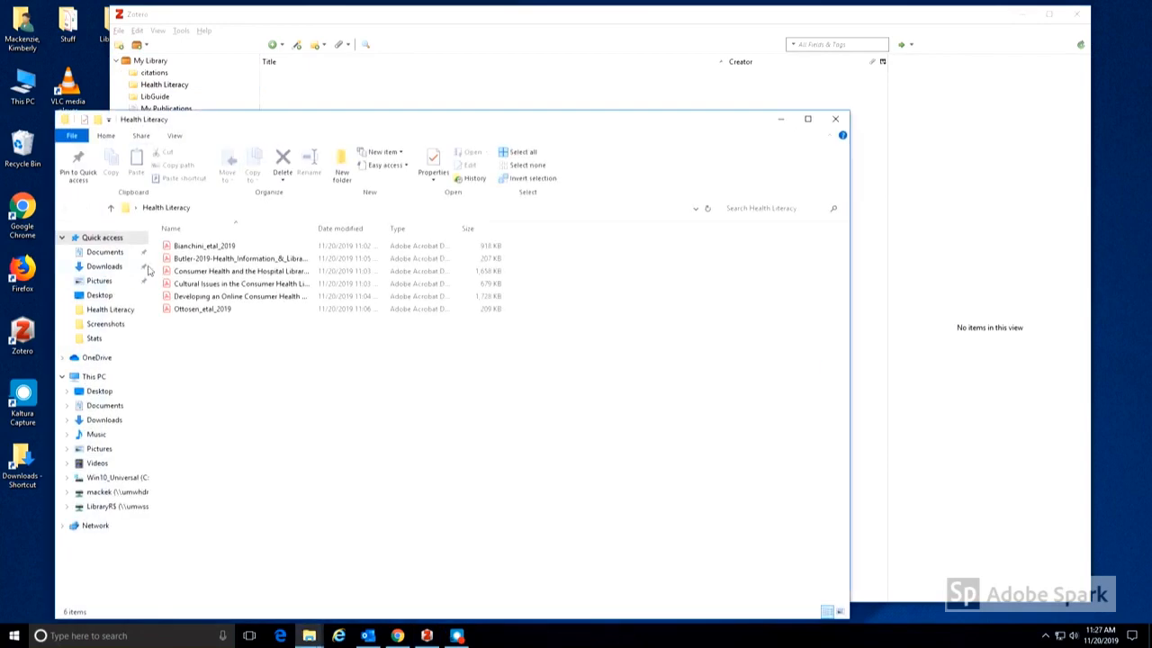
# Drag the Bianchini 2019 PDF into Health Literacy and retrieve its metadata as 'Avoiding misleading information'.
pyautogui.moveTo(204, 245); pyautogui.dragTo(317, 80)
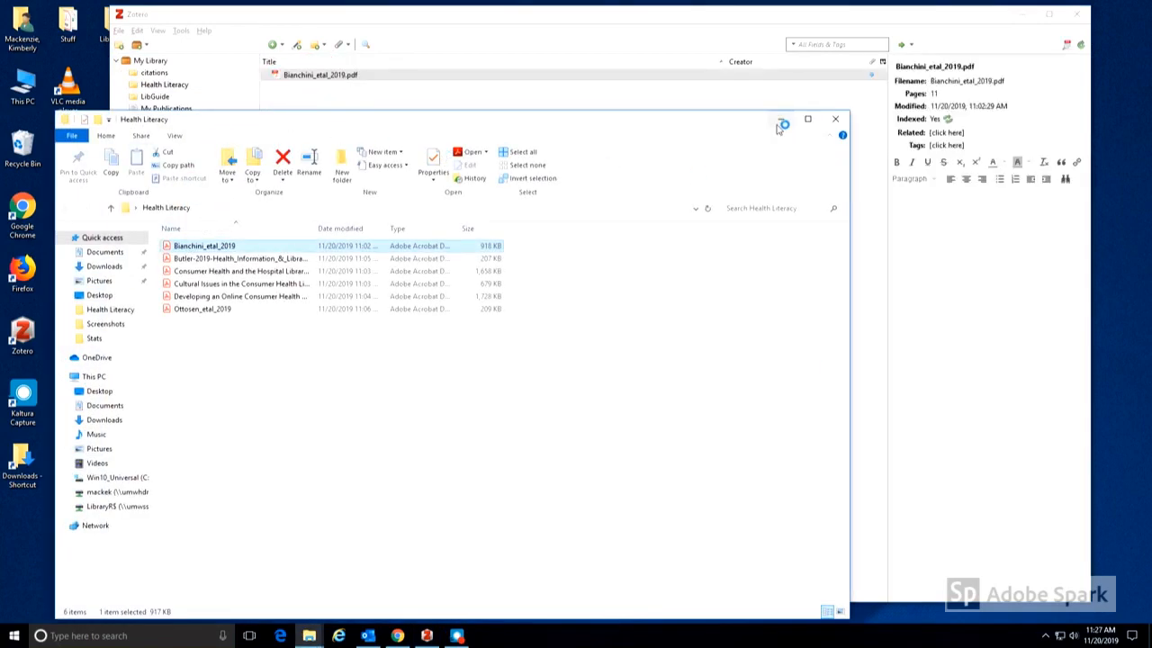
pyautogui.click(835, 118)
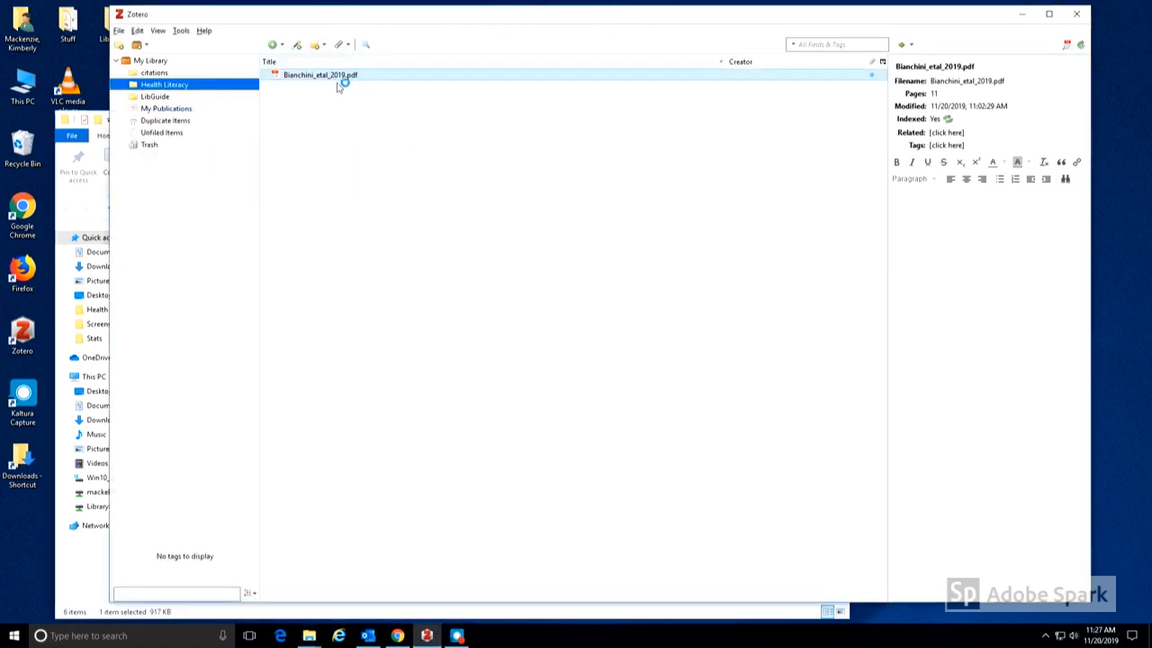
pyautogui.click(266, 76)
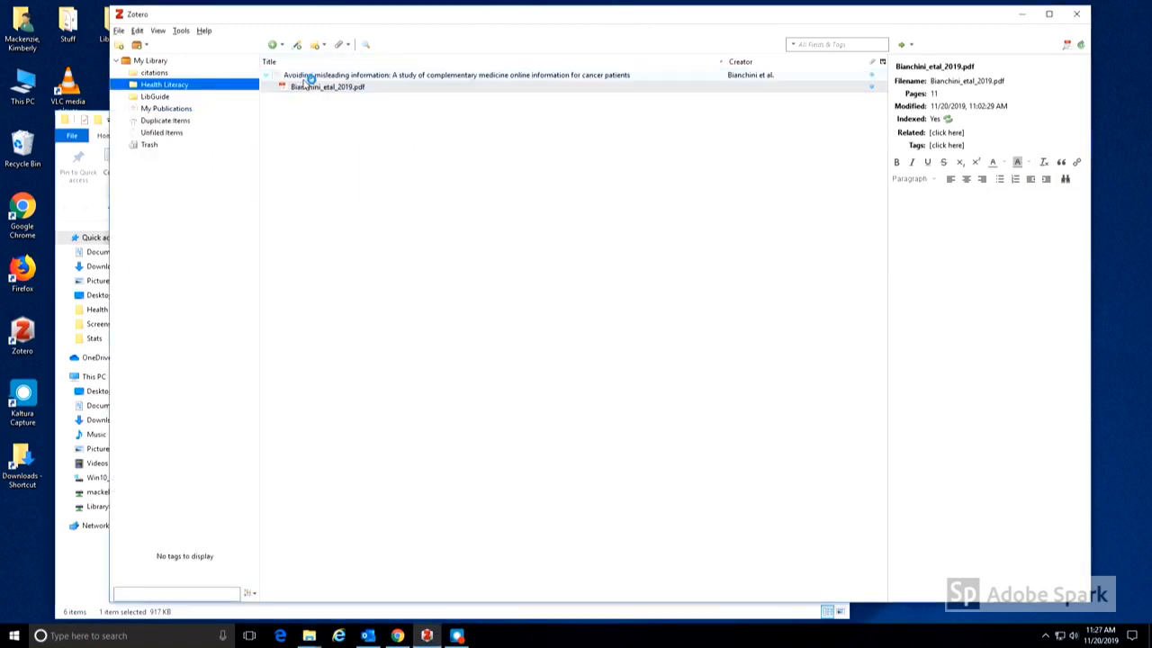
pyautogui.click(450, 75)
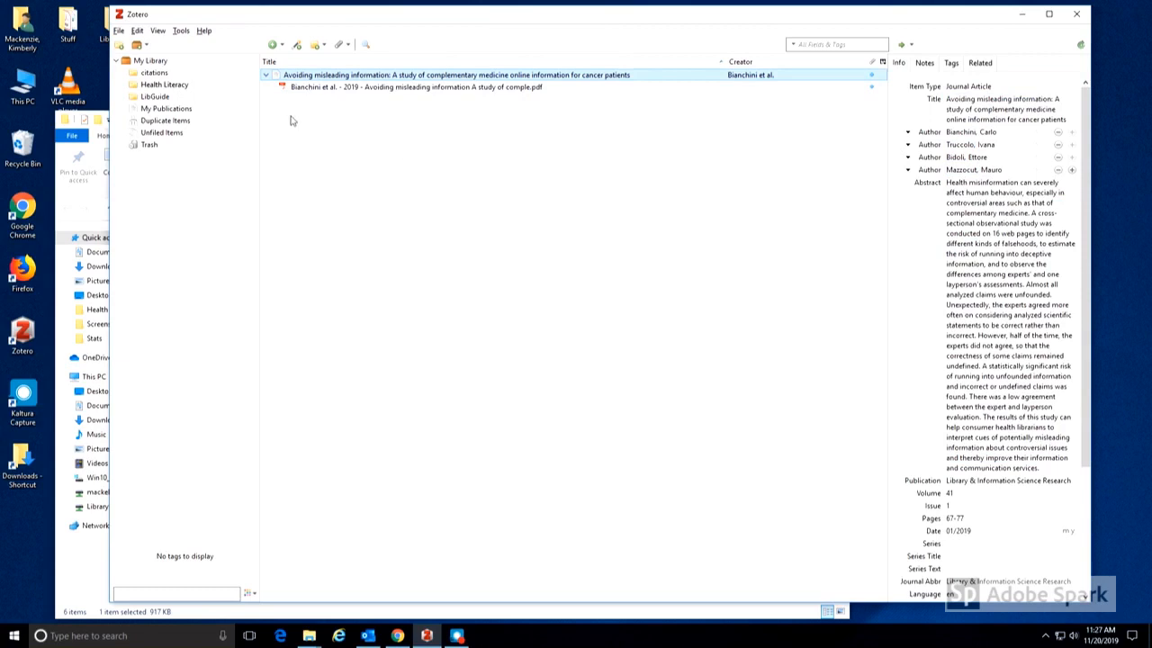
pyautogui.moveTo(86, 207)
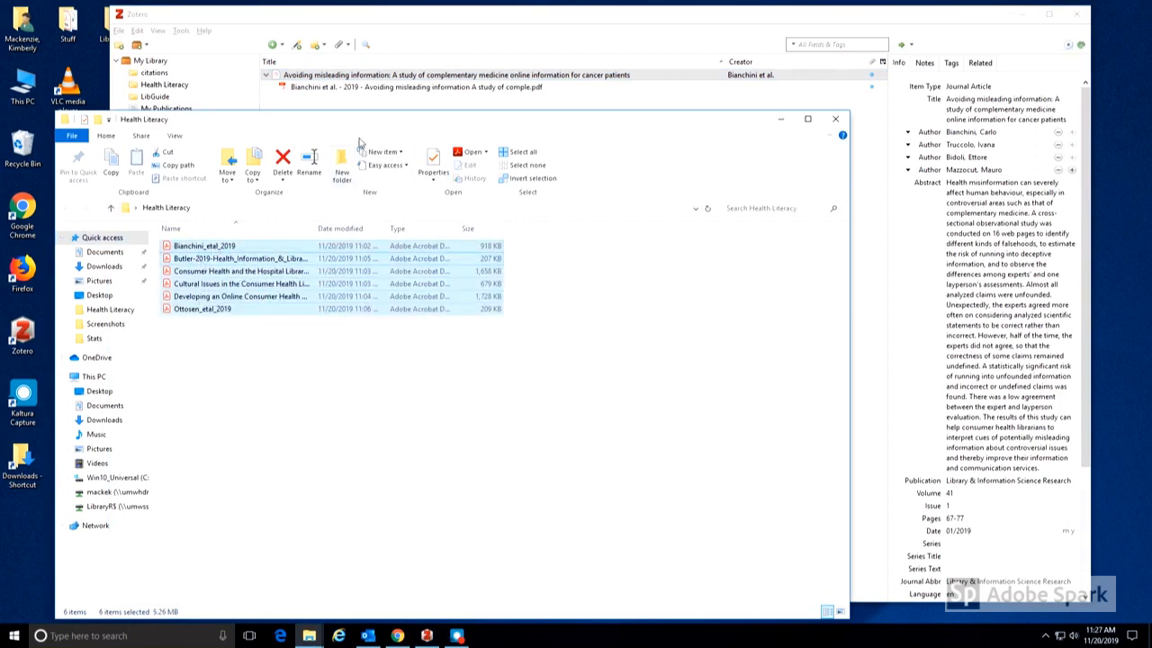
# Move the File Explorer window aside to reveal Zotero's list of writing articles.
pyautogui.moveTo(450, 118); pyautogui.dragTo(449, 288)
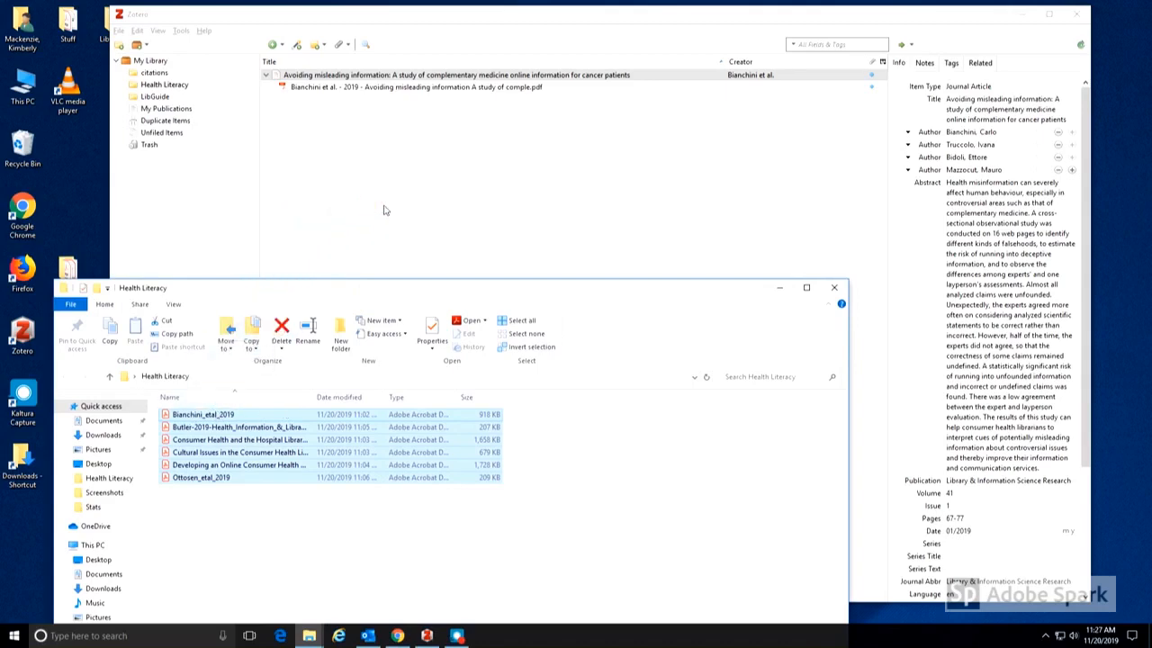
pyautogui.moveTo(495, 16)
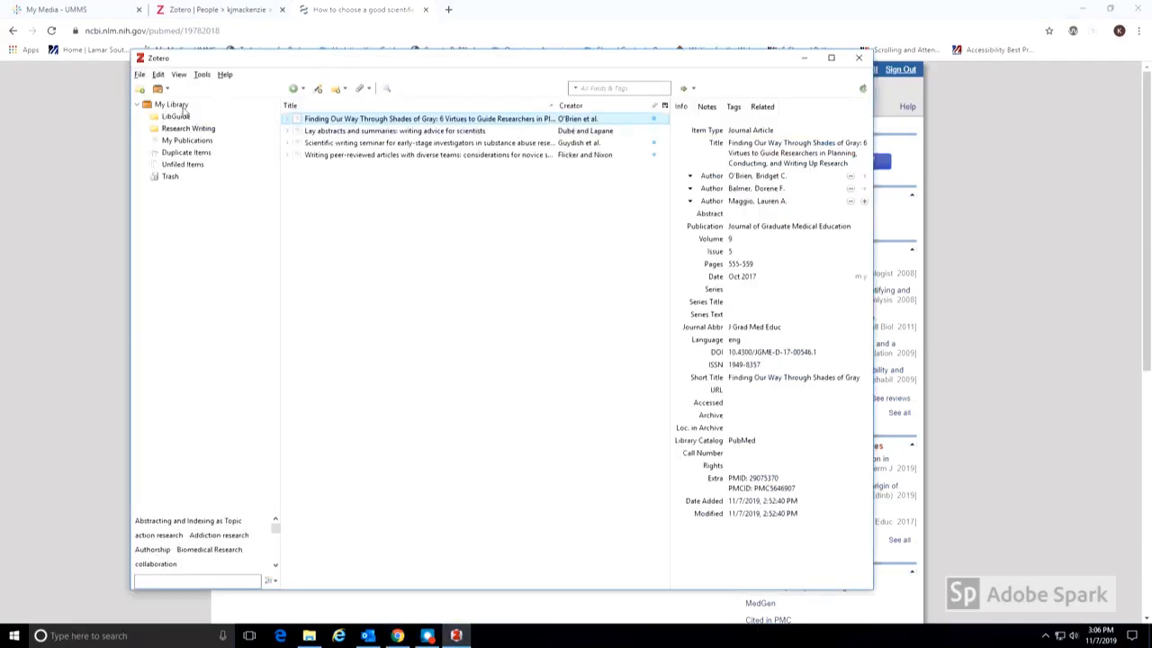
# Create a new Journal Article titled 'How to choose a good scientific problem' with author Alon.
pyautogui.click(295, 89)
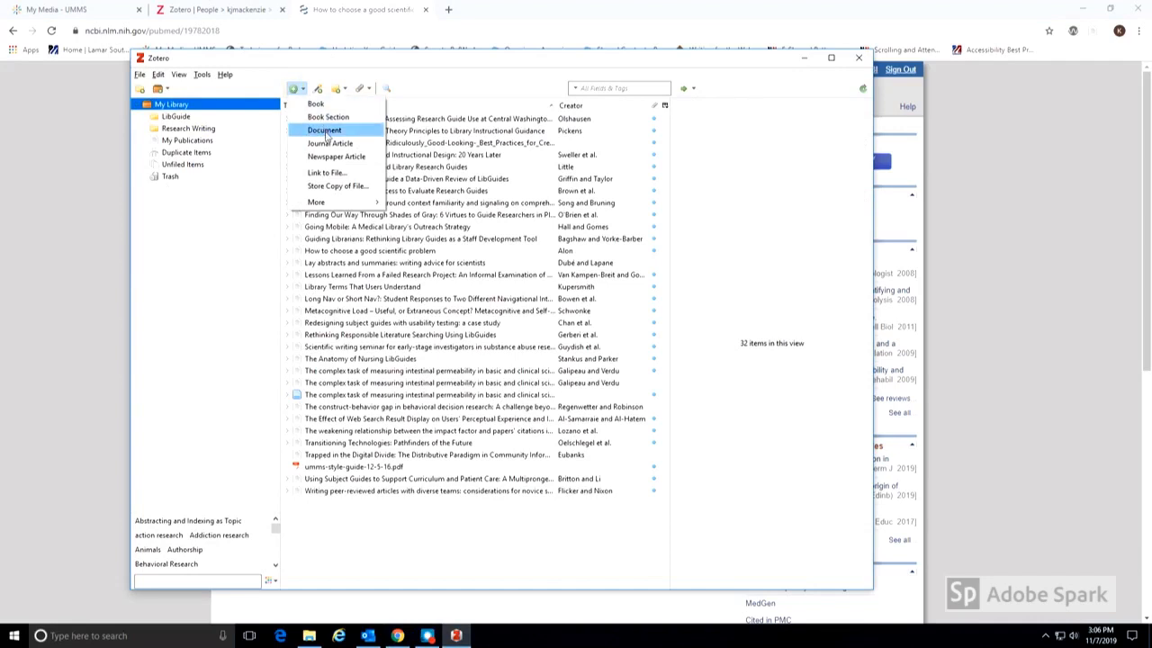
pyautogui.click(331, 144)
pyautogui.write('How to choose a good scientific problem')
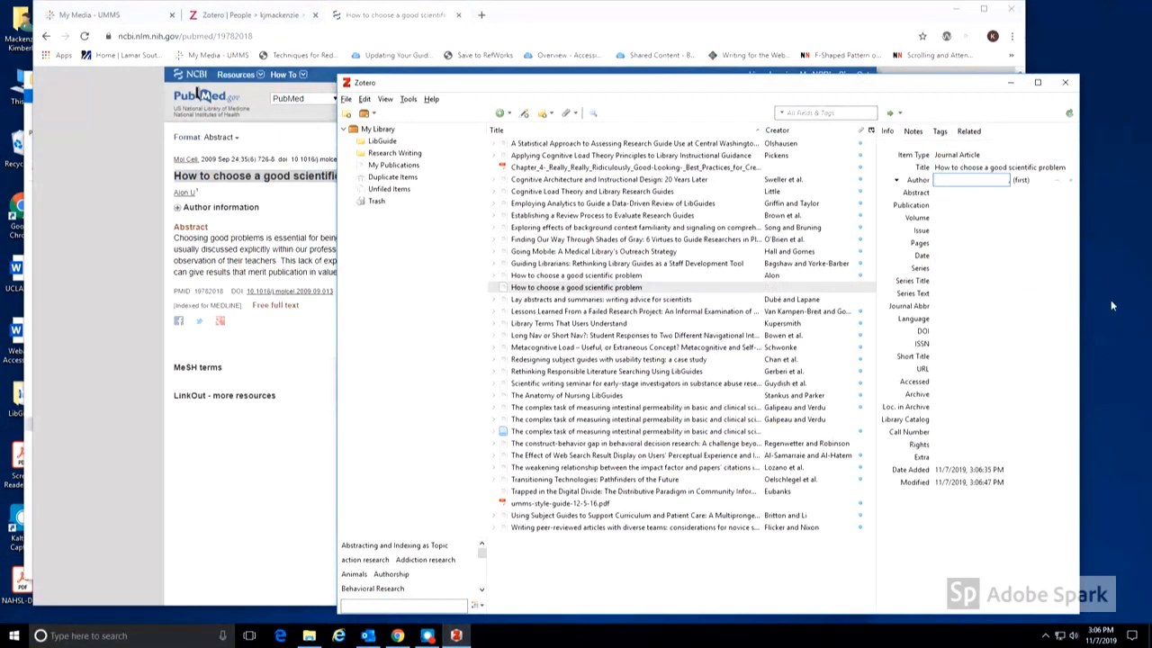
pyautogui.write('Alon')
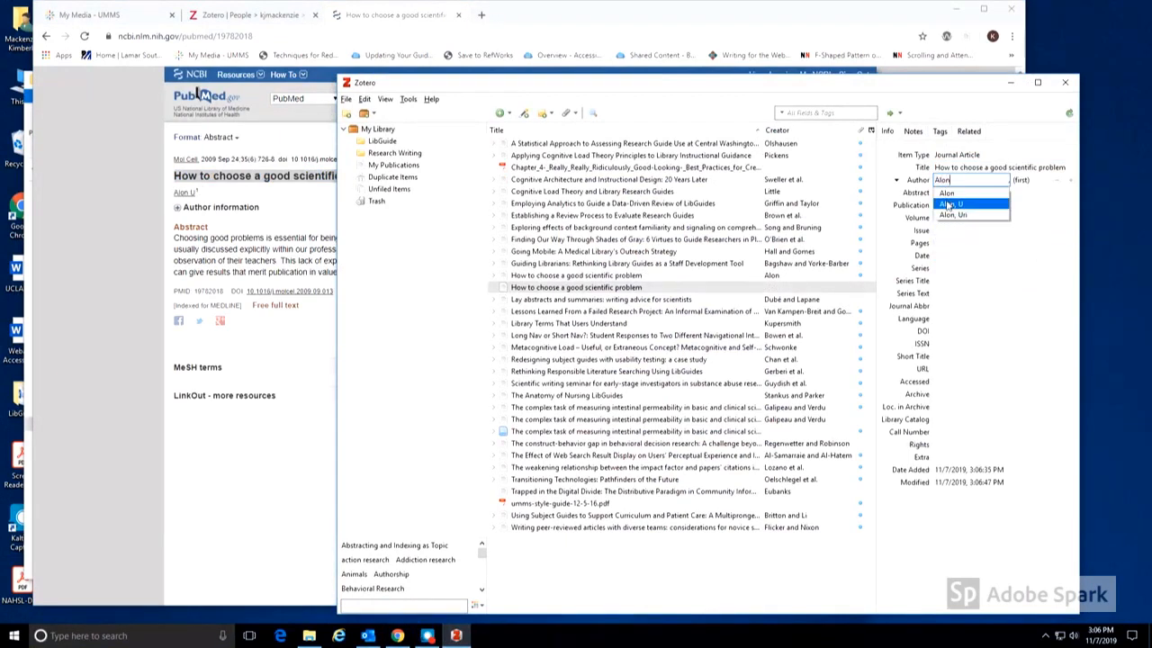
pyautogui.click(950, 203)
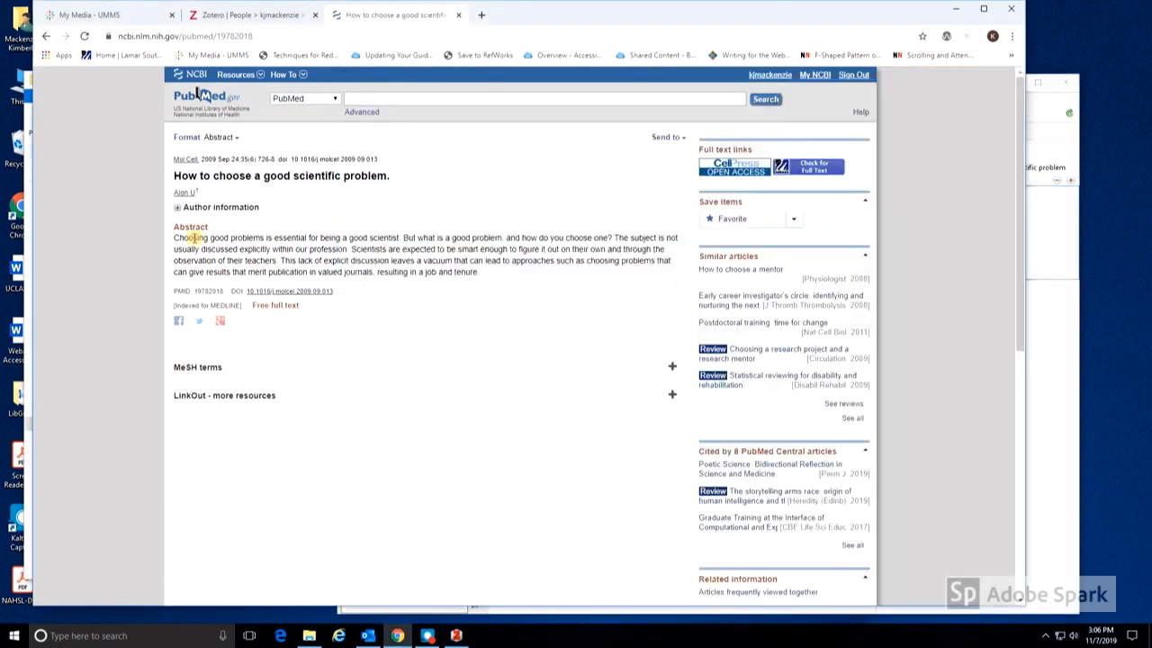
# Paste the abstract from PubMed and set publication Molecular Cell, volume 35.
pyautogui.moveTo(173, 237); pyautogui.dragTo(479, 271)
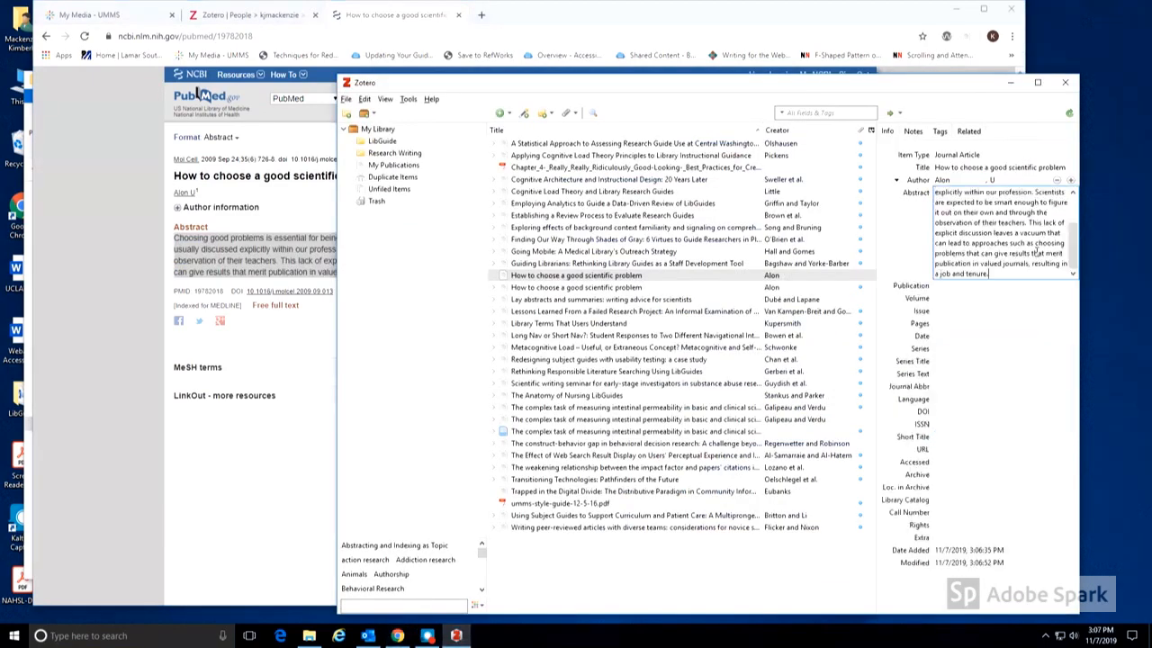
pyautogui.click(998, 234)
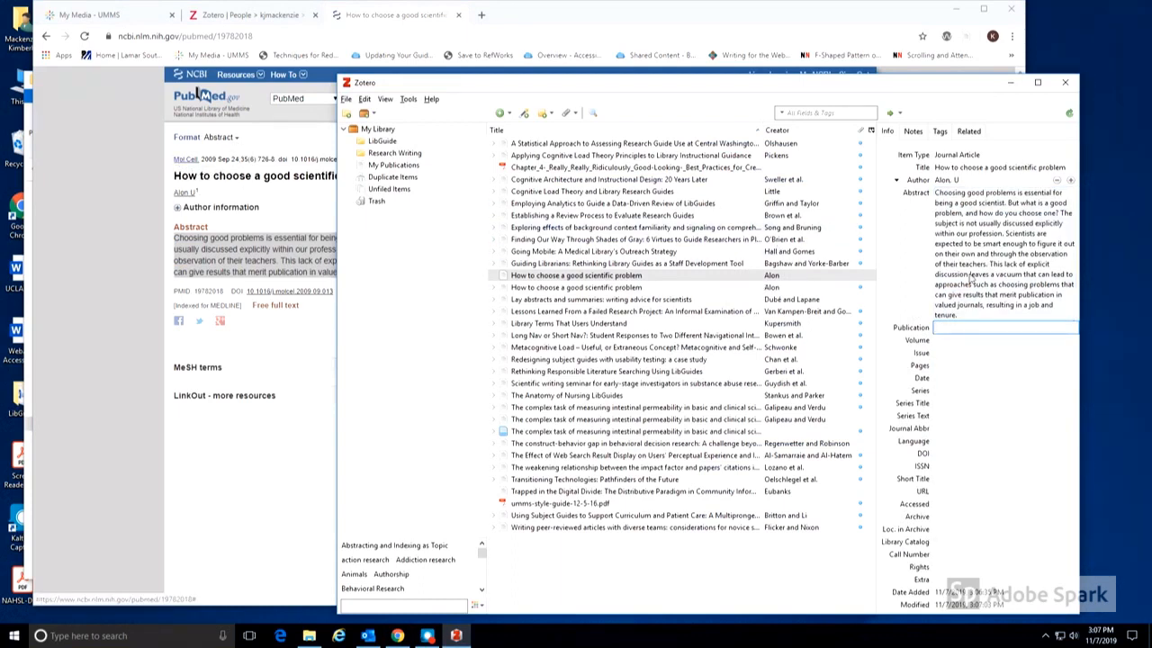
pyautogui.write('Molecular Cell')
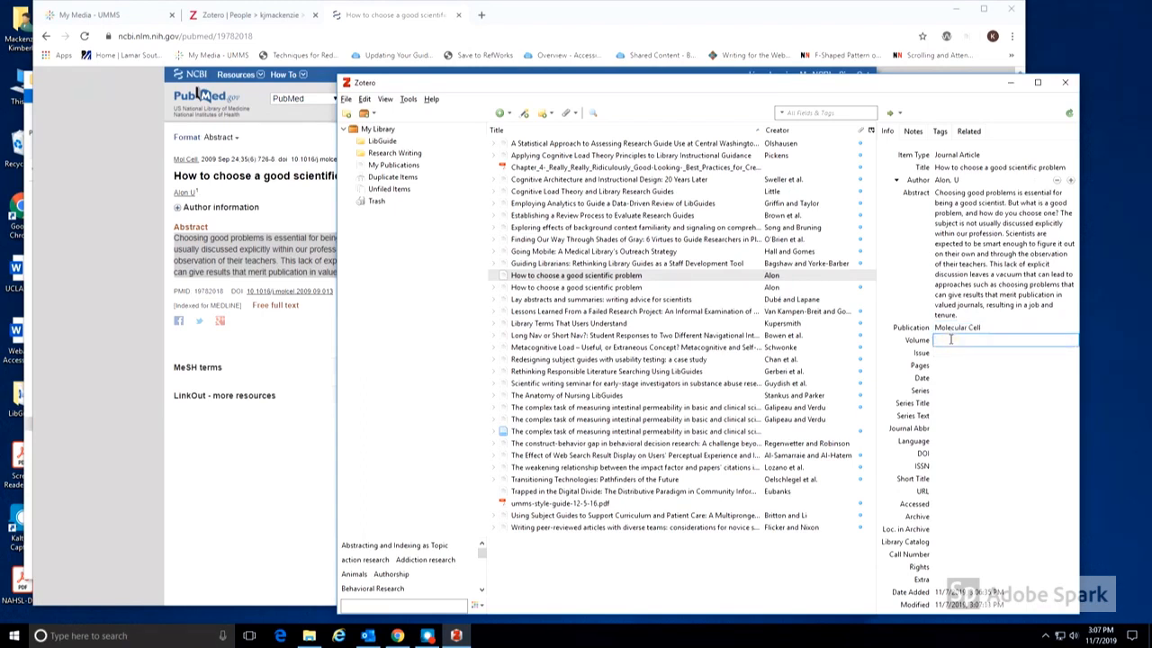
pyautogui.write('35')
pyautogui.click(1004, 365)
pyautogui.write('726-728')
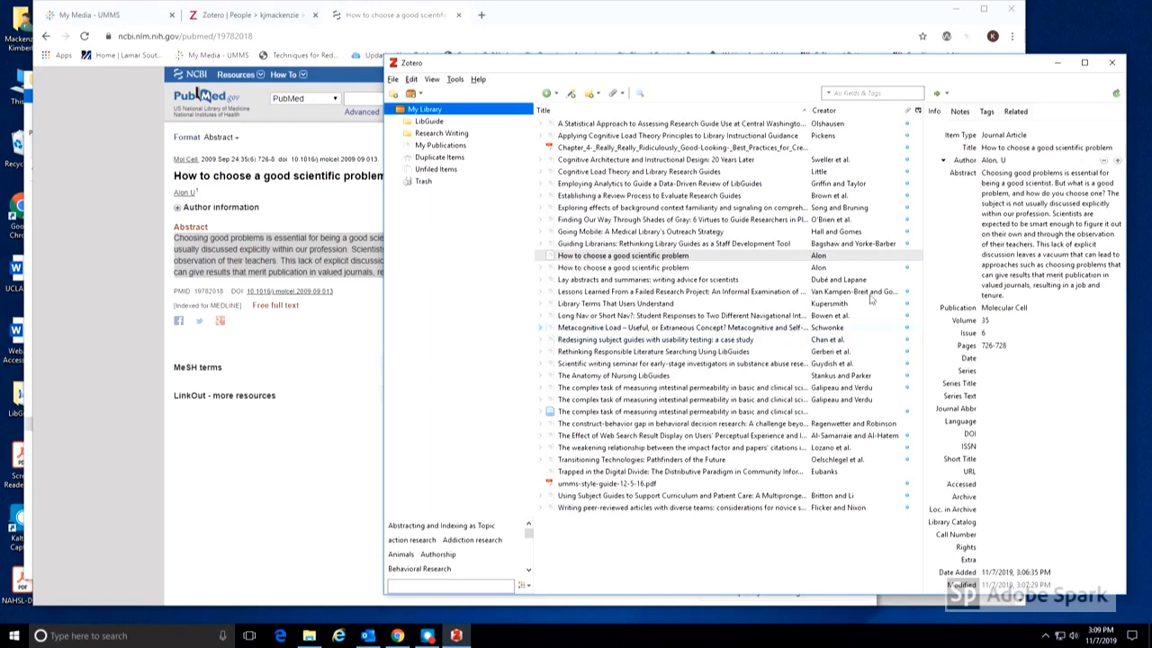
pyautogui.moveTo(572, 94)
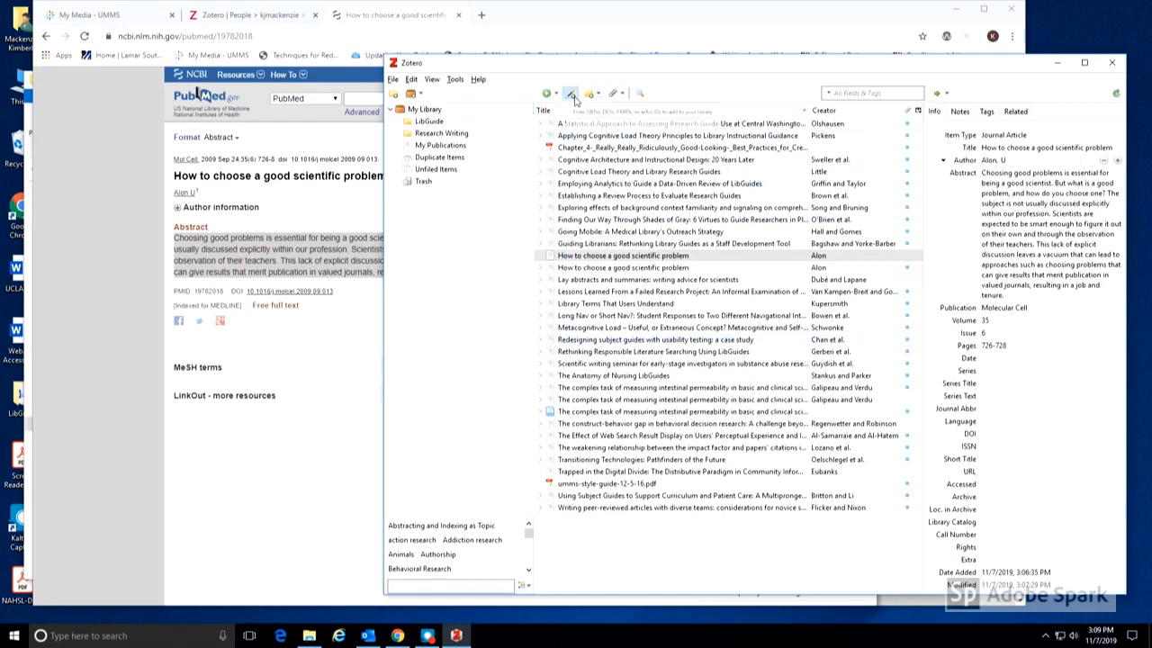
# Copy PMID 19782018 from PubMed and add the Alon article by identifier.
pyautogui.click(570, 94)
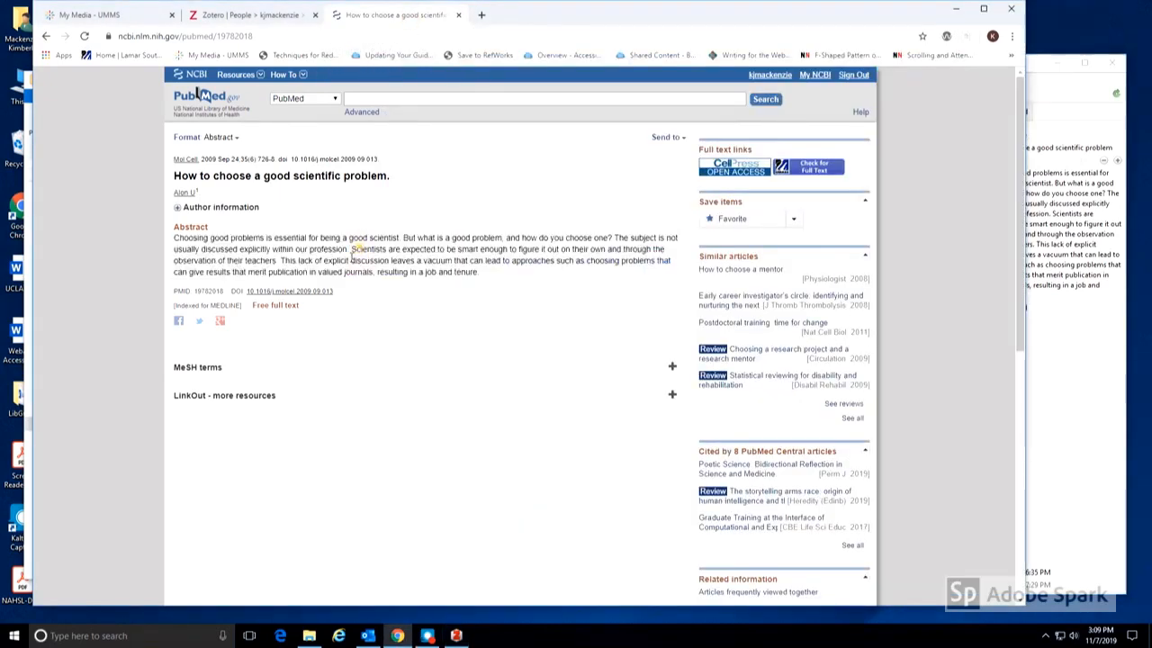
pyautogui.doubleClick(205, 291)
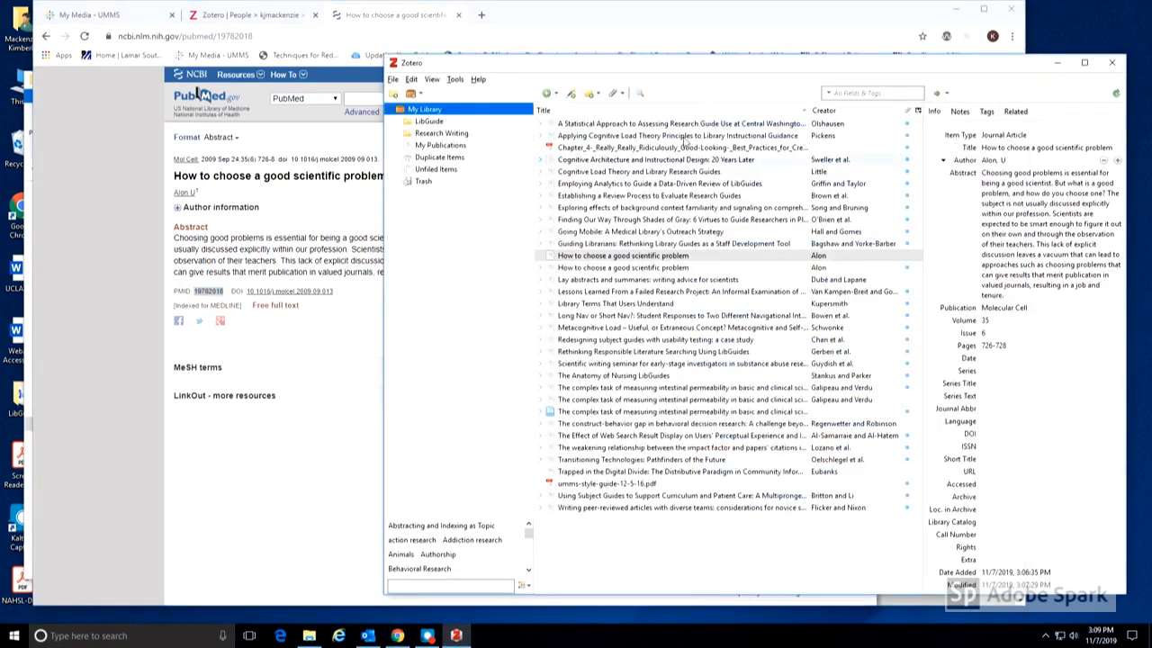
pyautogui.click(594, 93)
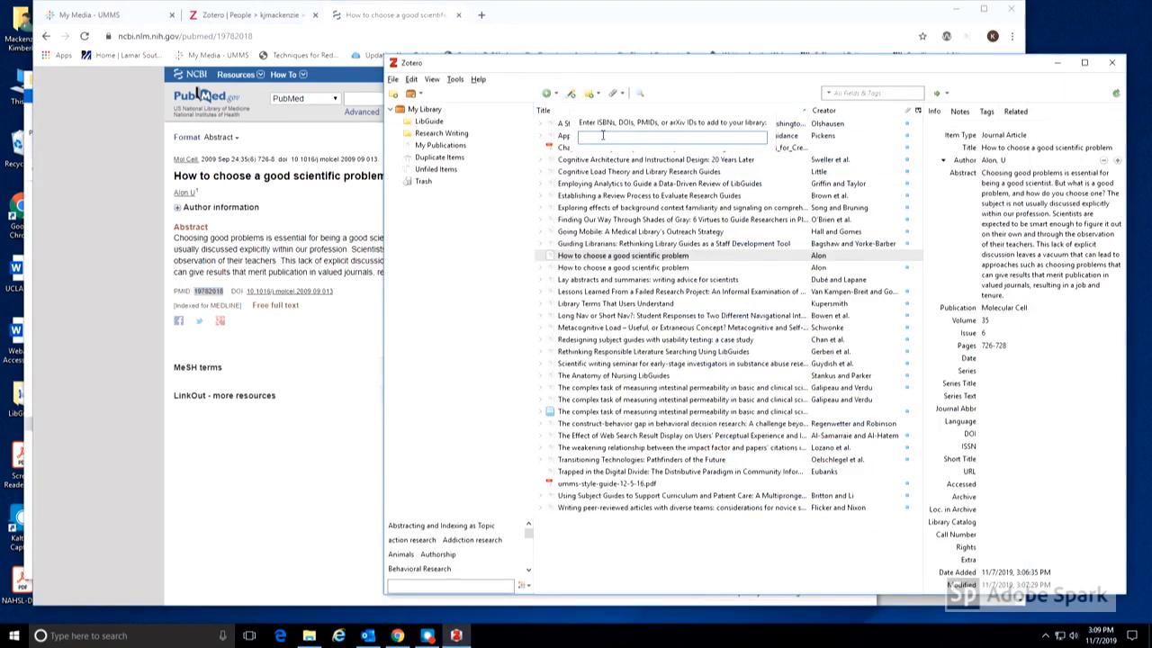
pyautogui.write('19782018')
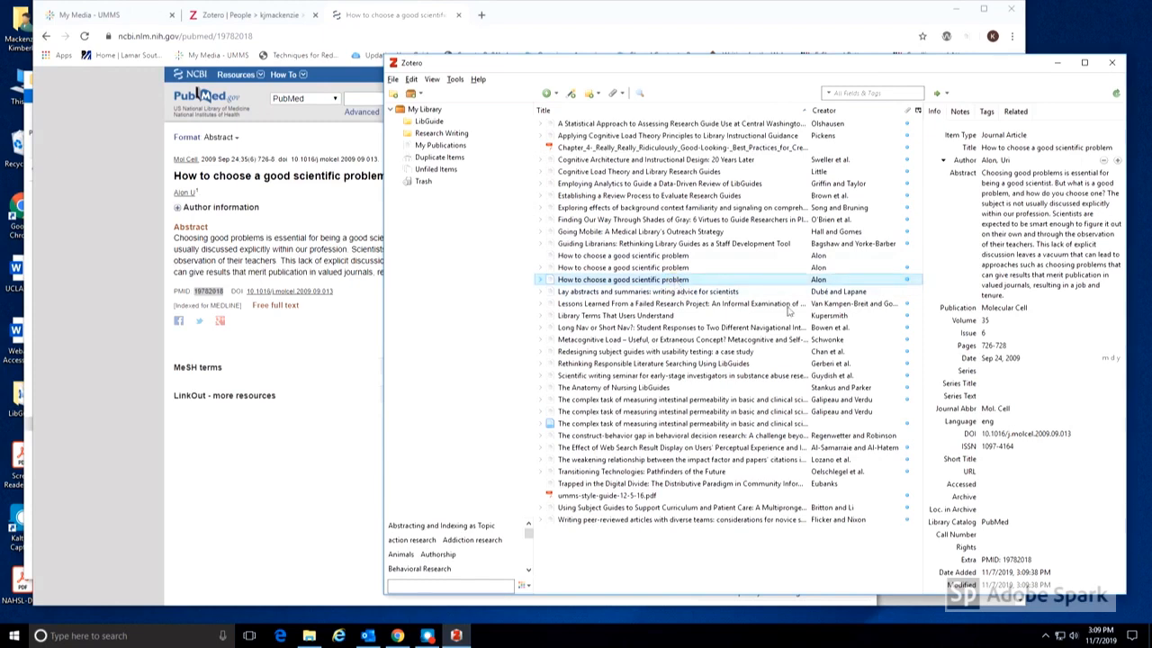
# Select the newly imported record and view its attached PDF.
pyautogui.click(1047, 471)
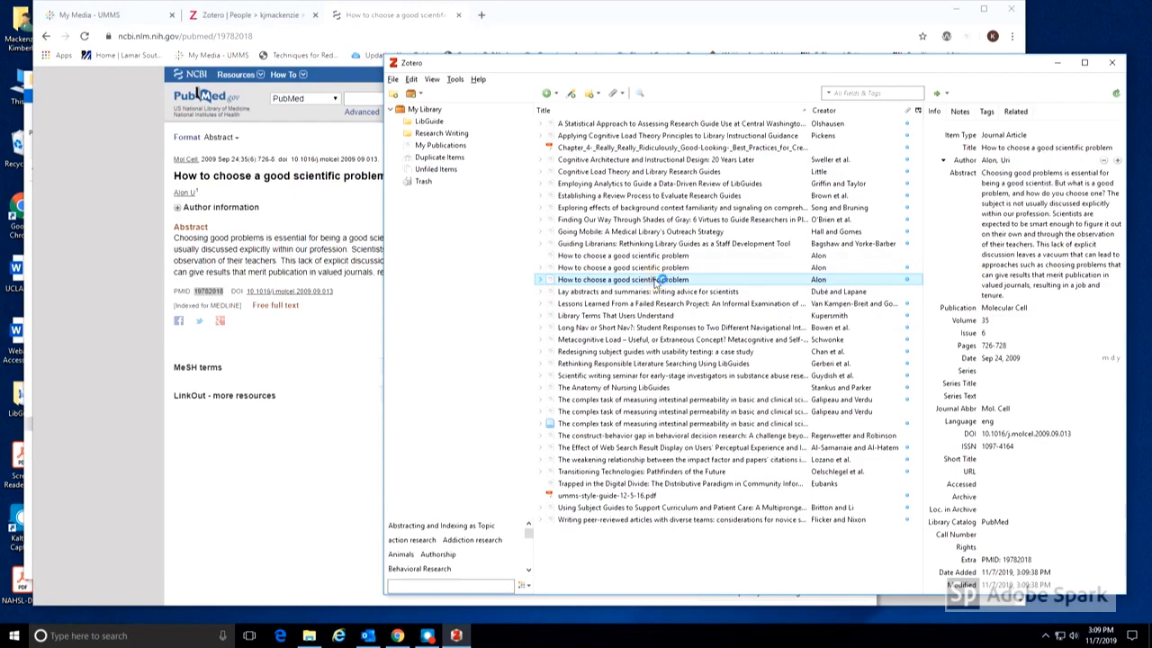
pyautogui.doubleClick(630, 279)
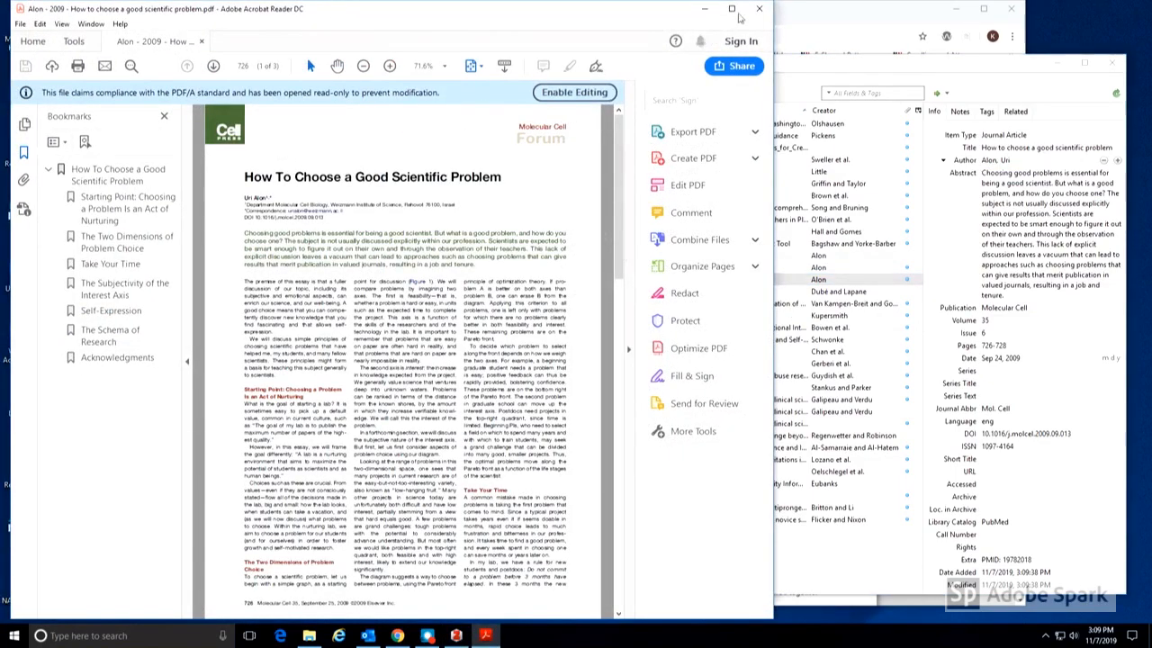